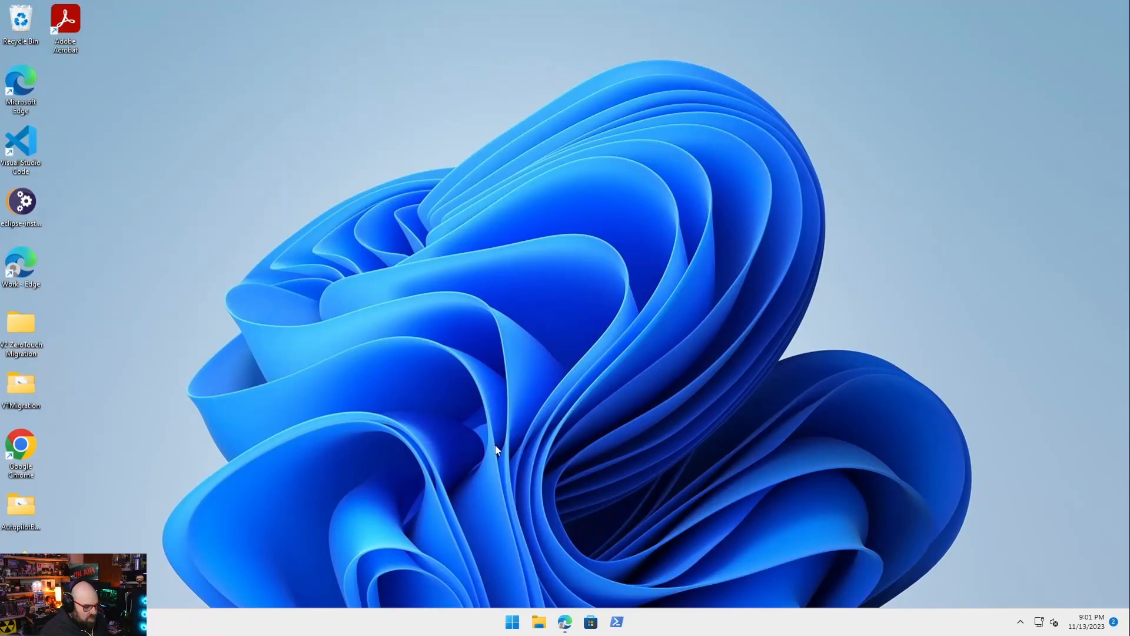
# Restore the browser and review the top of the graphxray.merill.net project page
pyautogui.click(564, 622)
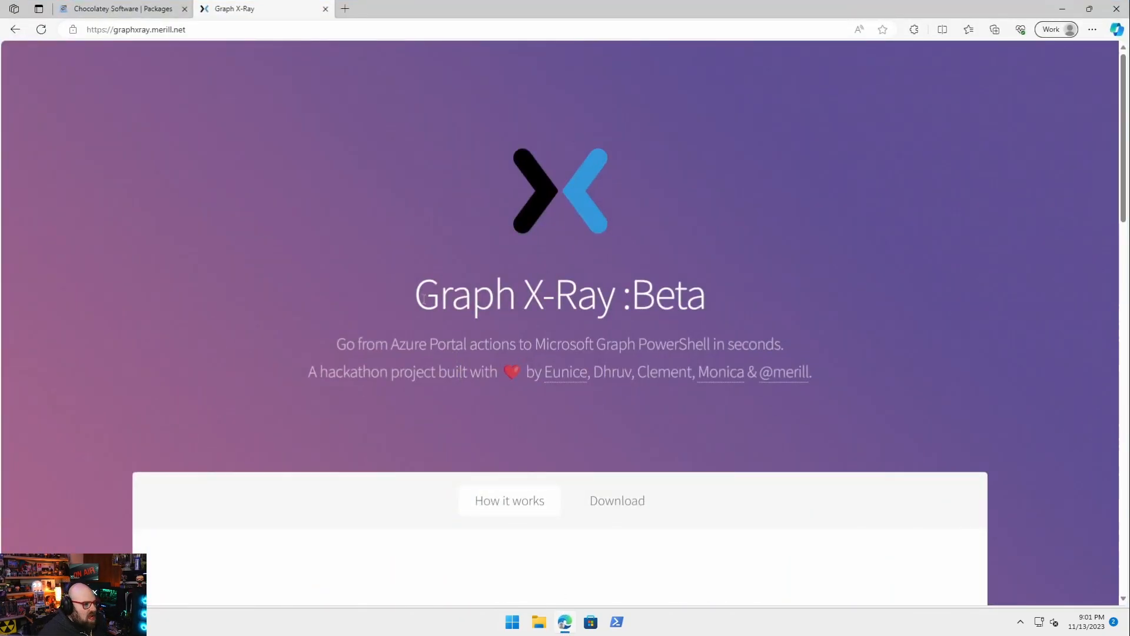
pyautogui.moveTo(372, 254)
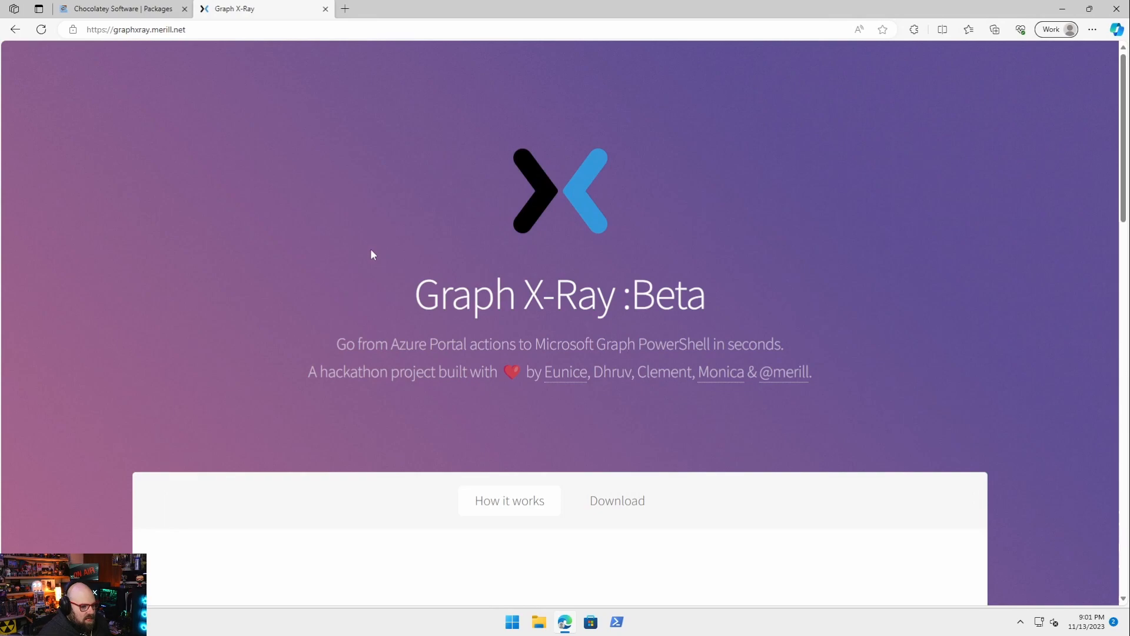
pyautogui.moveTo(427, 425)
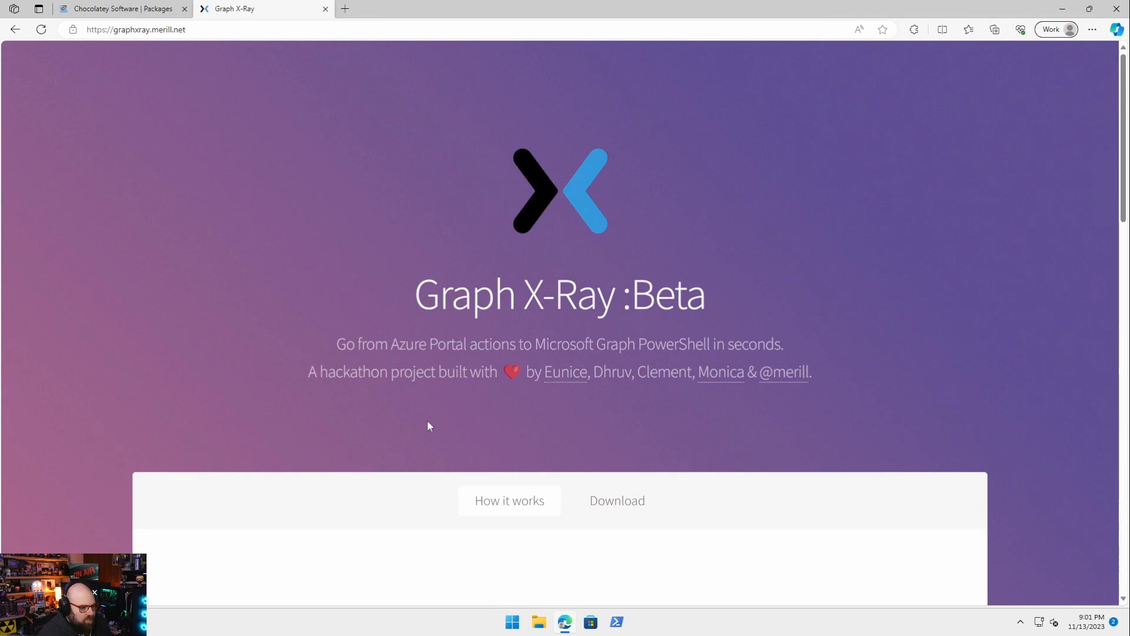
pyautogui.scroll(-3)
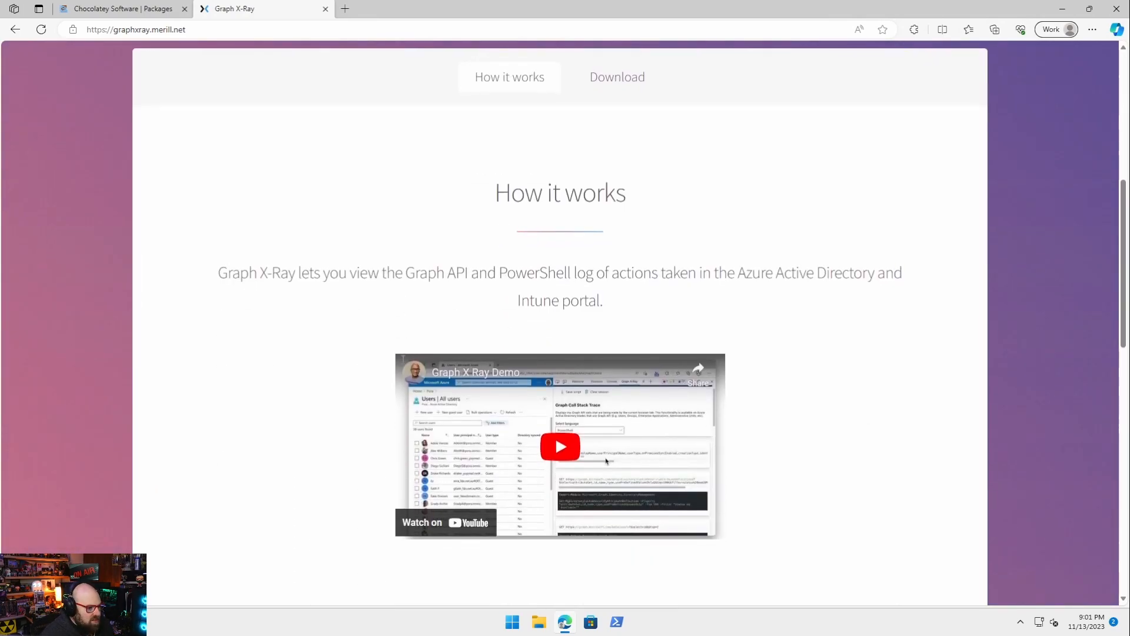
pyautogui.moveTo(293, 313)
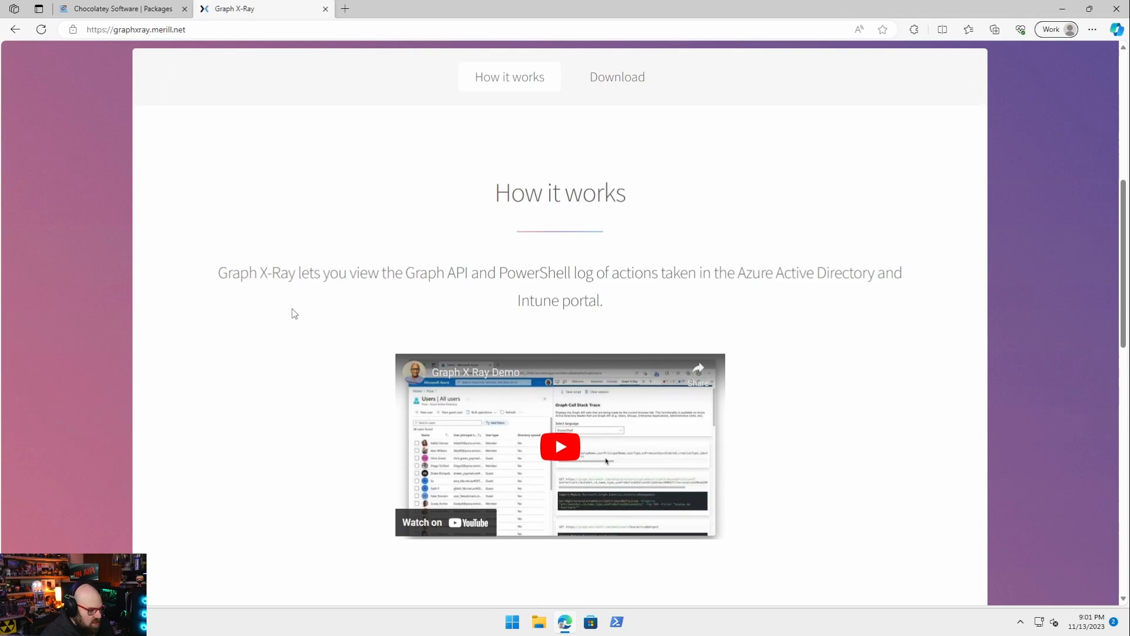
pyautogui.scroll(-3)
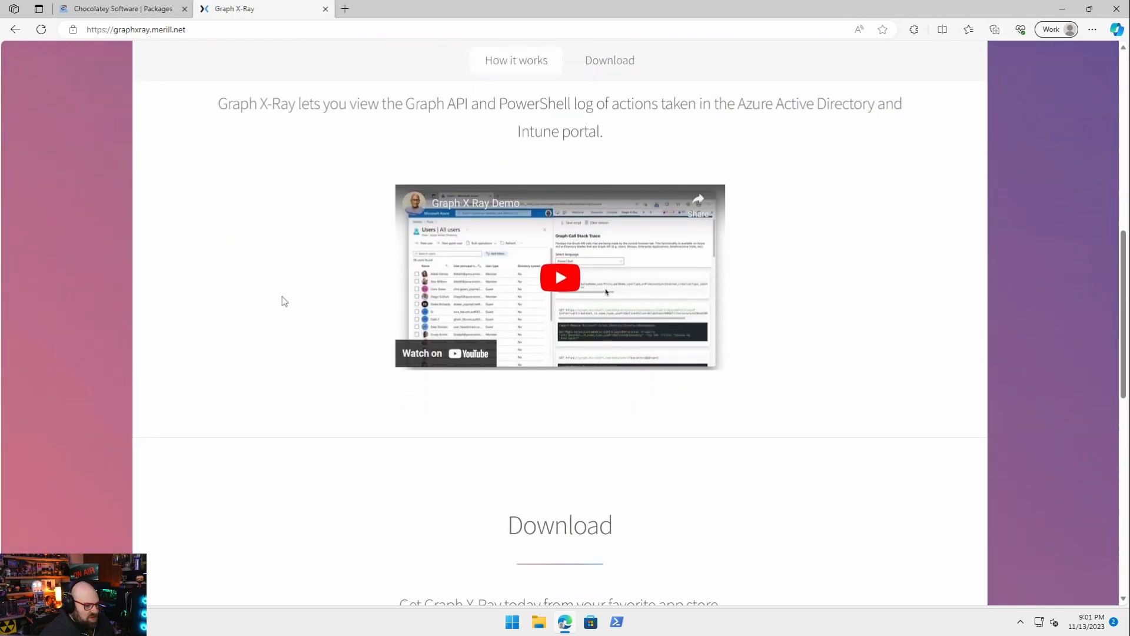
pyautogui.scroll(3)
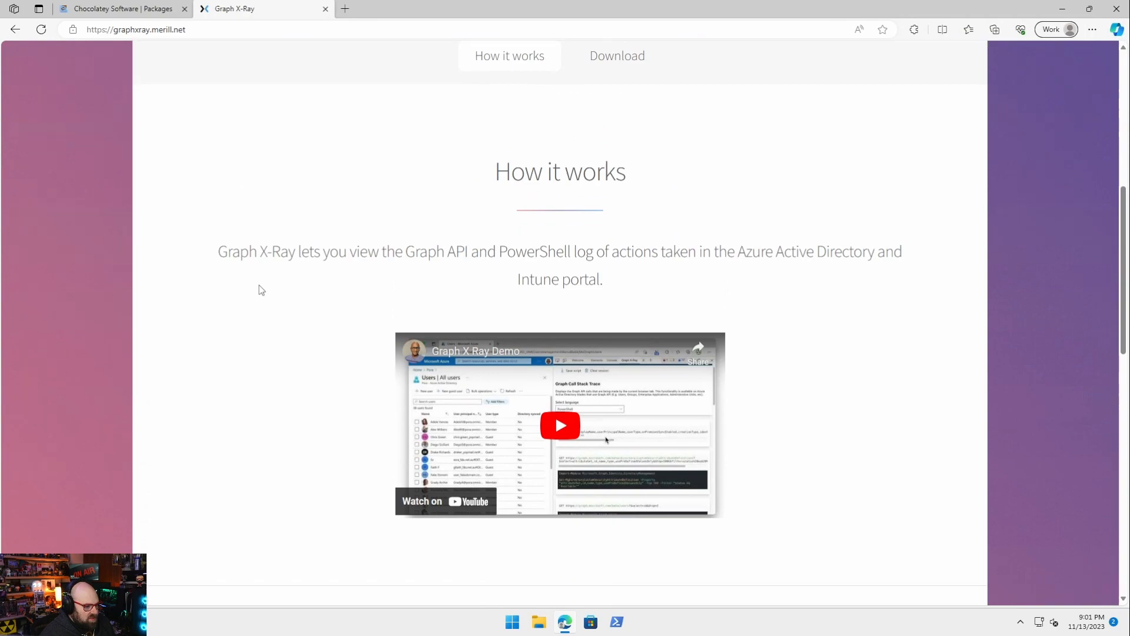
pyautogui.scroll(3)
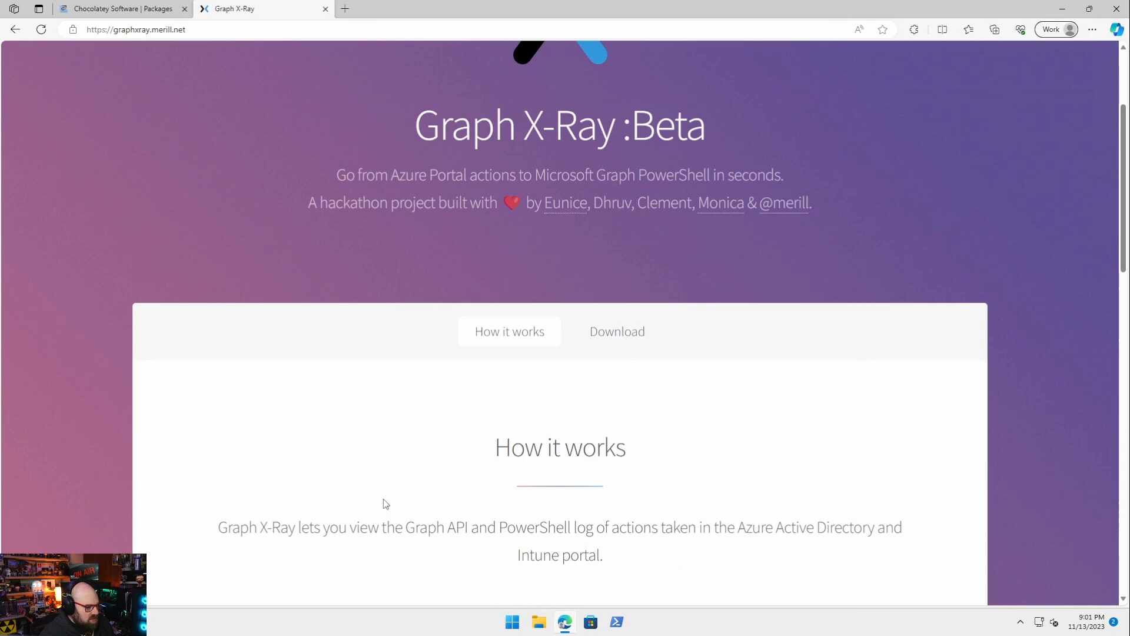
pyautogui.moveTo(456, 467)
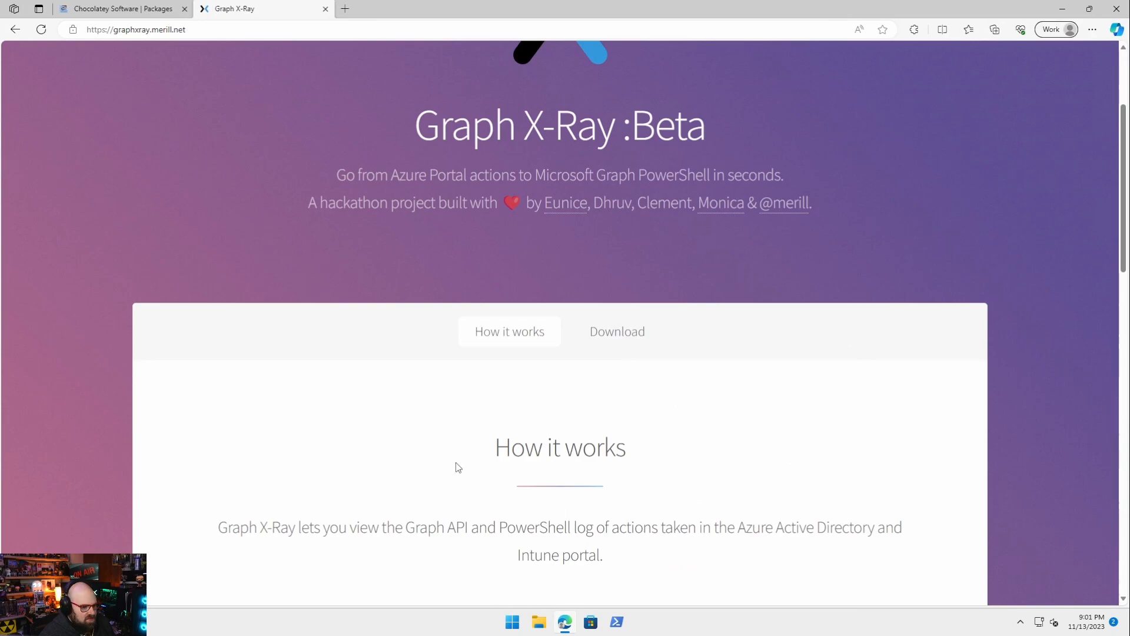
pyautogui.scroll(3)
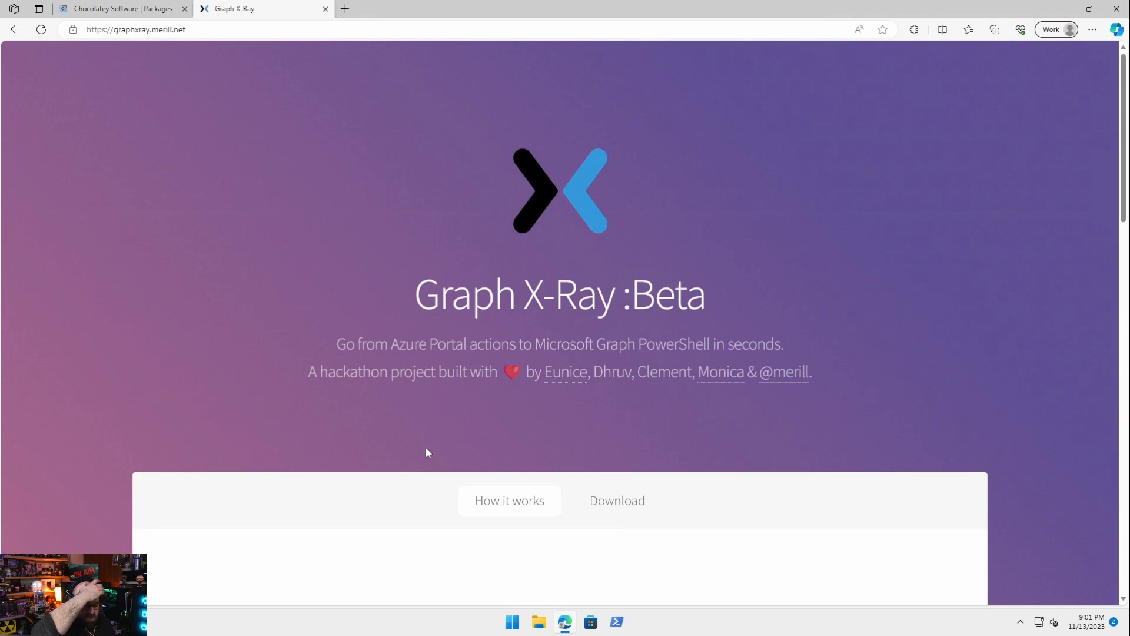
# Review the How it works and Download sections with Chrome, Edge and Windows Store options
pyautogui.scroll(-3)
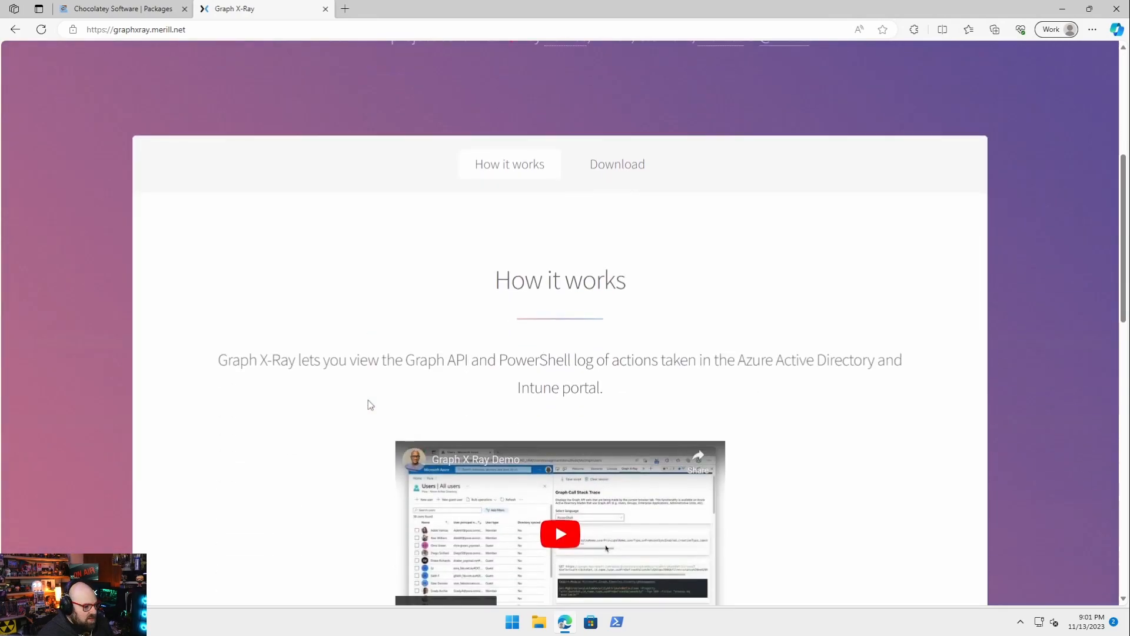
pyautogui.scroll(-3)
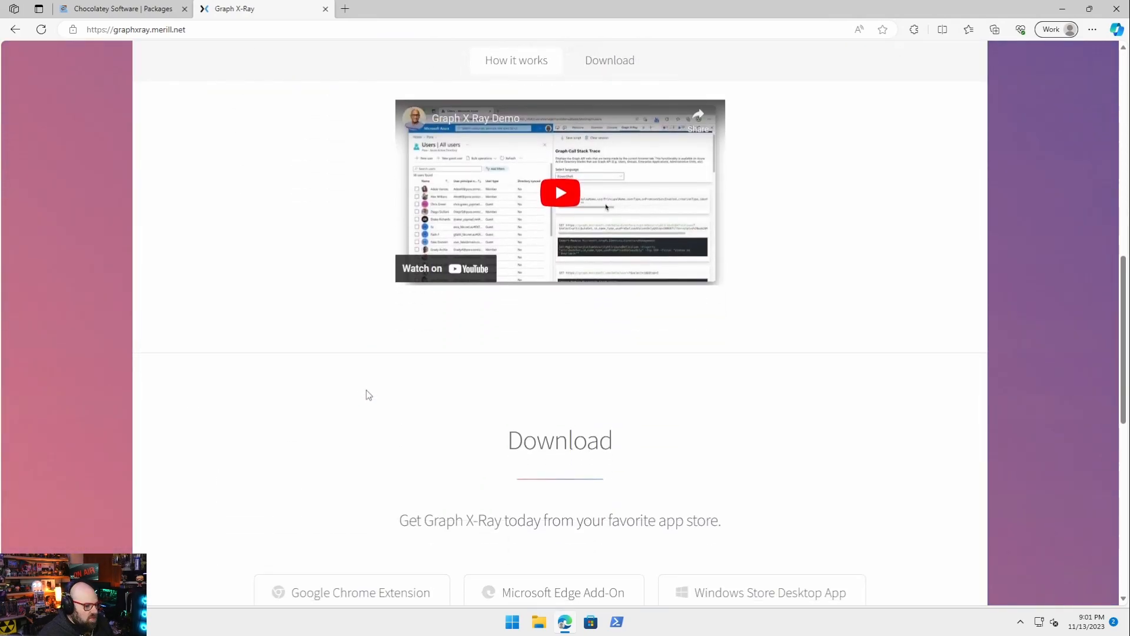
pyautogui.scroll(-3)
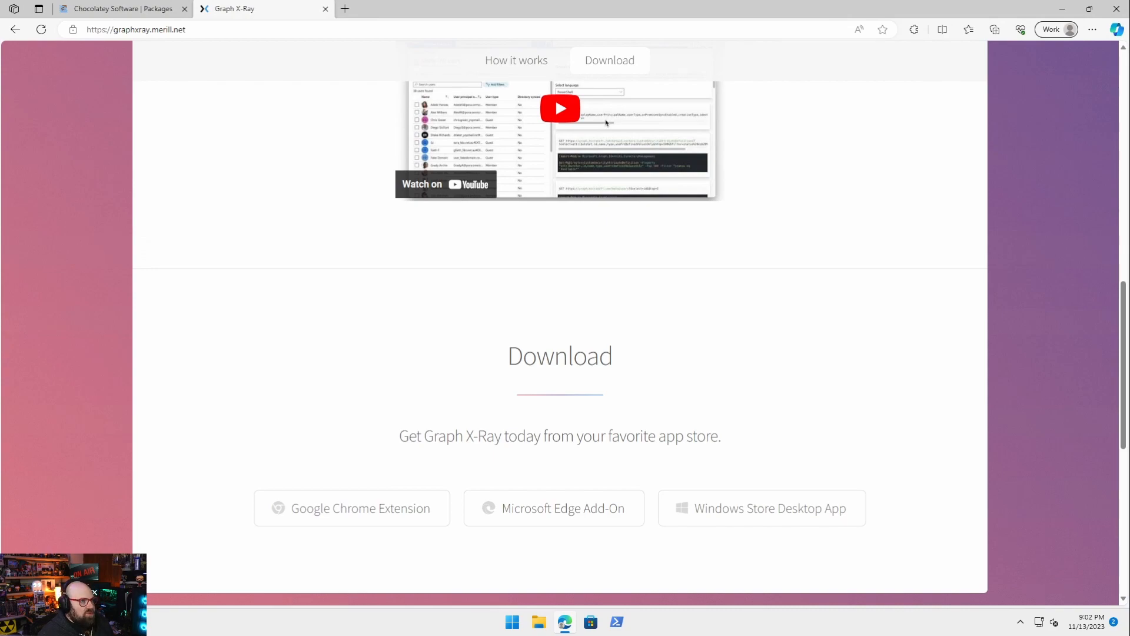
pyautogui.moveTo(951, 159)
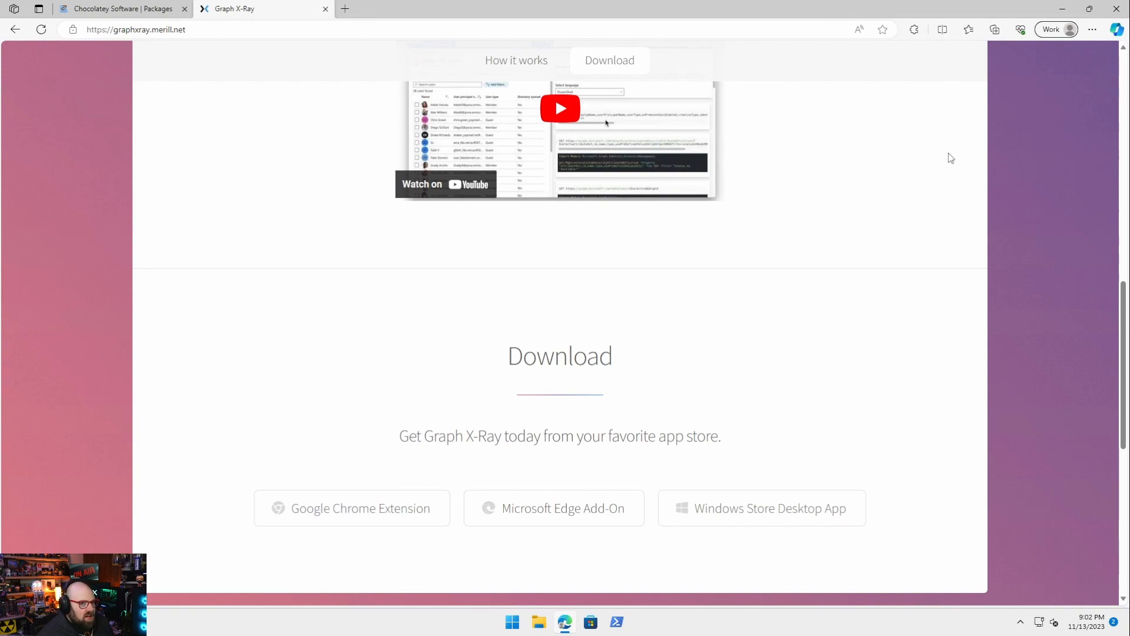
pyautogui.moveTo(429, 163)
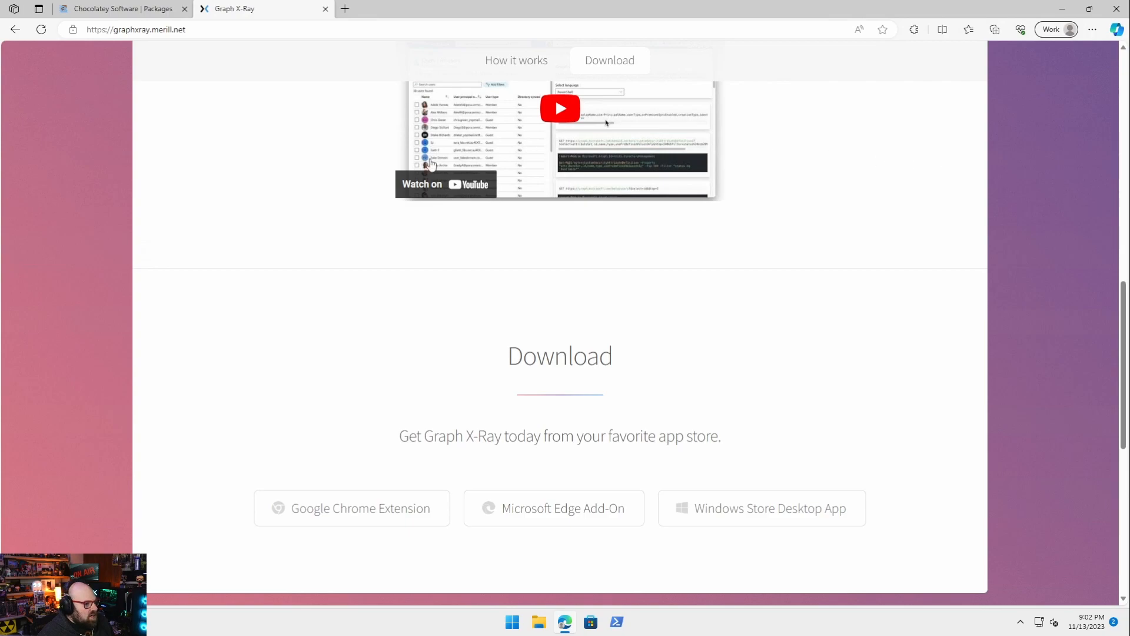
pyautogui.scroll(3)
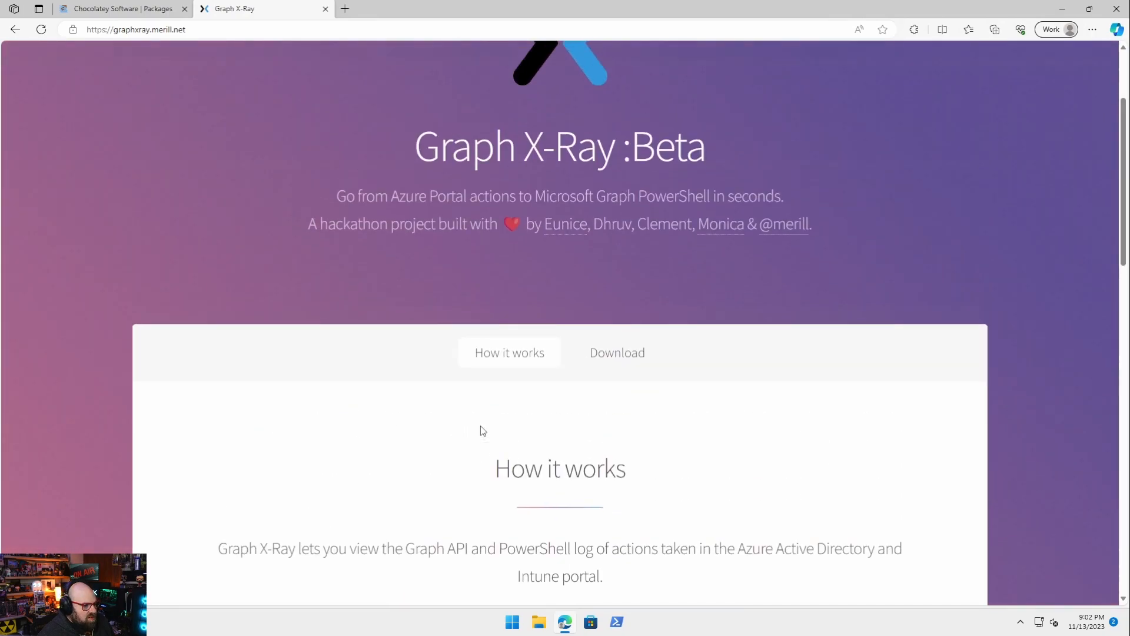
pyautogui.scroll(3)
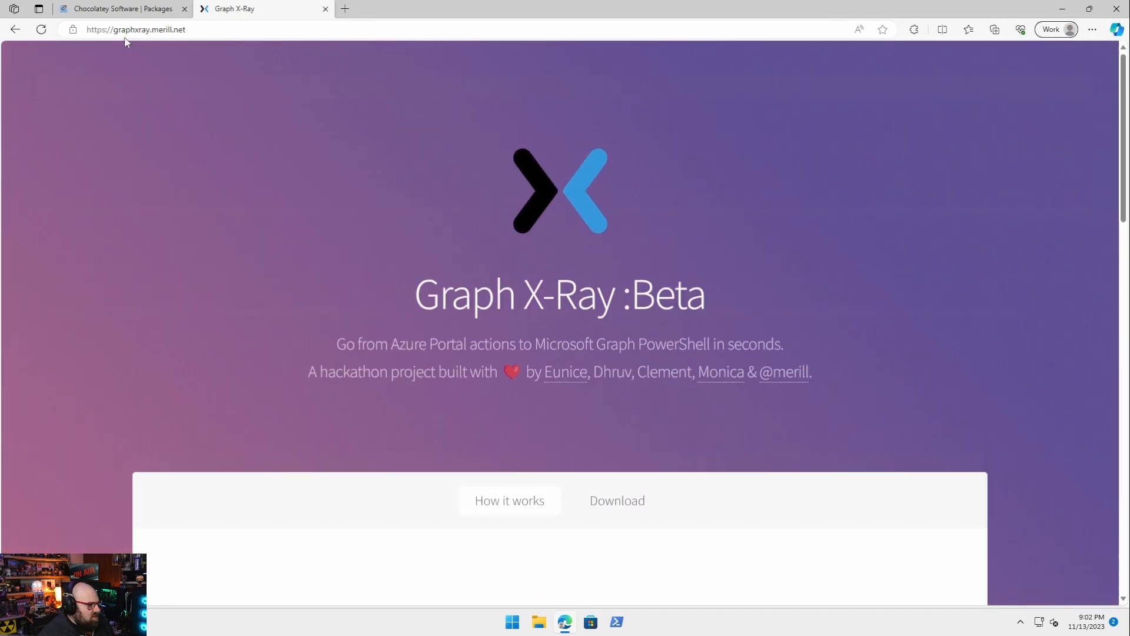
pyautogui.moveTo(203, 34)
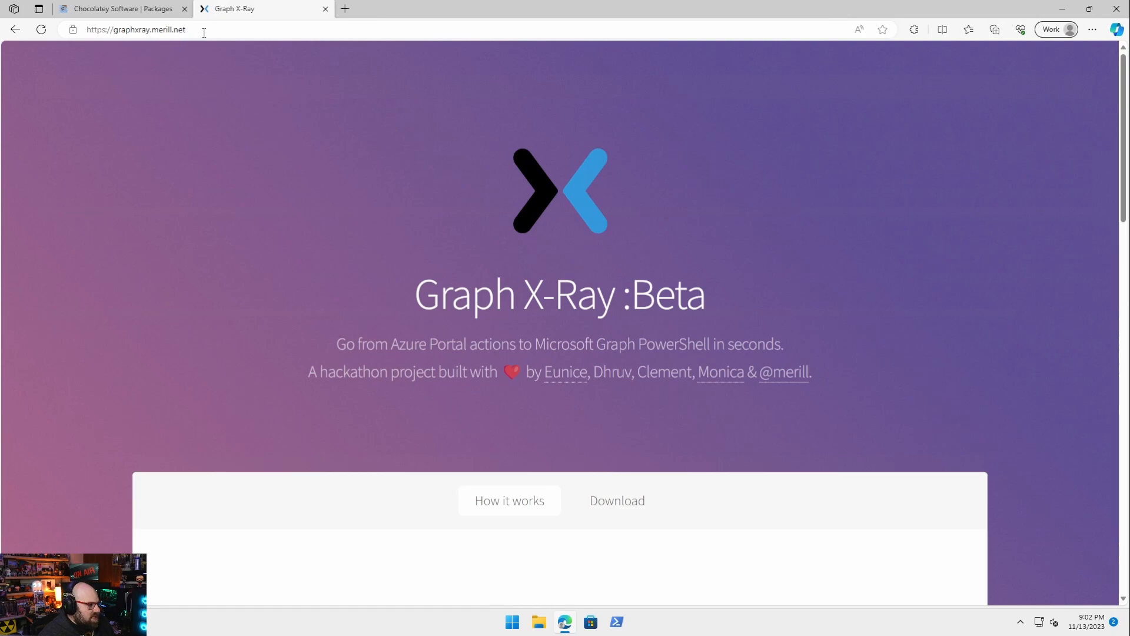
pyautogui.moveTo(194, 47)
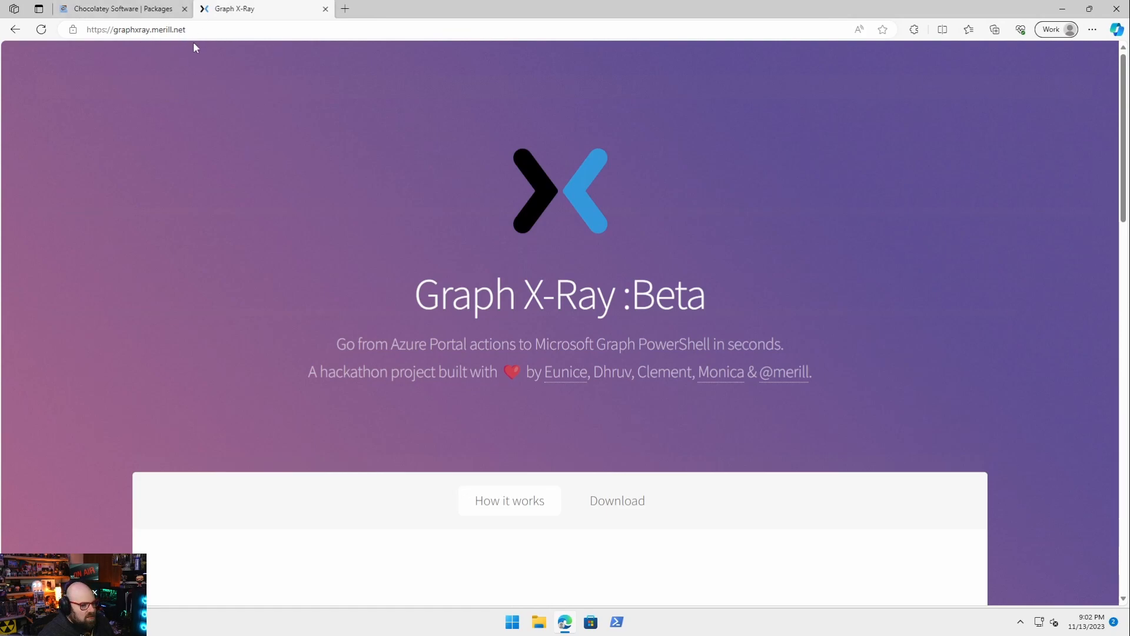
pyautogui.scroll(-3)
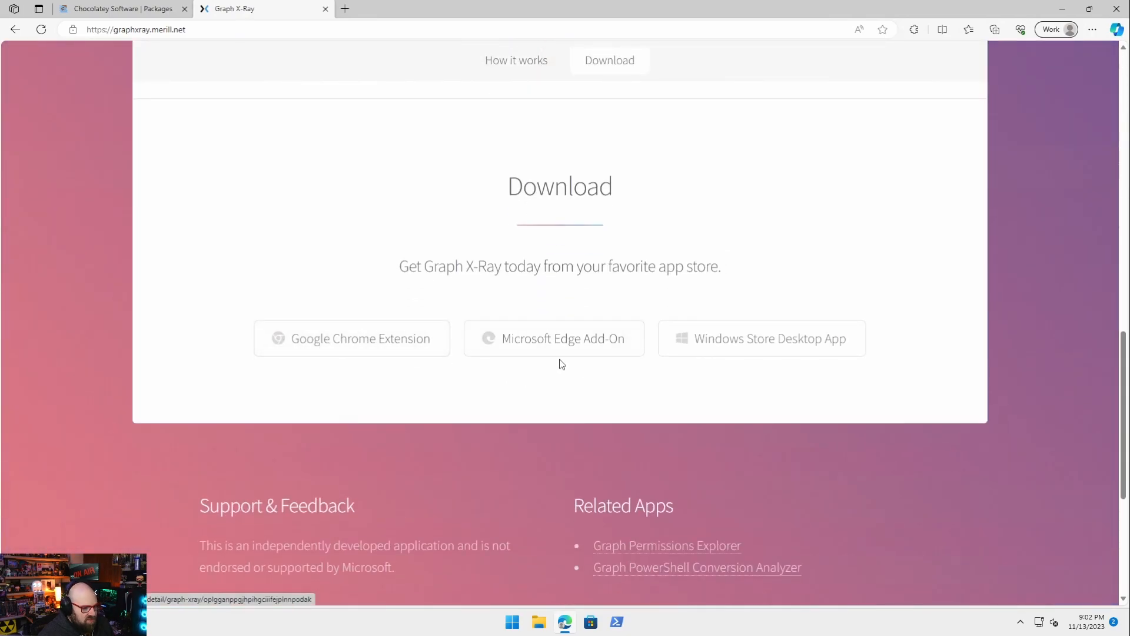
pyautogui.moveTo(789, 357)
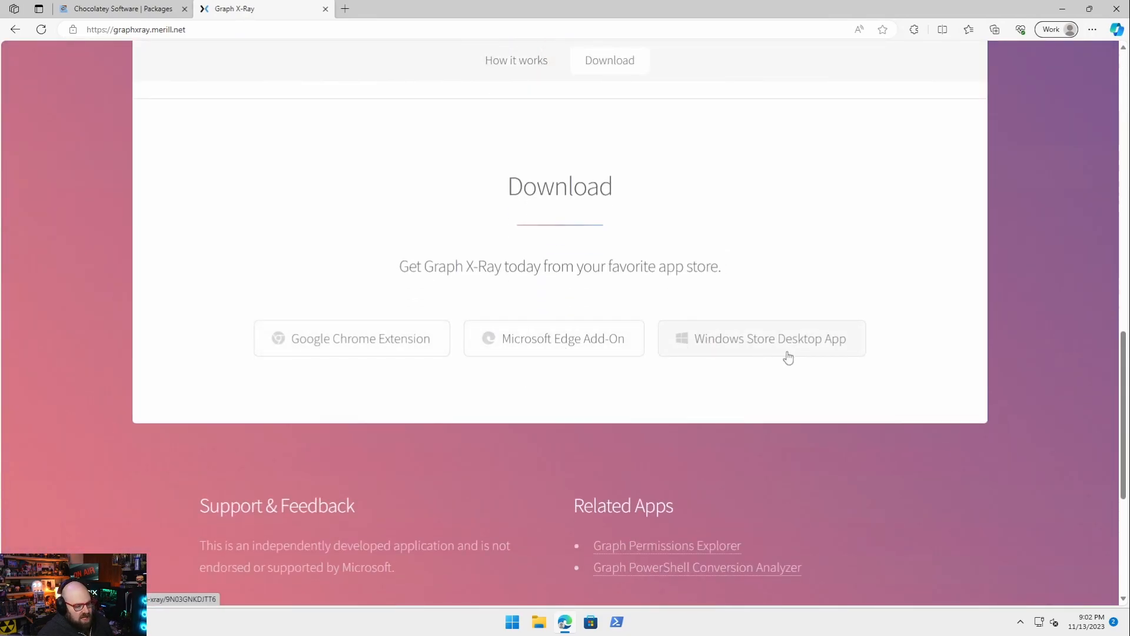
pyautogui.moveTo(717, 437)
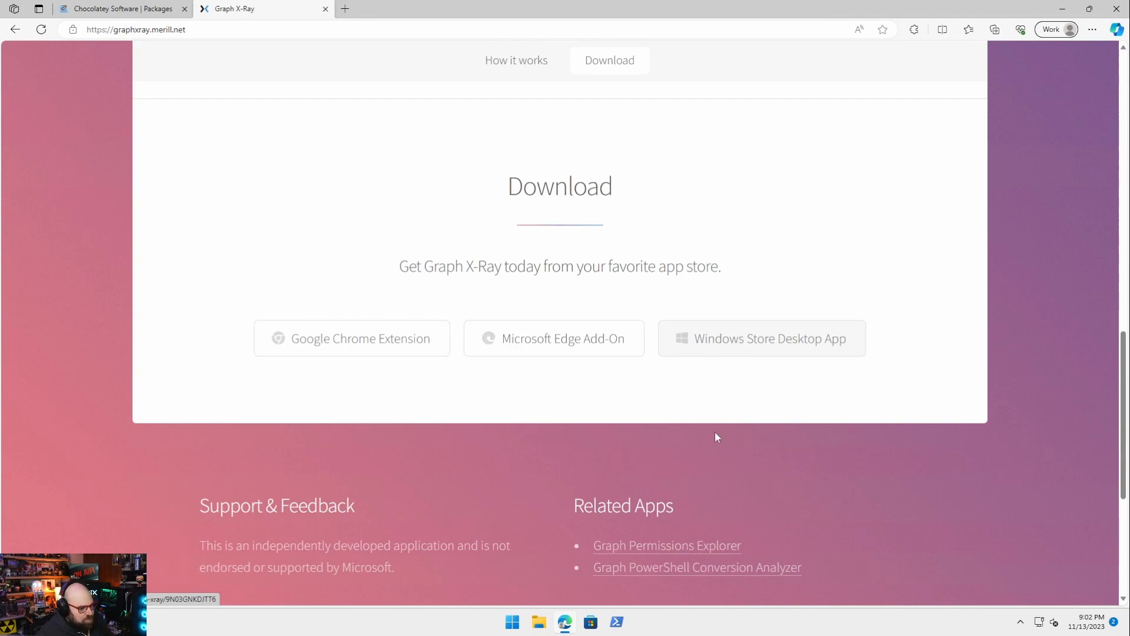
pyautogui.moveTo(139, 120)
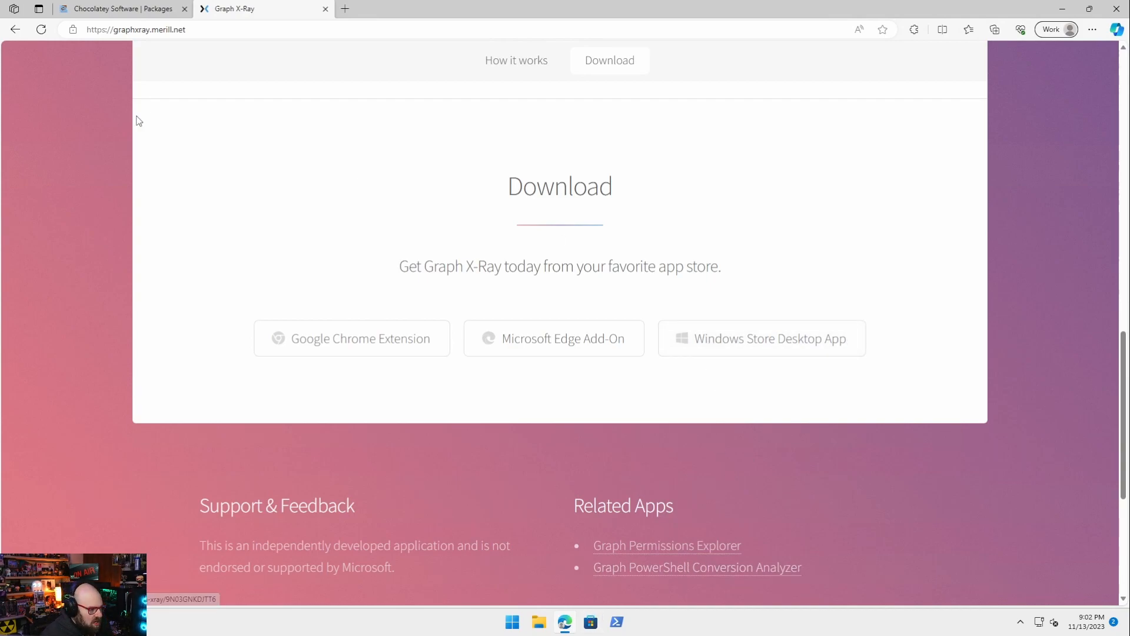
pyautogui.moveTo(767, 321)
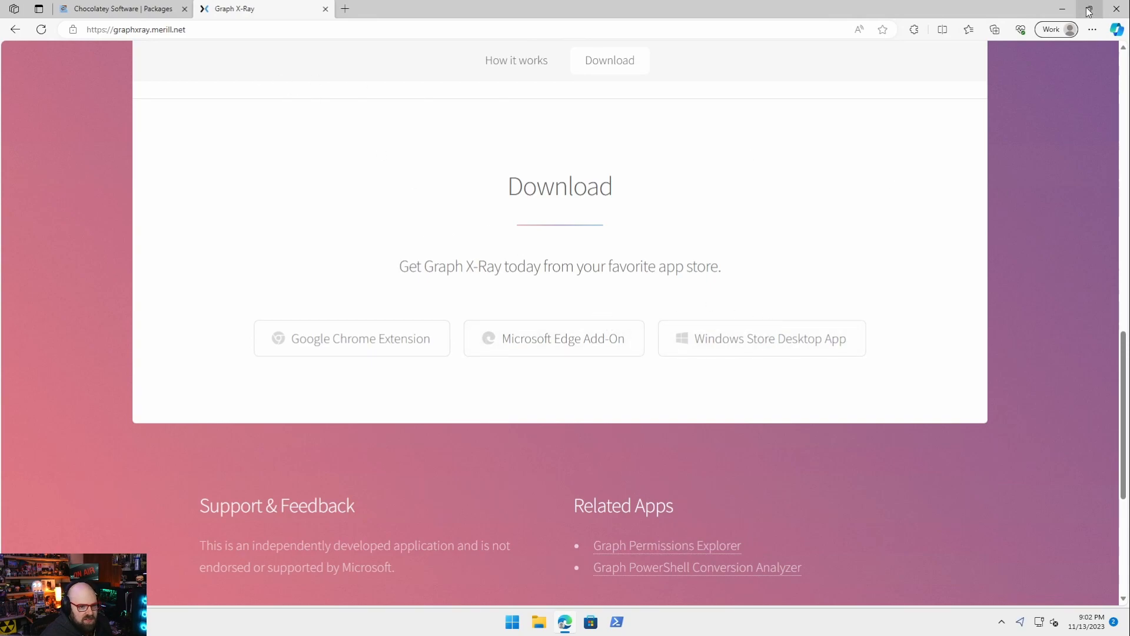
# Minimize the browser and launch Google Chrome on its New Tab page
pyautogui.click(1089, 10)
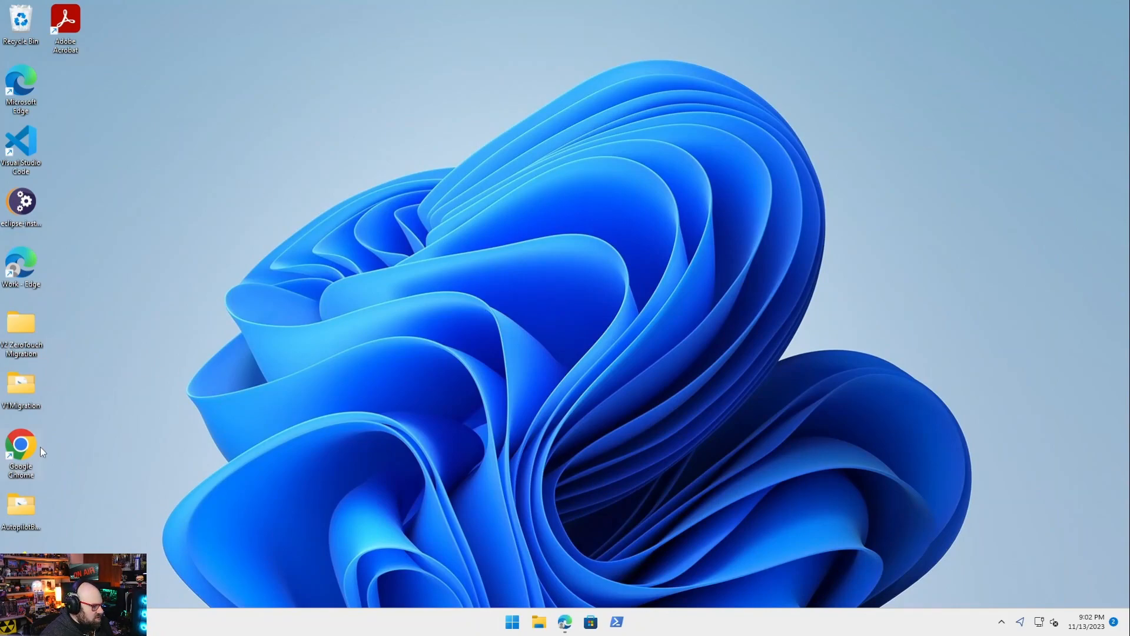
pyautogui.doubleClick(21, 444)
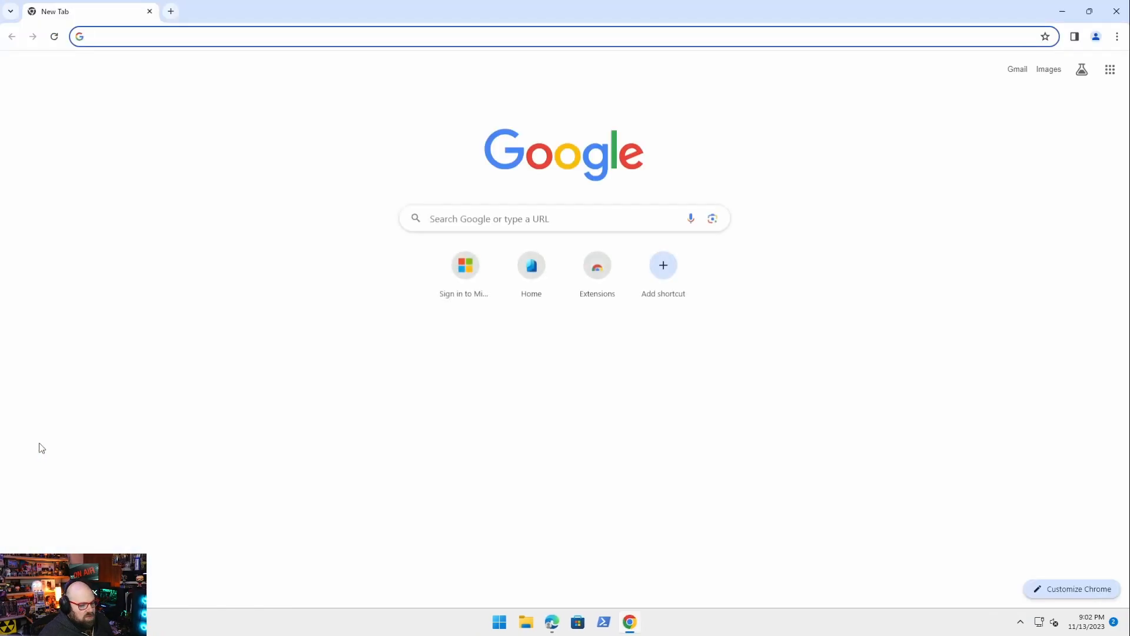
pyautogui.moveTo(86, 271)
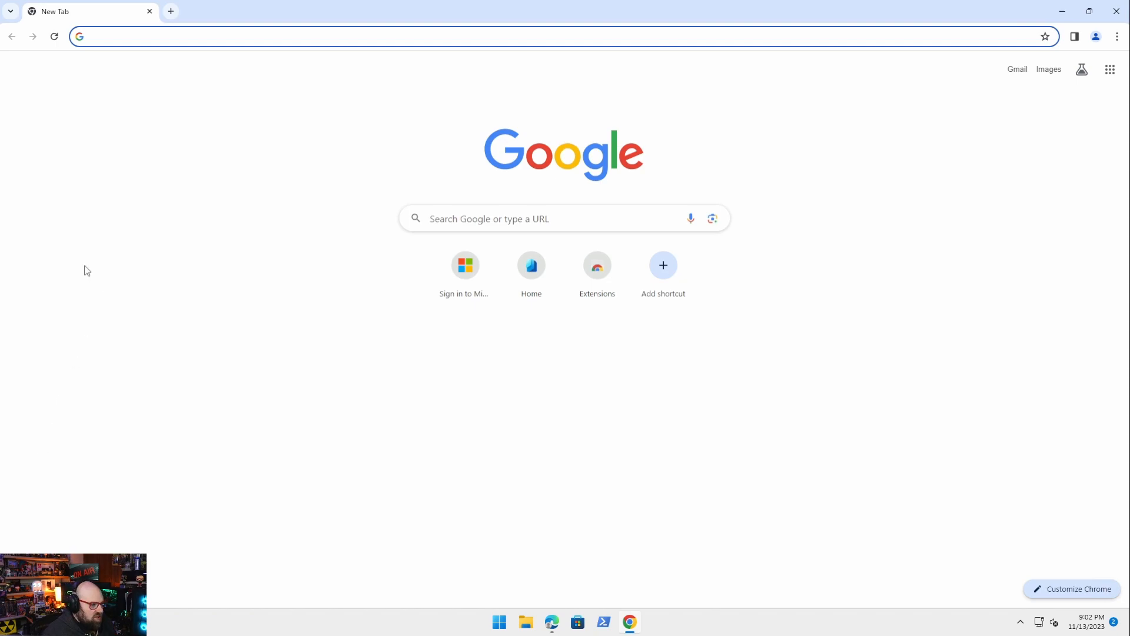
pyautogui.moveTo(597, 272)
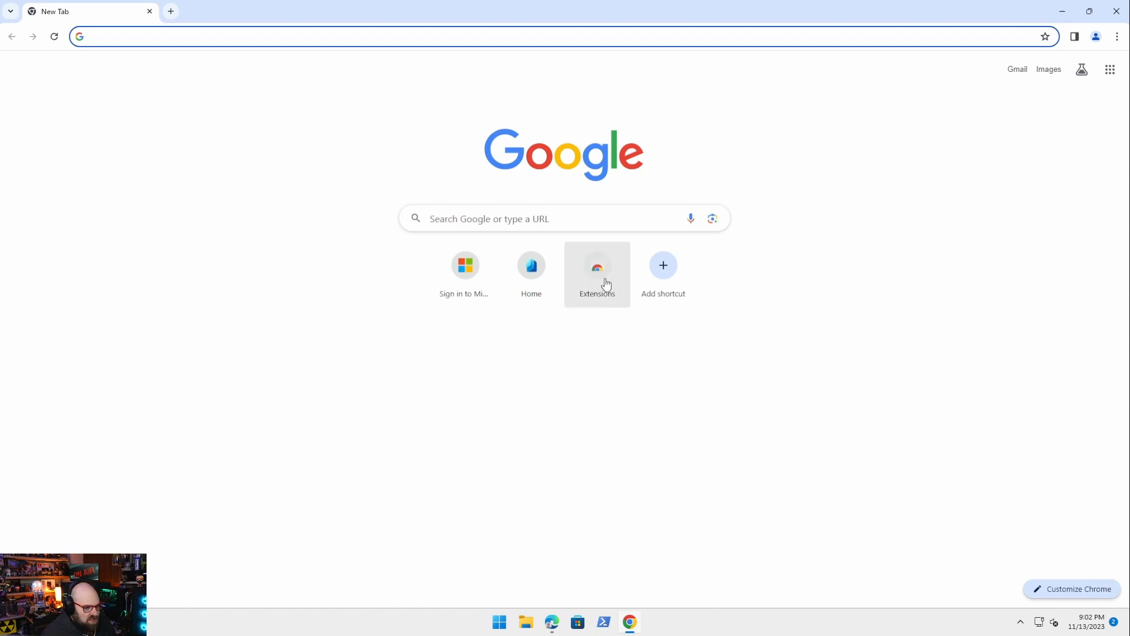
# Search the Chrome Web Store for 'graph x-ray' and bring up the extension's page
pyautogui.click(597, 265)
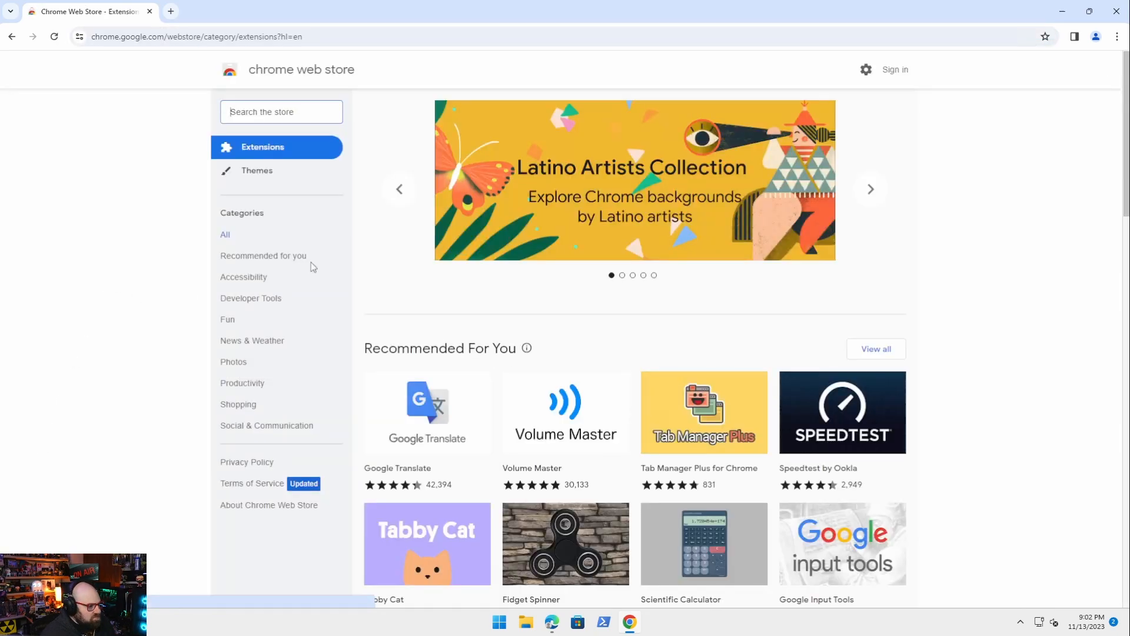
pyautogui.write('grap')
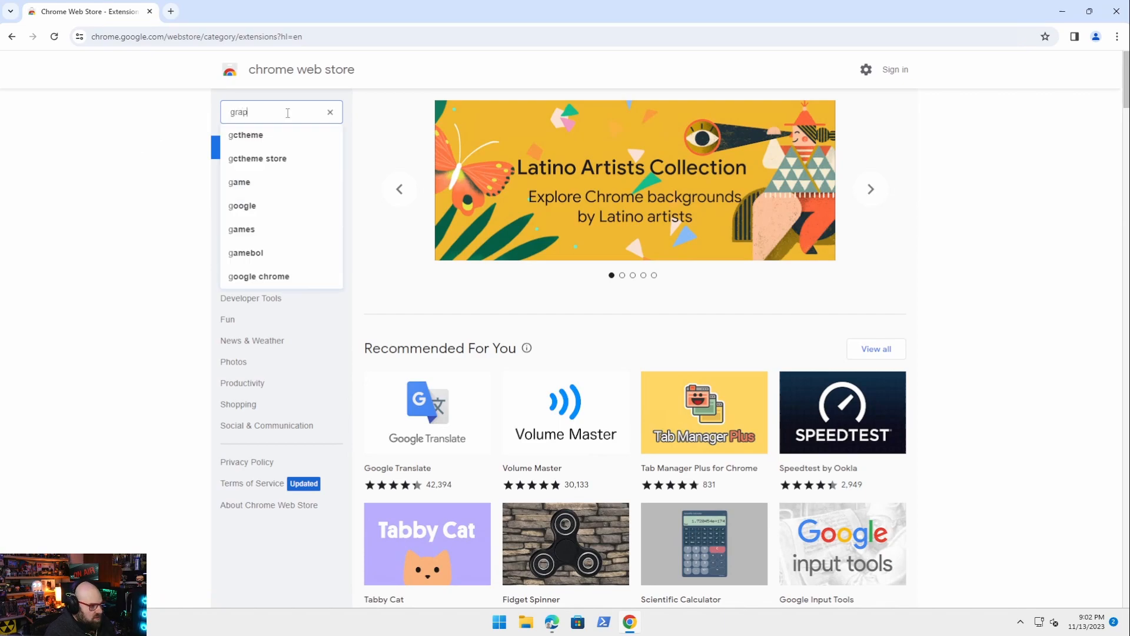
pyautogui.press('Return')
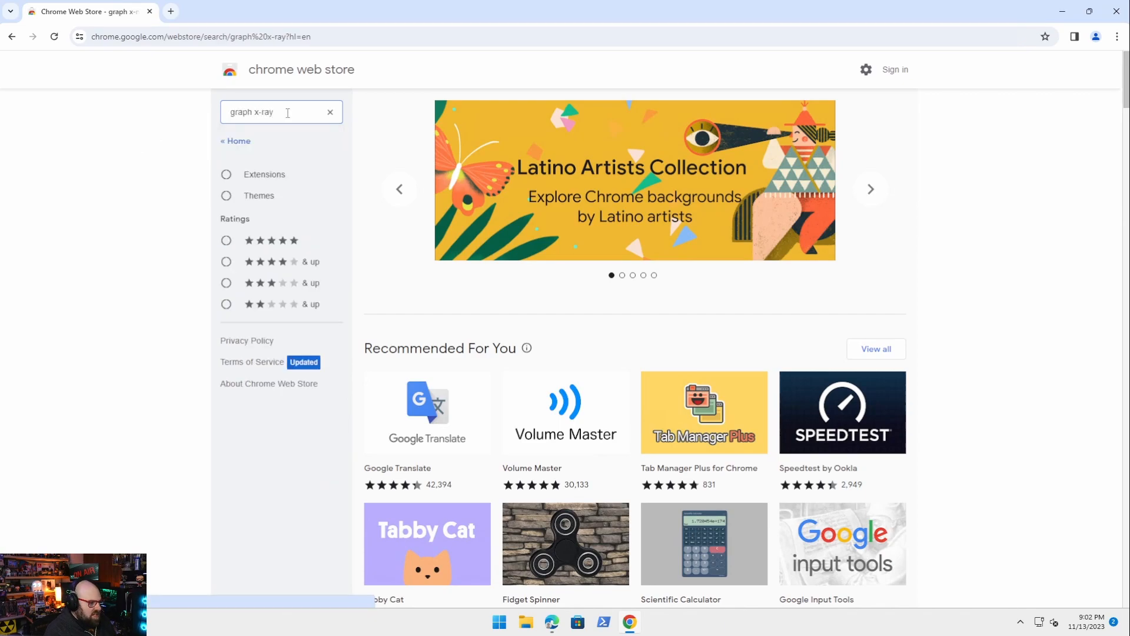
pyautogui.press('Return')
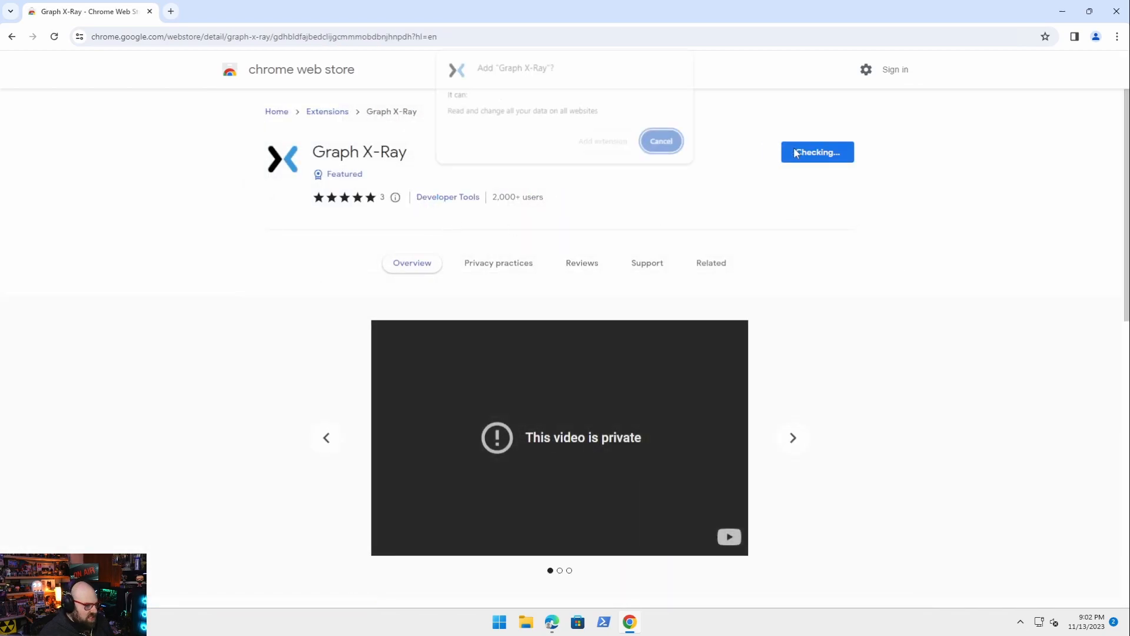
# Add the Graph X-Ray extension to Chrome and dismiss the confirmation notice
pyautogui.click(660, 140)
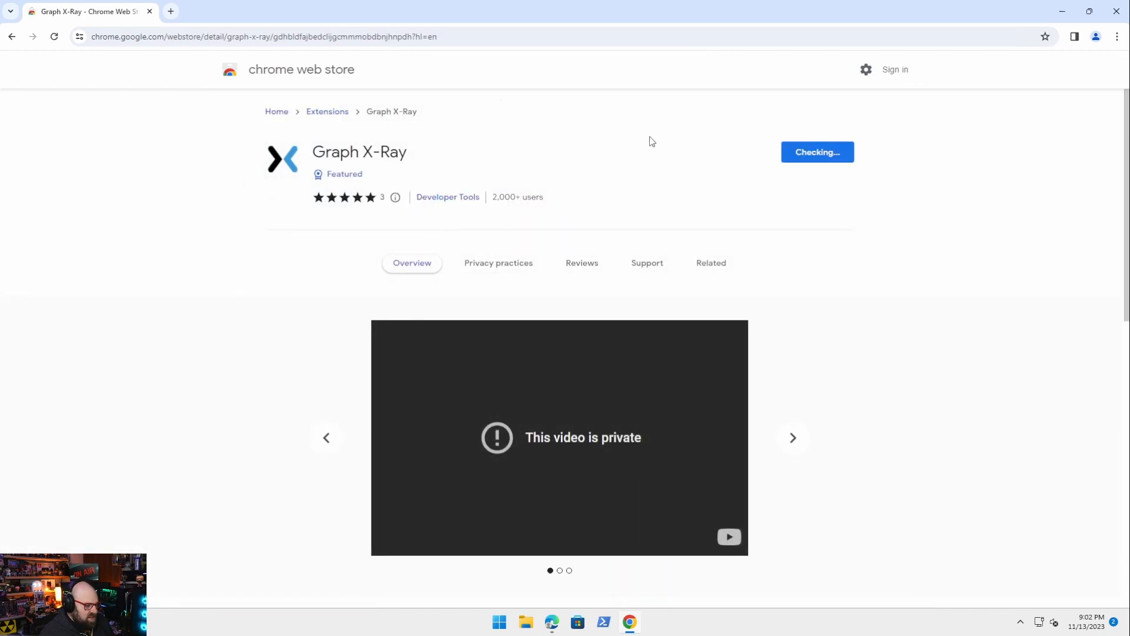
pyautogui.moveTo(687, 140)
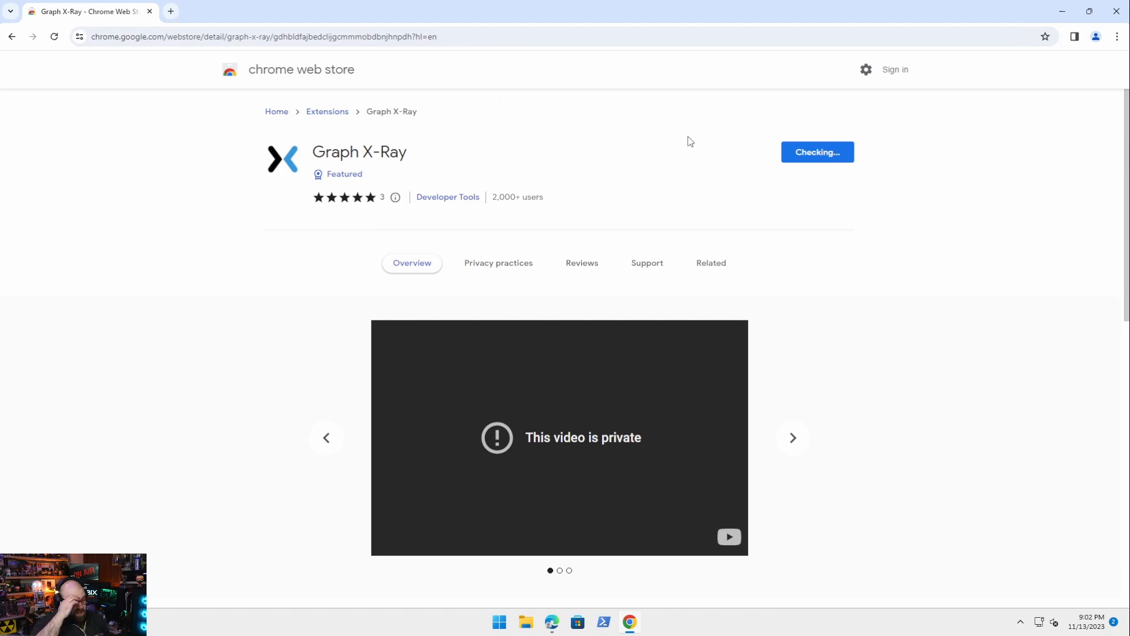
pyautogui.click(817, 152)
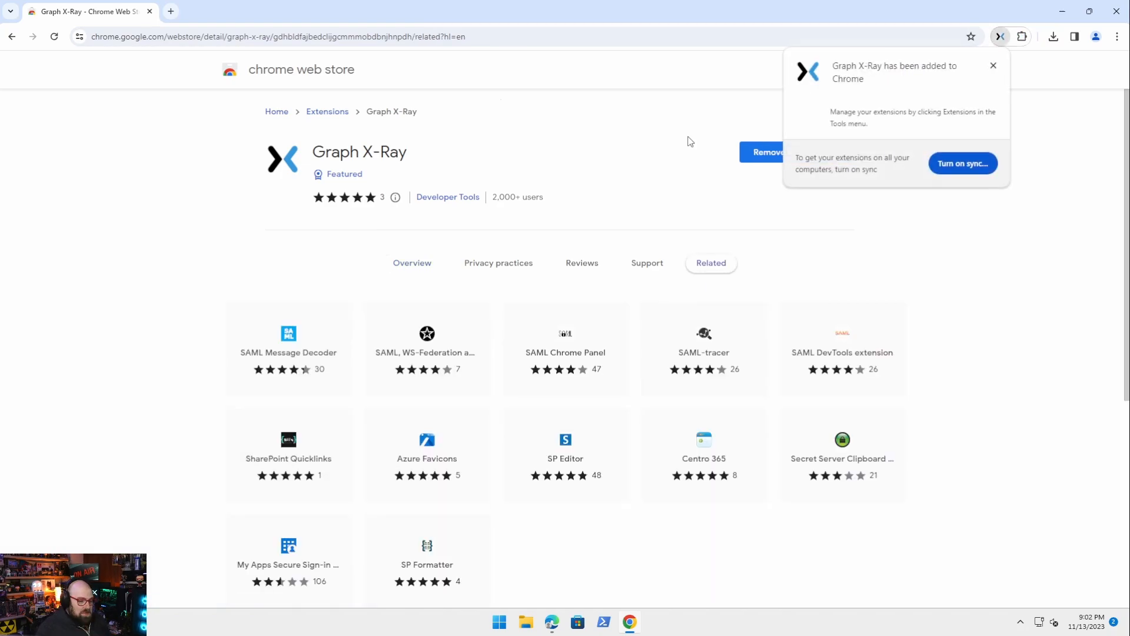
pyautogui.click(992, 66)
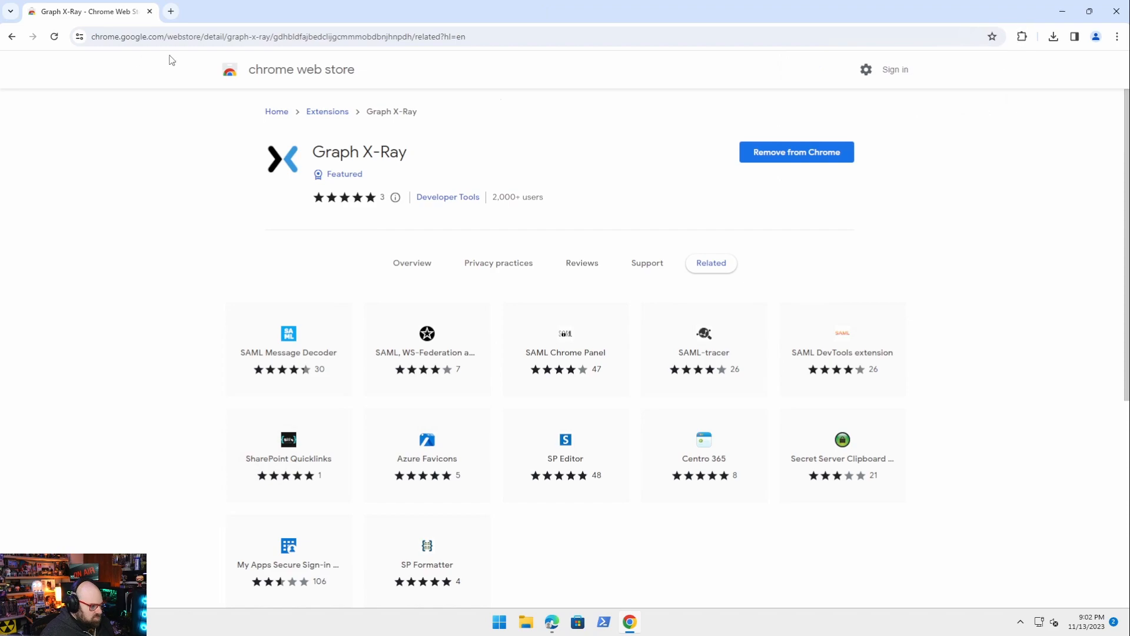
# Navigate to entra.microsoft.com to load the Microsoft Entra admin center home page
pyautogui.click(289, 37)
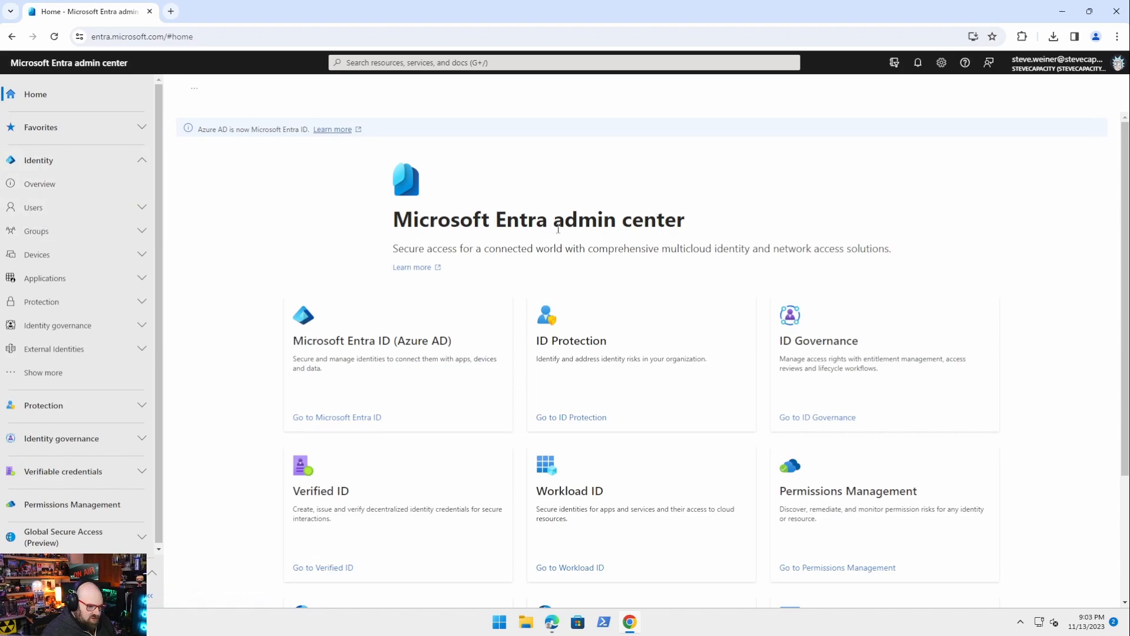
pyautogui.moveTo(705, 108)
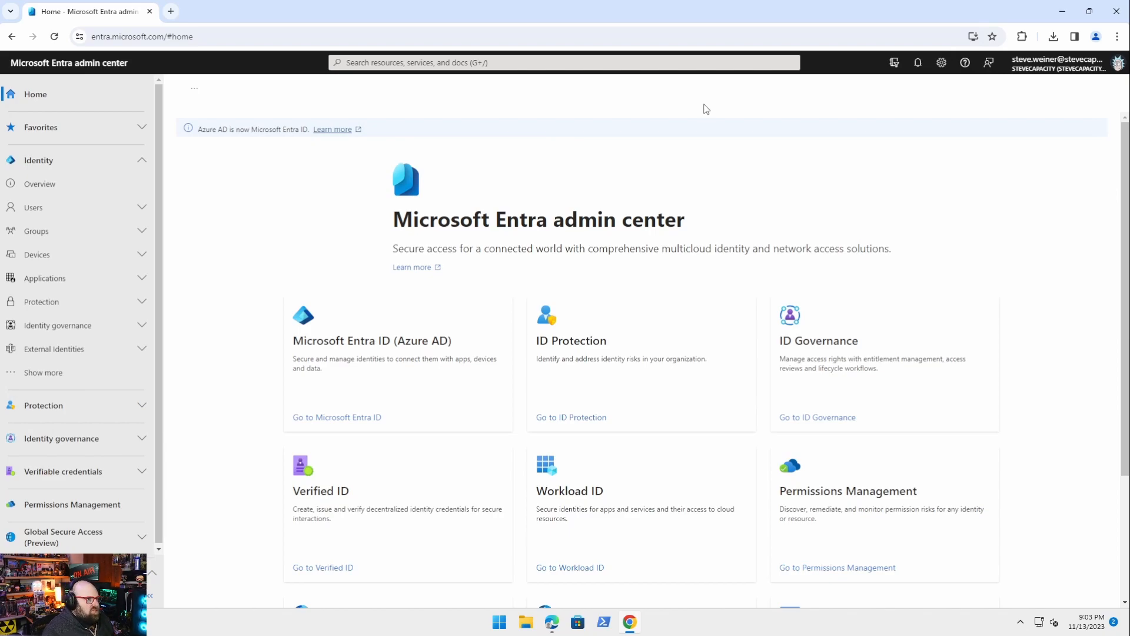
pyautogui.moveTo(921, 220)
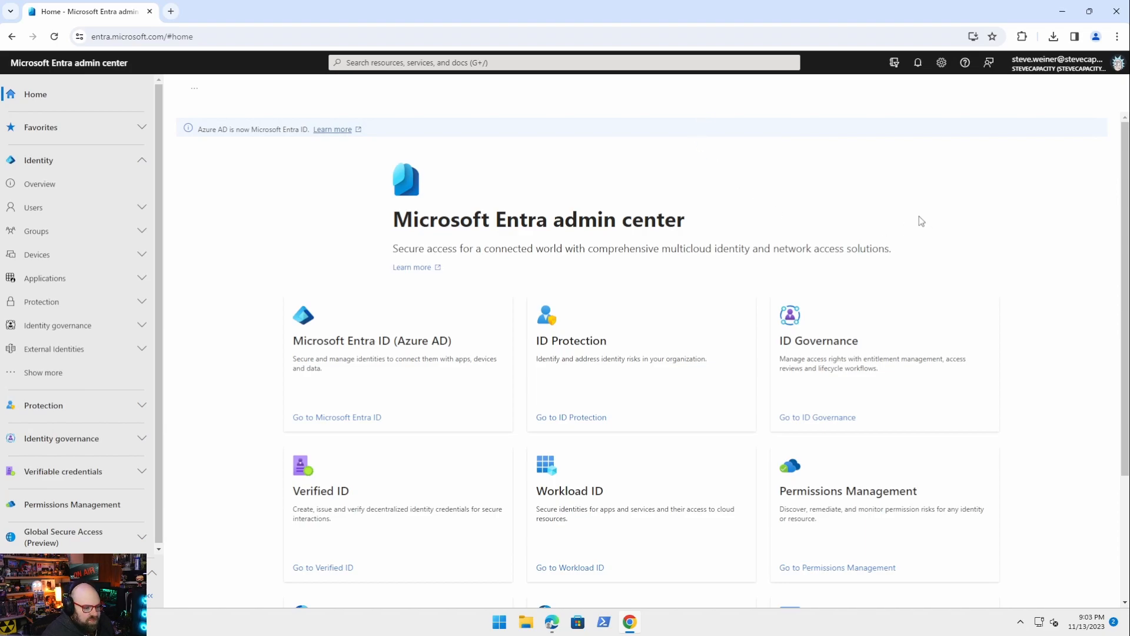
pyautogui.moveTo(937, 161)
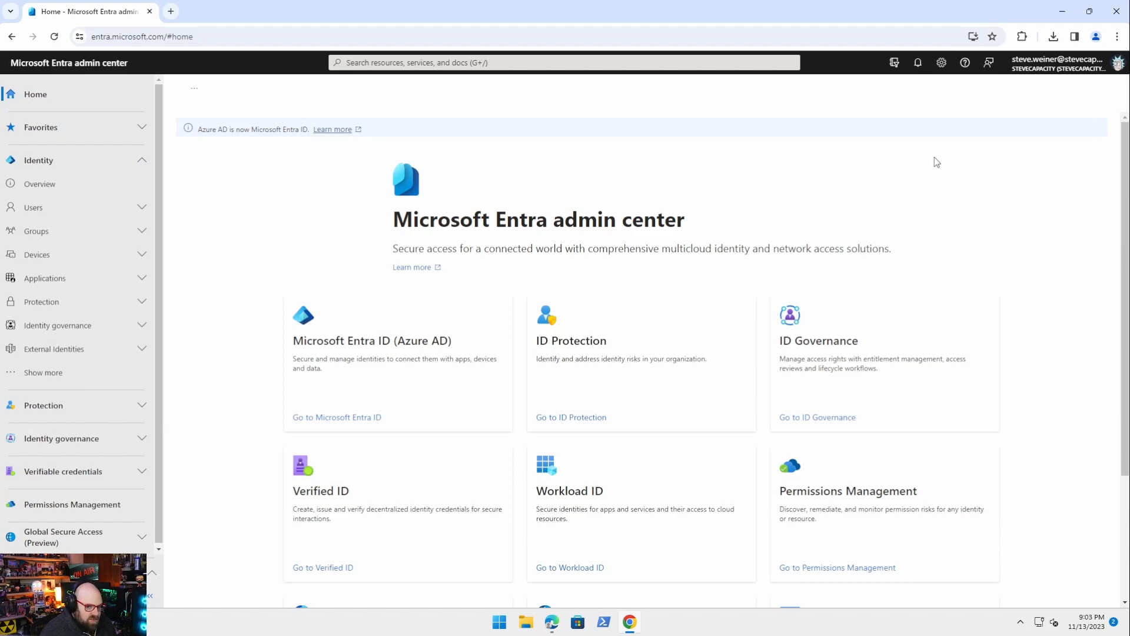
pyautogui.moveTo(926, 141)
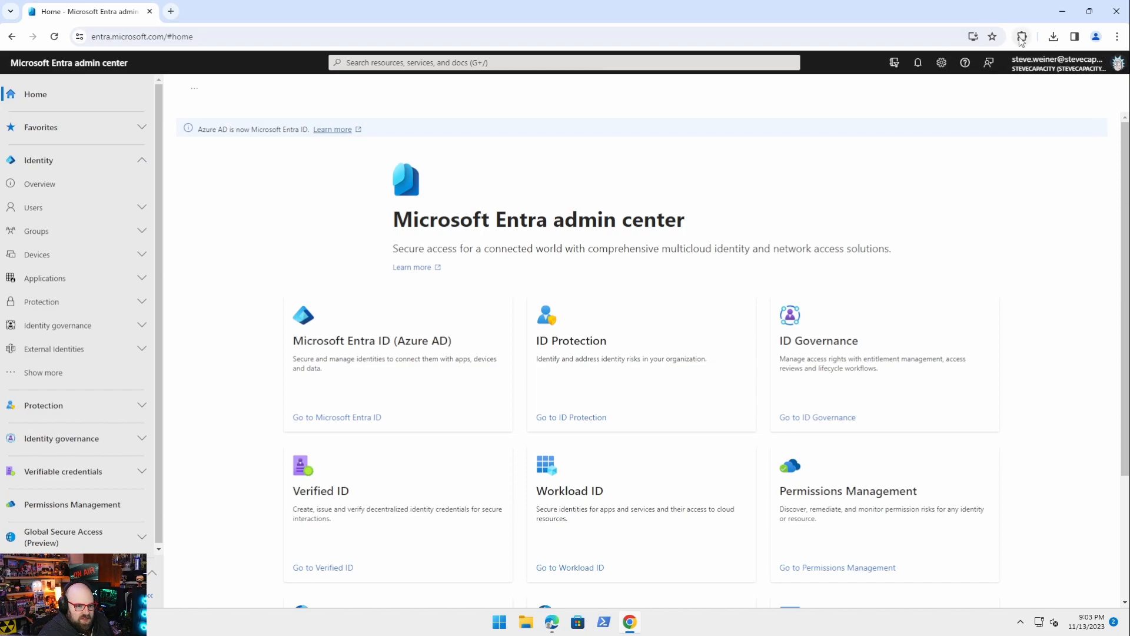
# Bring up Chrome's main menu over the Entra admin center home page
pyautogui.click(1022, 36)
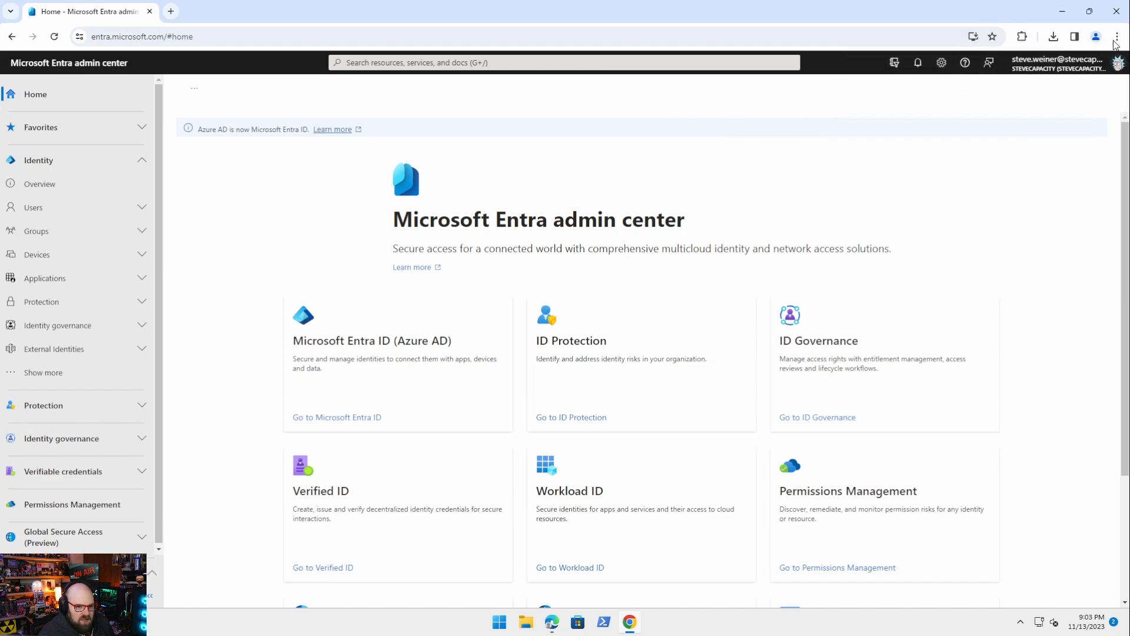
pyautogui.click(1116, 36)
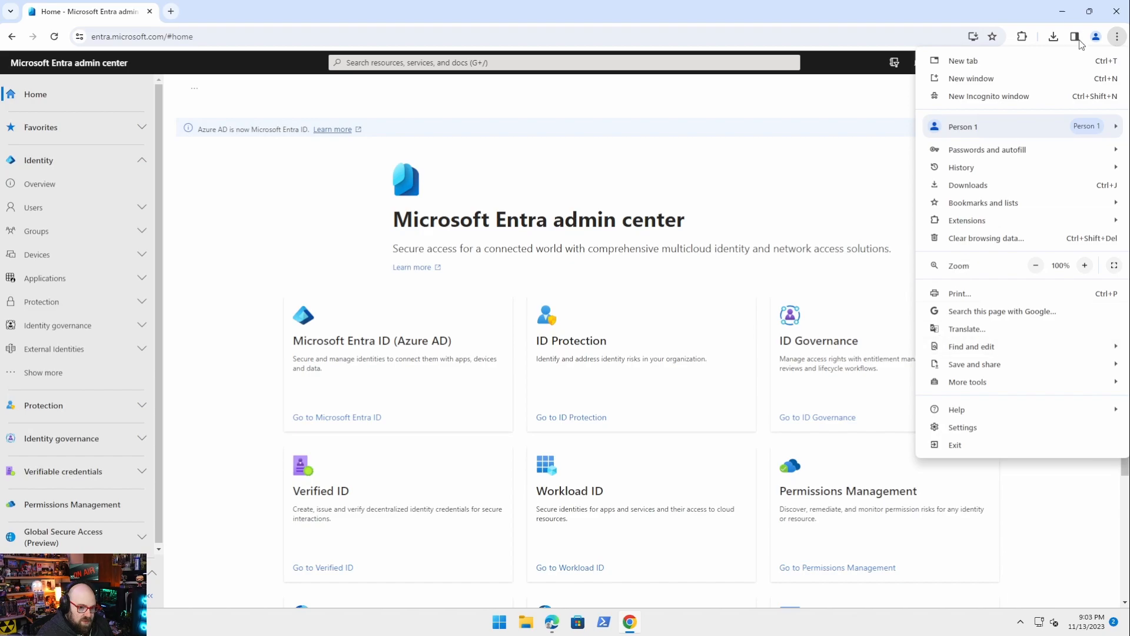
pyautogui.moveTo(951, 390)
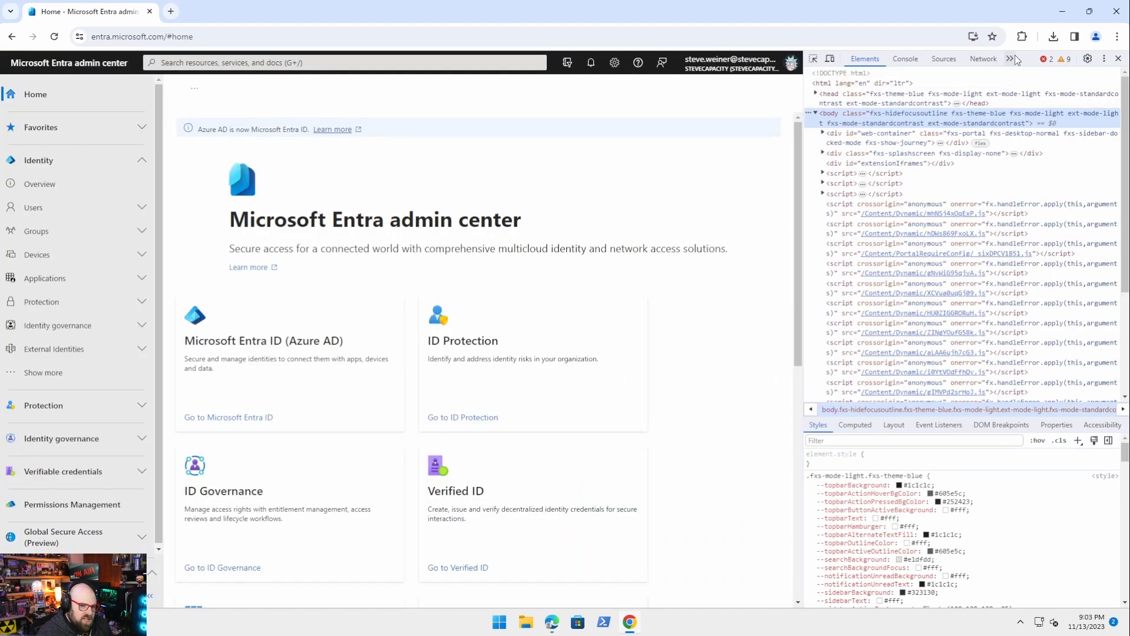
pyautogui.moveTo(1010, 59)
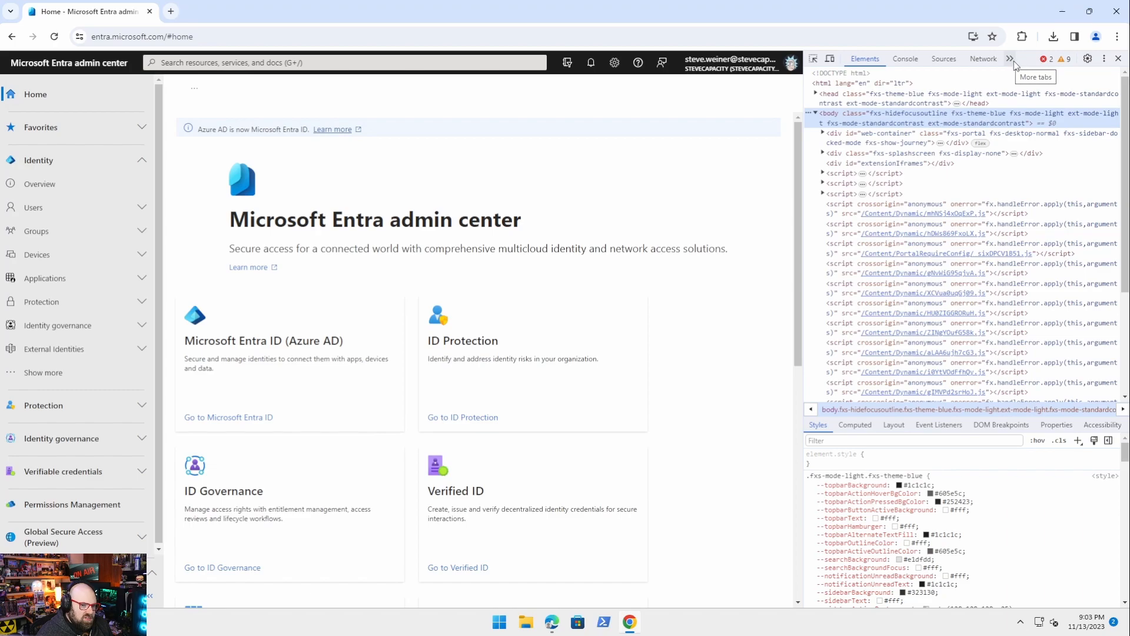
# Show the Graph X-Ray DevTools panel and keep PowerShell as the script language
pyautogui.click(1010, 59)
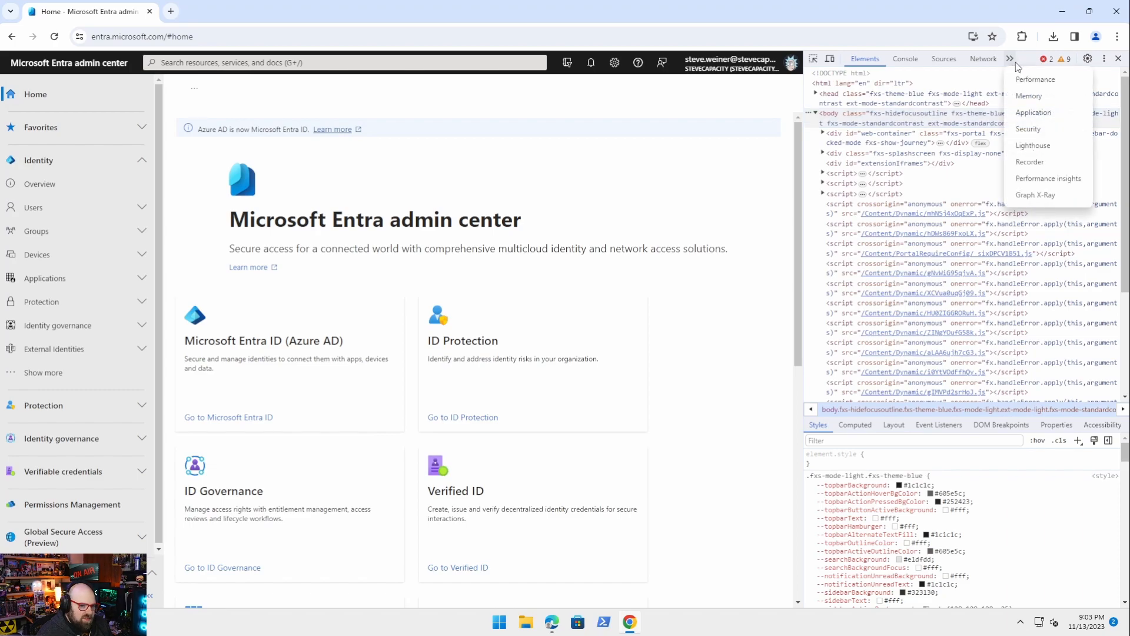
pyautogui.click(1035, 194)
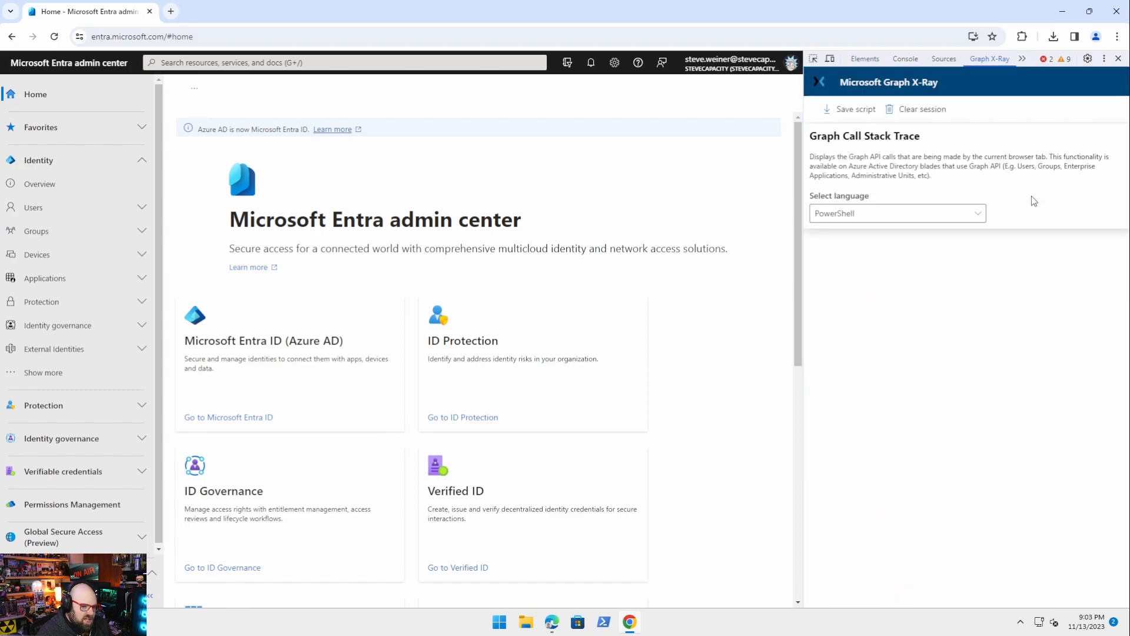
pyautogui.click(896, 213)
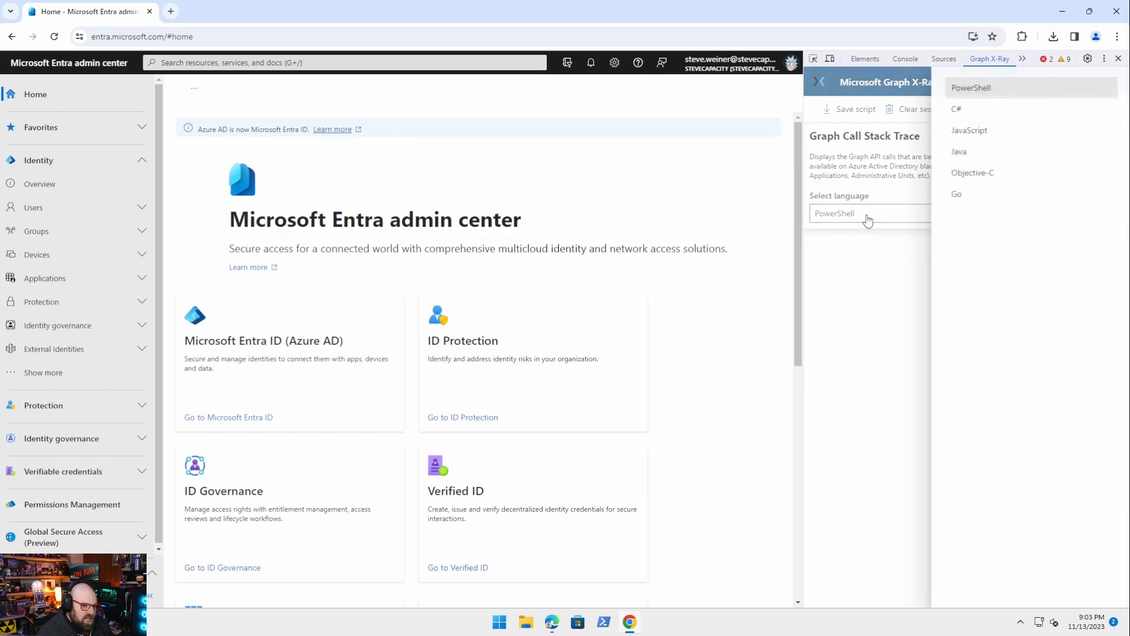
pyautogui.moveTo(987, 101)
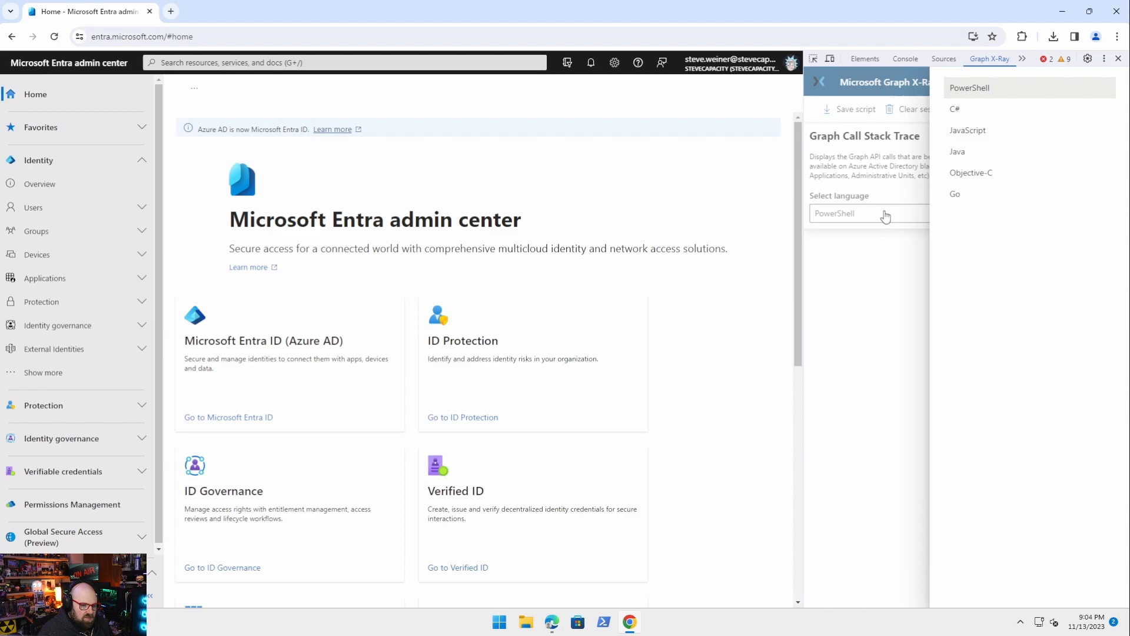
pyautogui.moveTo(858, 252)
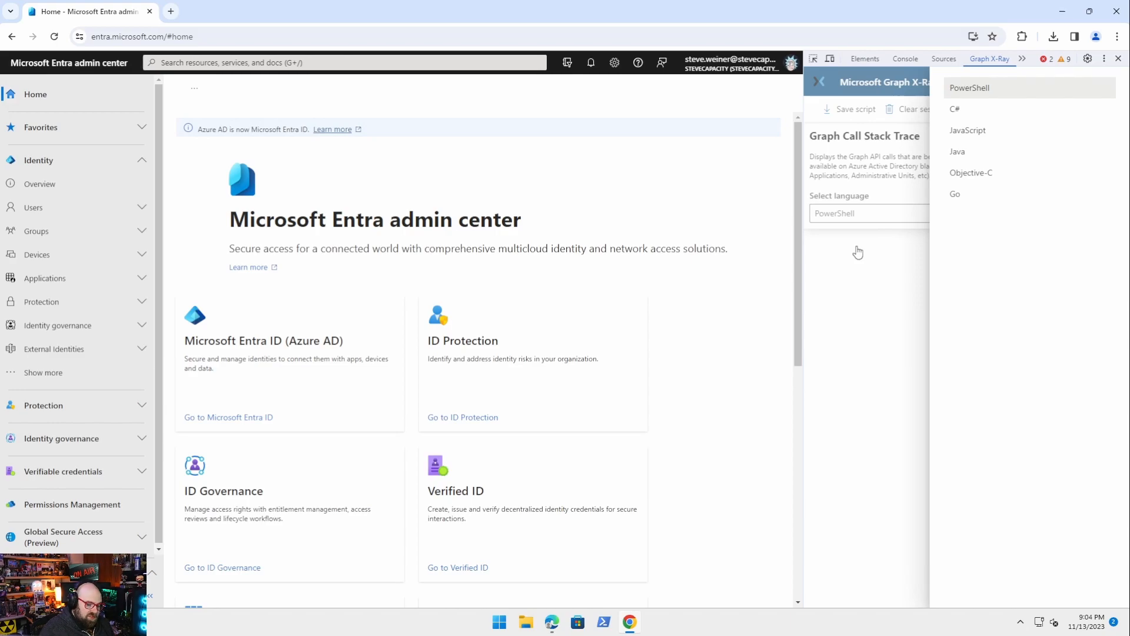
pyautogui.click(969, 88)
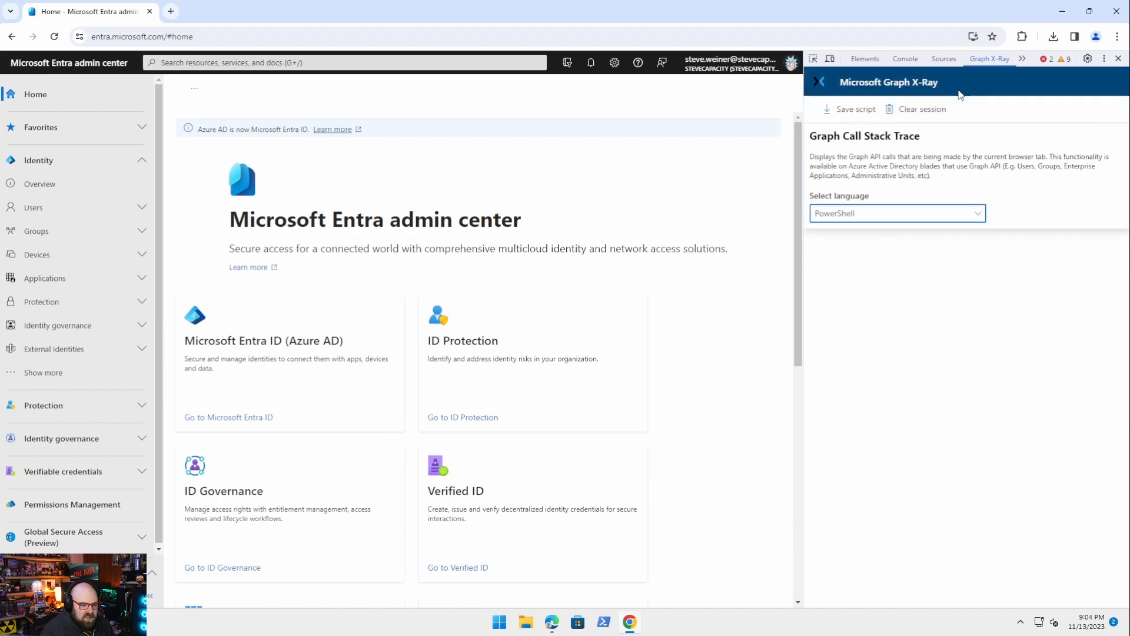
pyautogui.moveTo(834, 153)
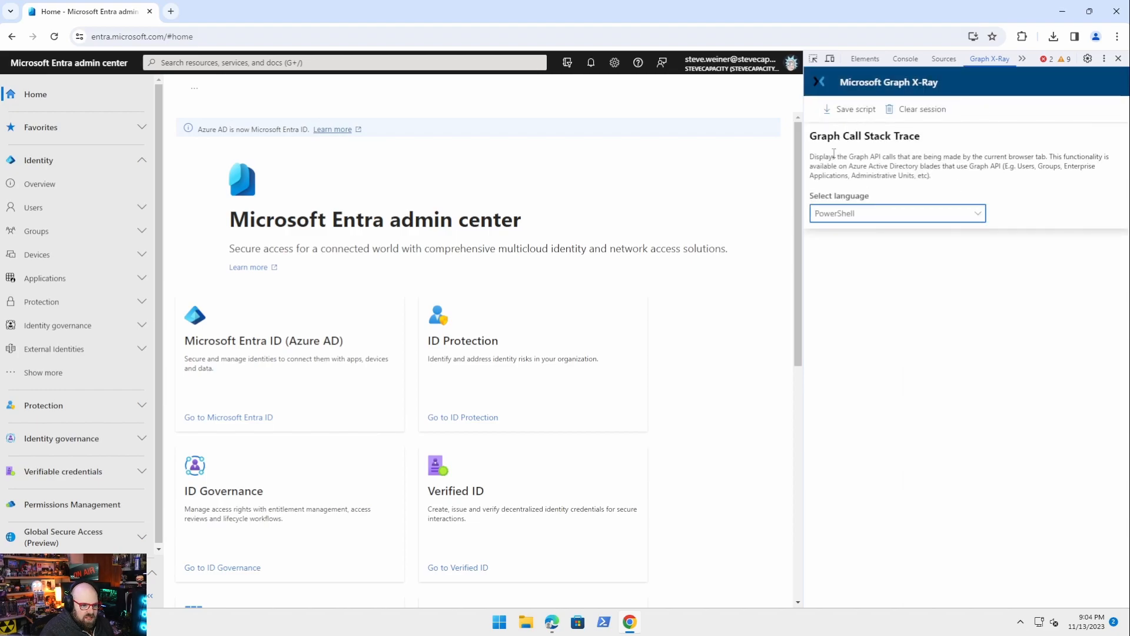
pyautogui.moveTo(920, 356)
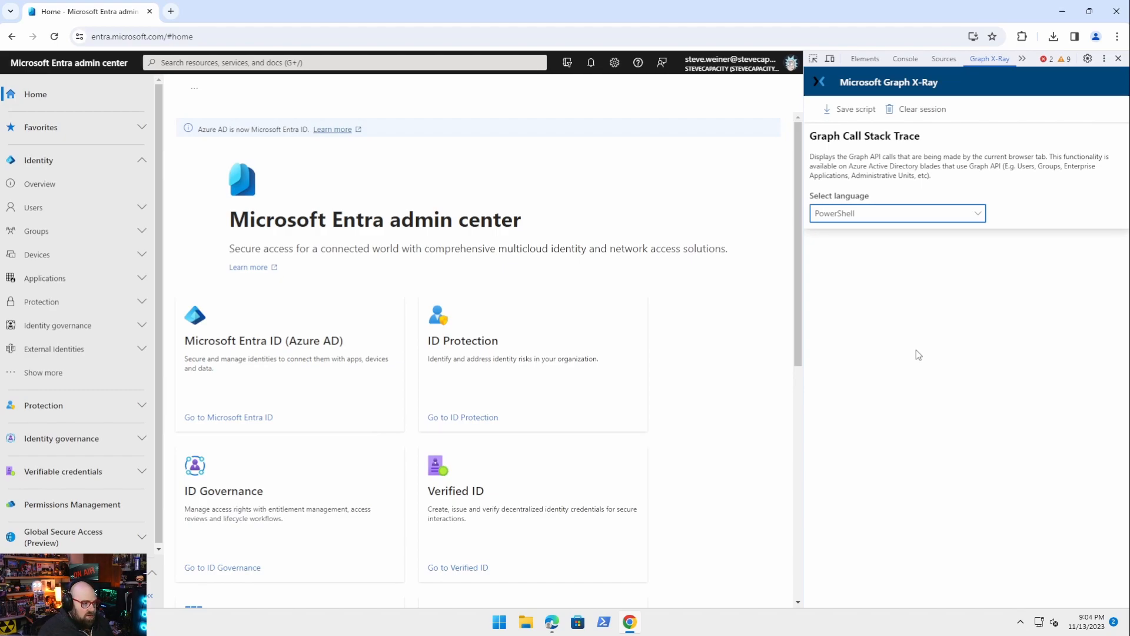
# Show the All users list under the Users section
pyautogui.click(32, 207)
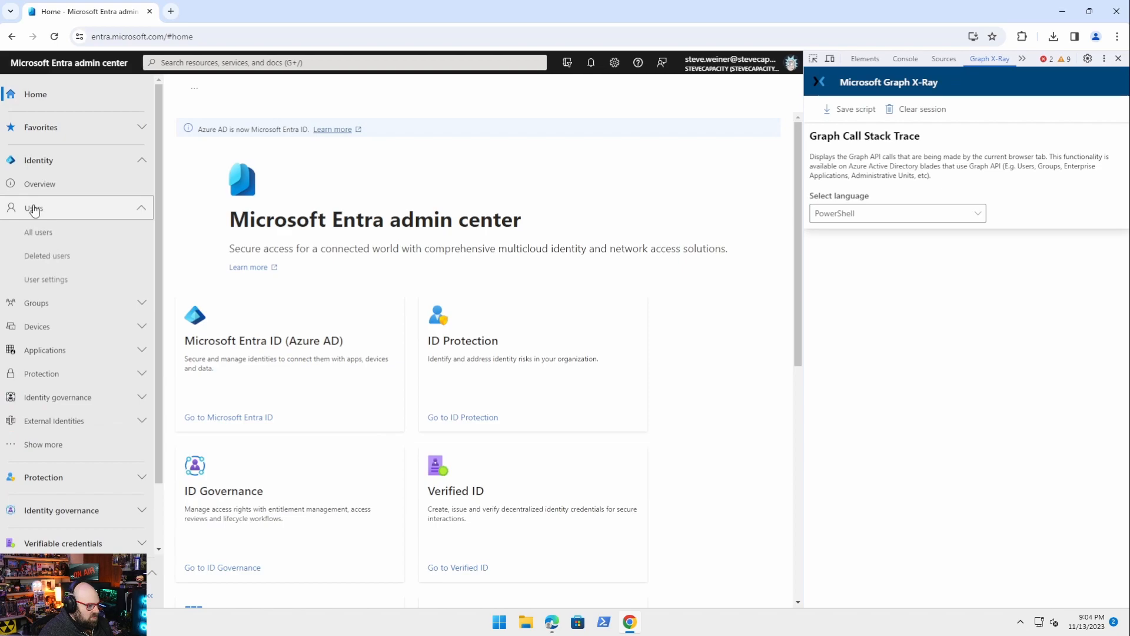
pyautogui.click(38, 231)
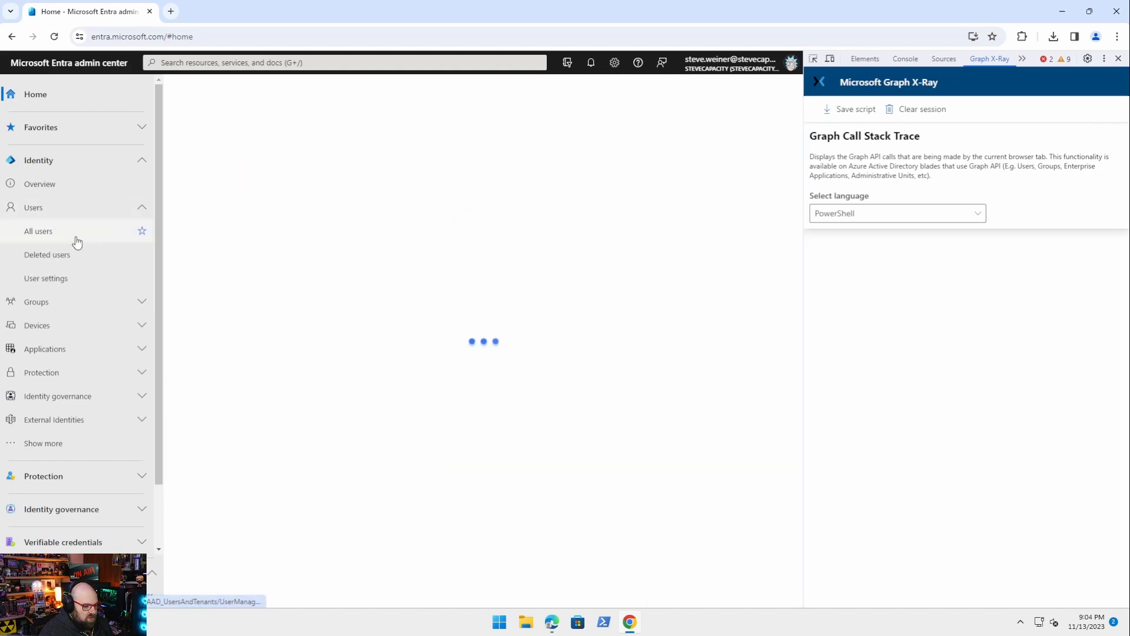
pyautogui.click(38, 231)
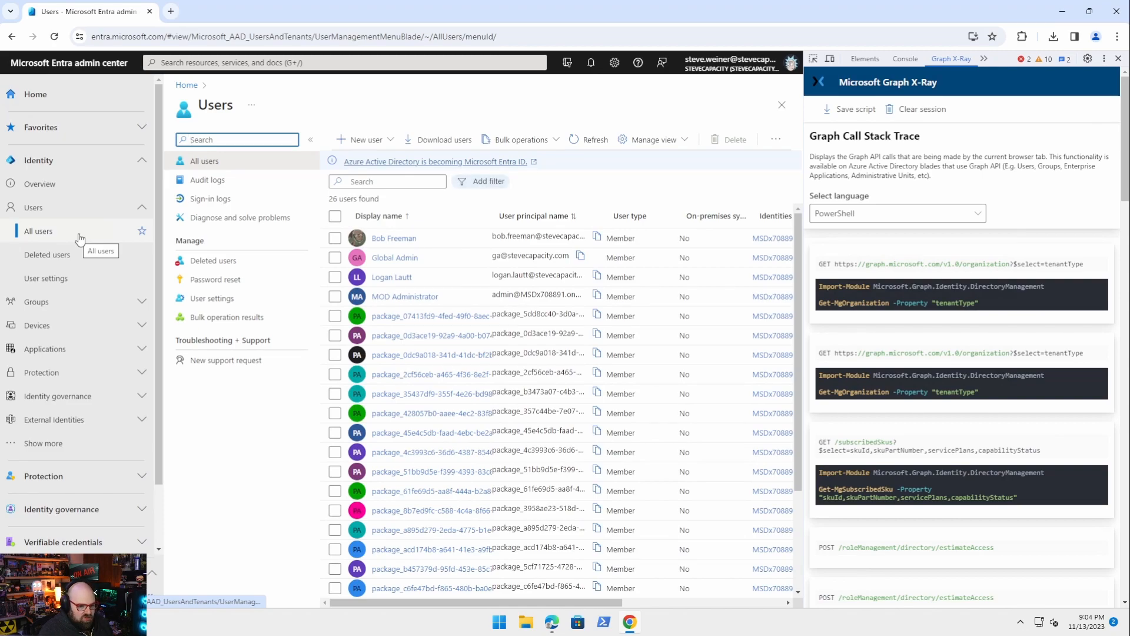
pyautogui.moveTo(429, 250)
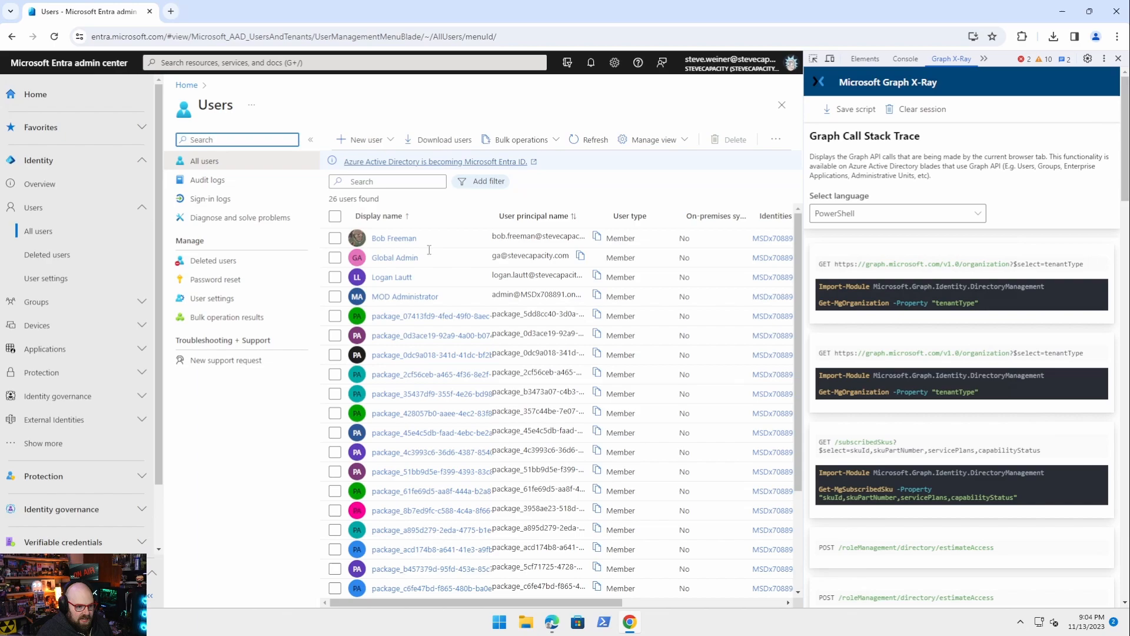
# Review the logged Get-MgBetaUser calls in the Graph X-Ray panel
pyautogui.scroll(-3)
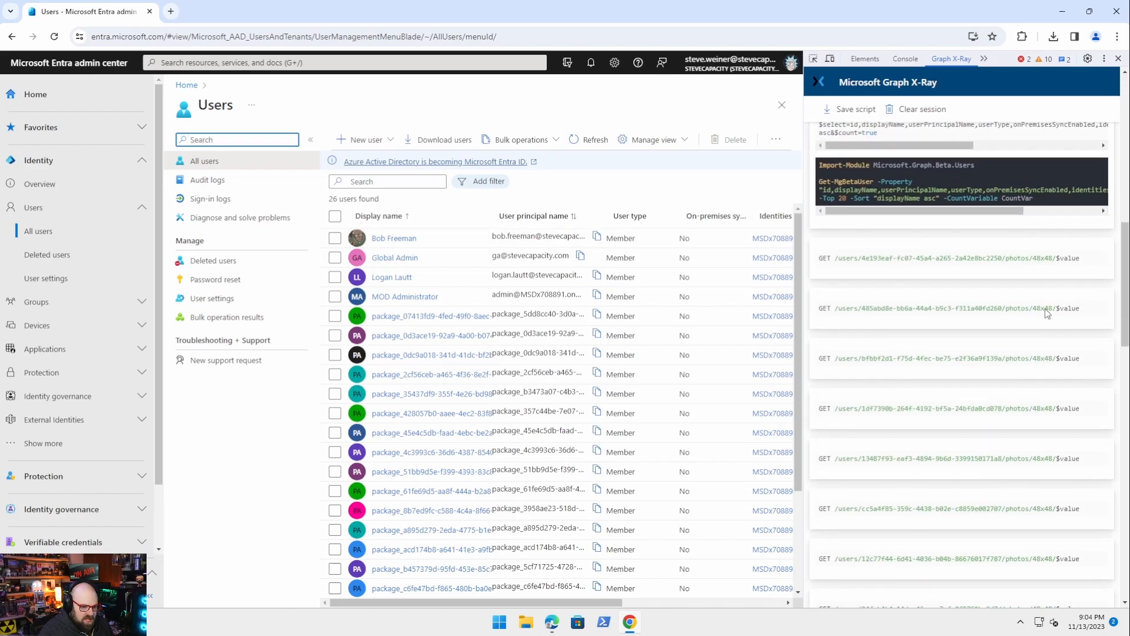
pyautogui.scroll(-3)
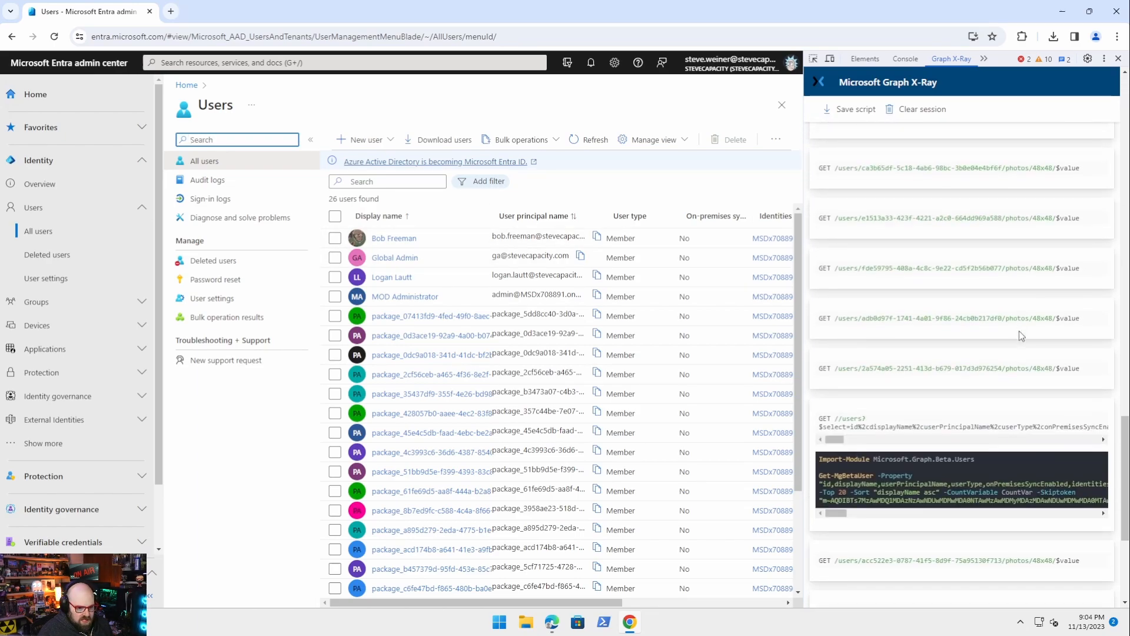
pyautogui.scroll(-3)
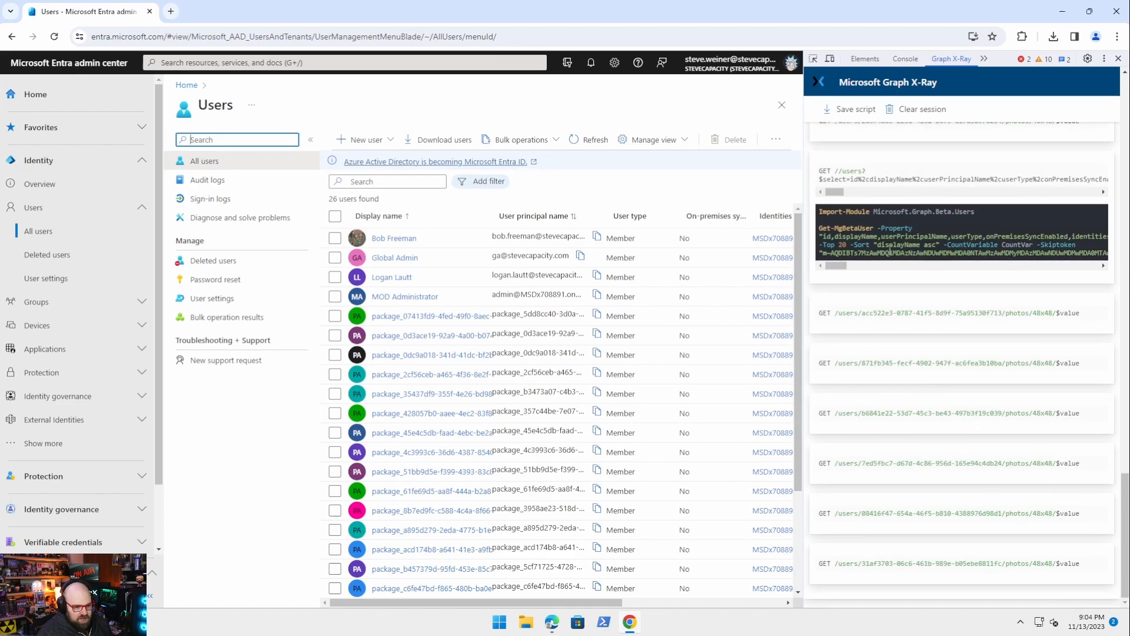
pyautogui.scroll(-3)
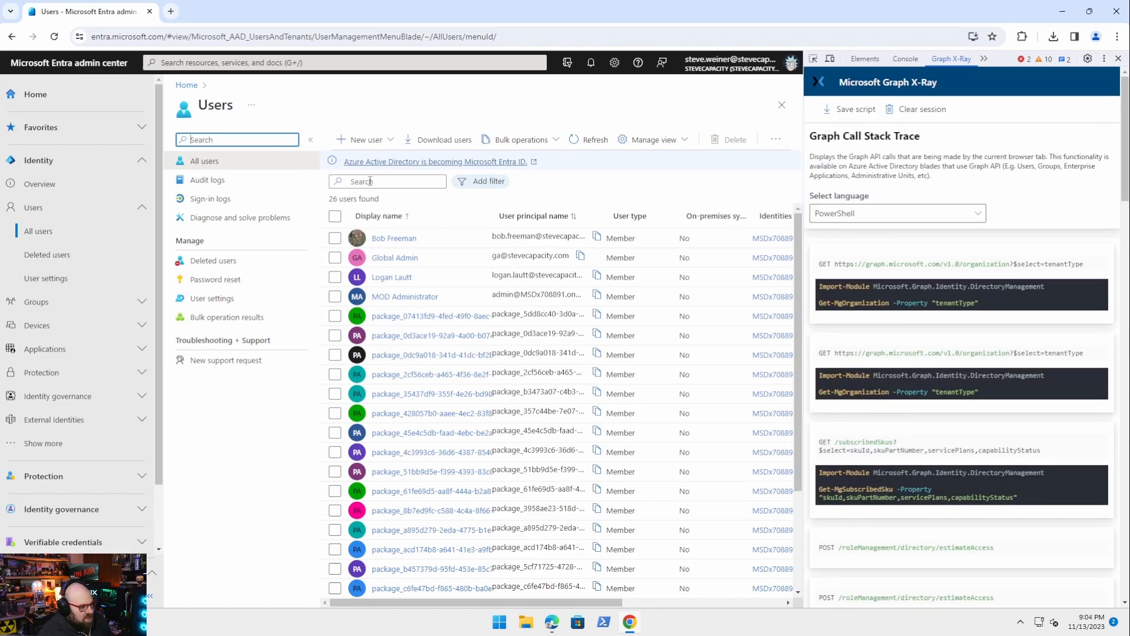
pyautogui.write('rick')
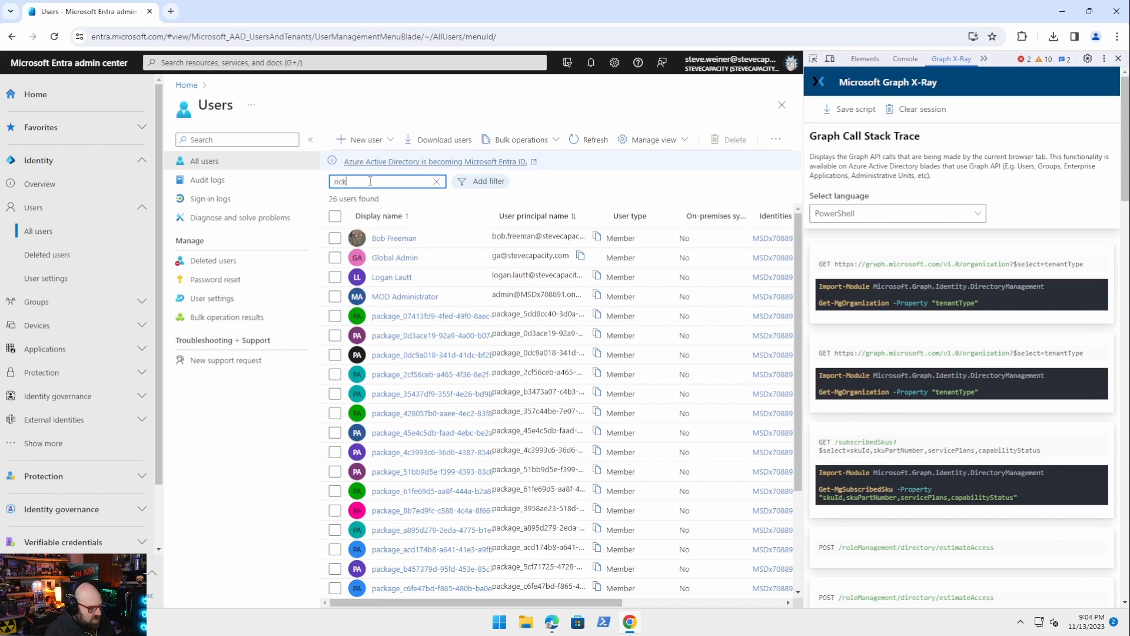
pyautogui.write('rick')
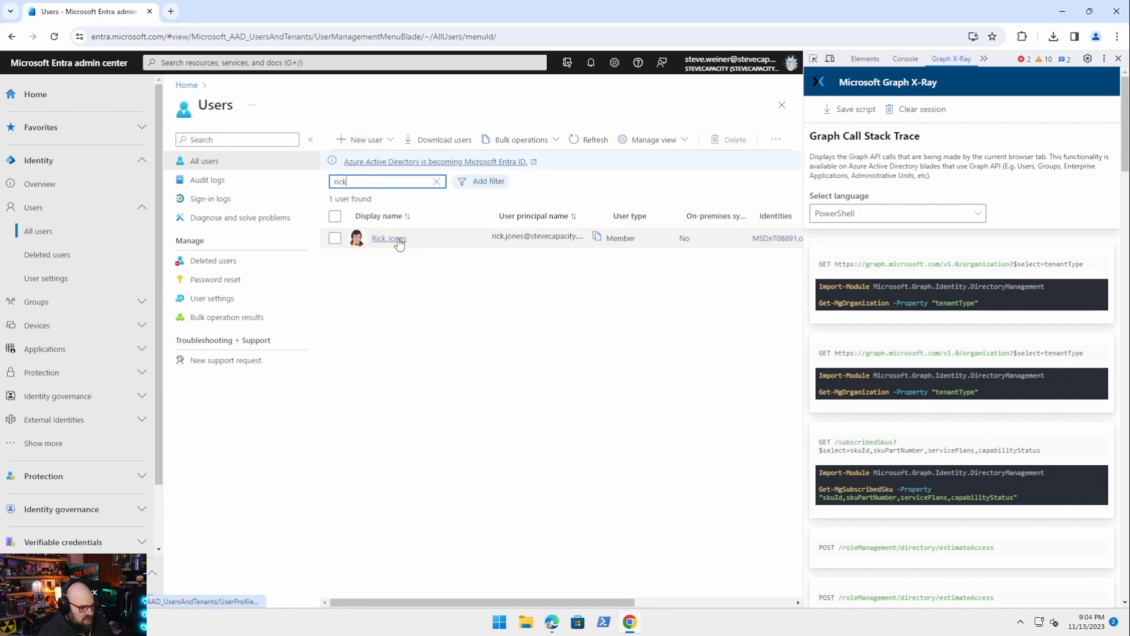
pyautogui.click(389, 238)
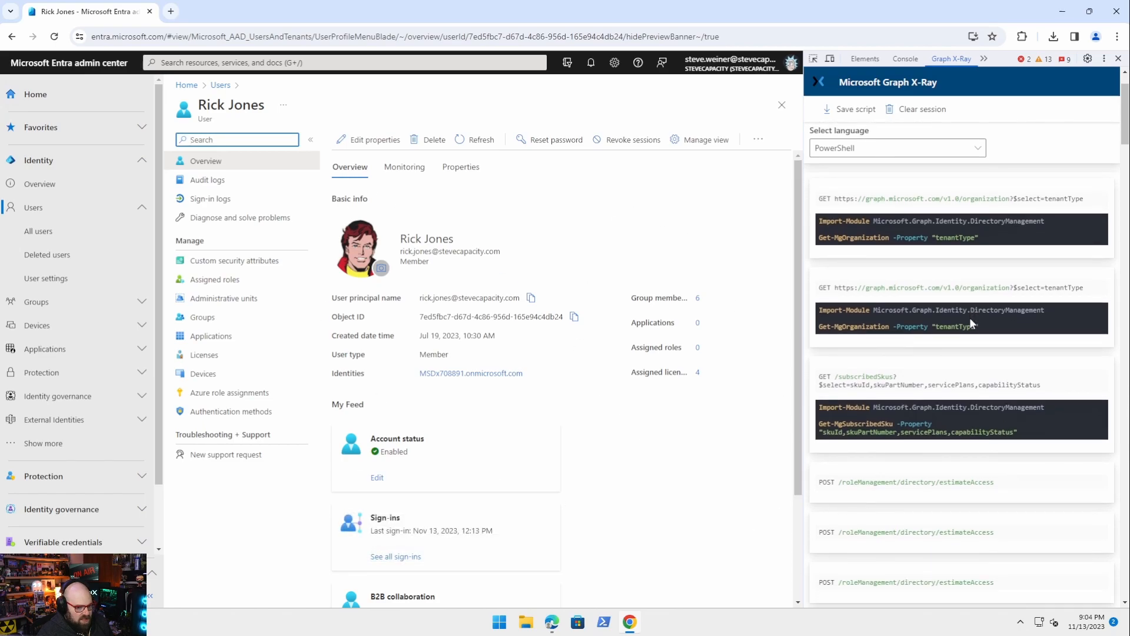
# Save the captured Graph X-Ray calls as a PowerShell script
pyautogui.scroll(-3)
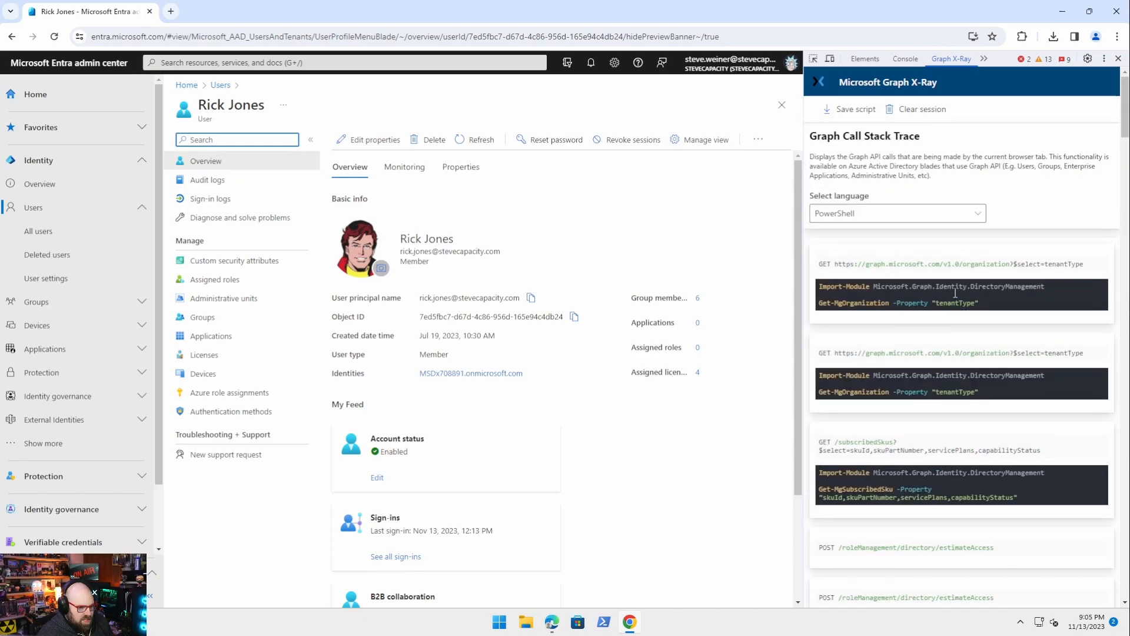
pyautogui.click(856, 108)
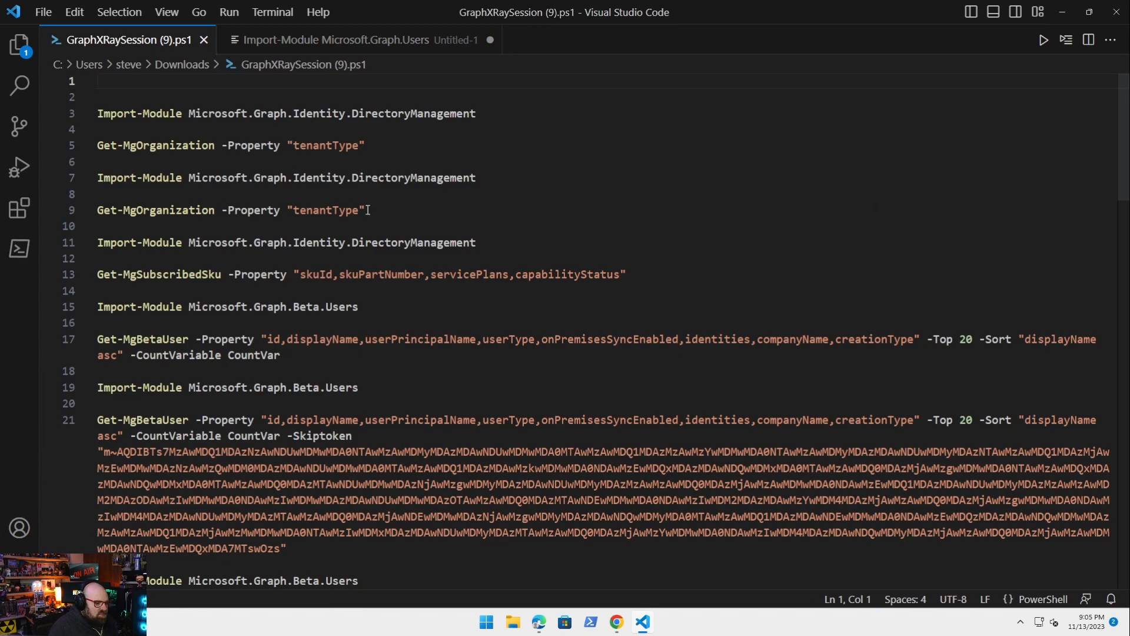
pyautogui.click(98, 82)
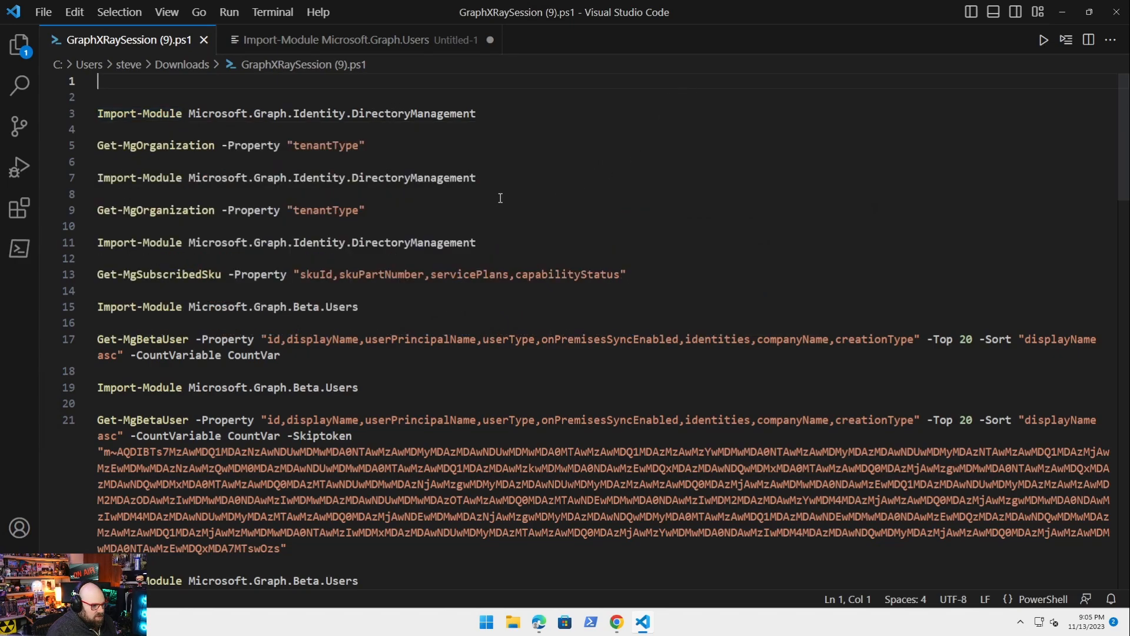
pyautogui.moveTo(143, 140)
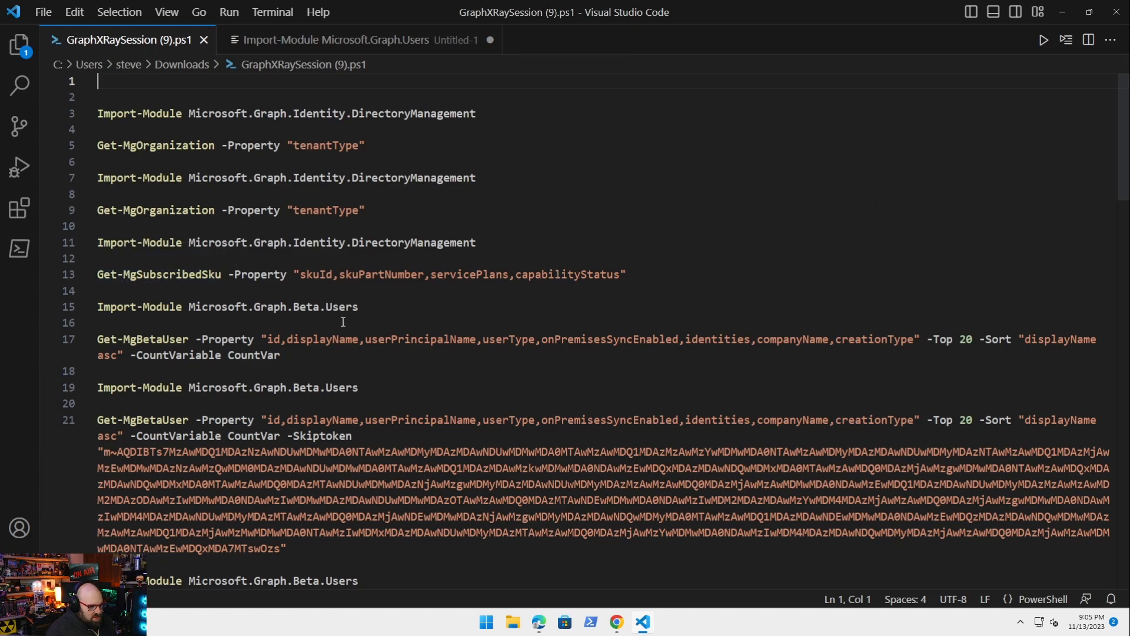
pyautogui.moveTo(333, 262)
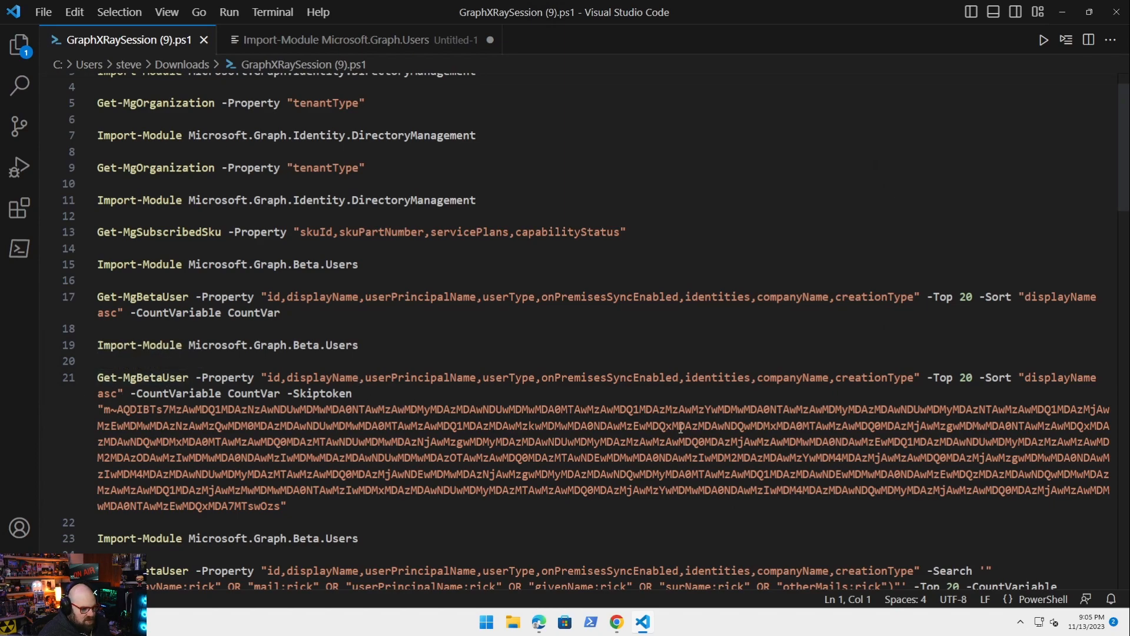
pyautogui.scroll(-3)
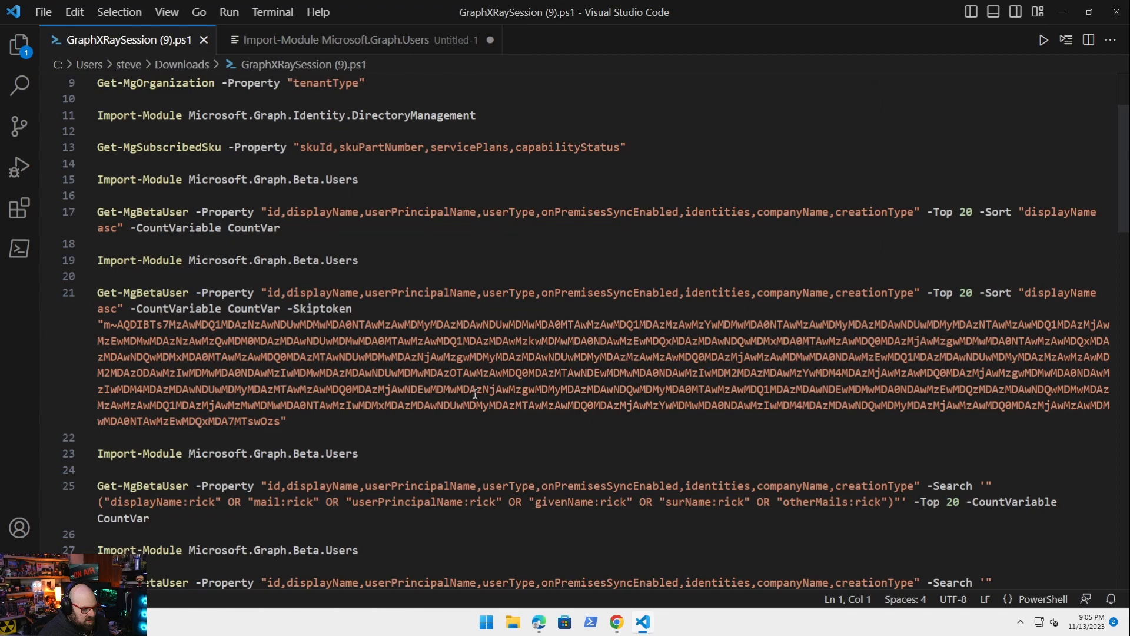
pyautogui.scroll(-3)
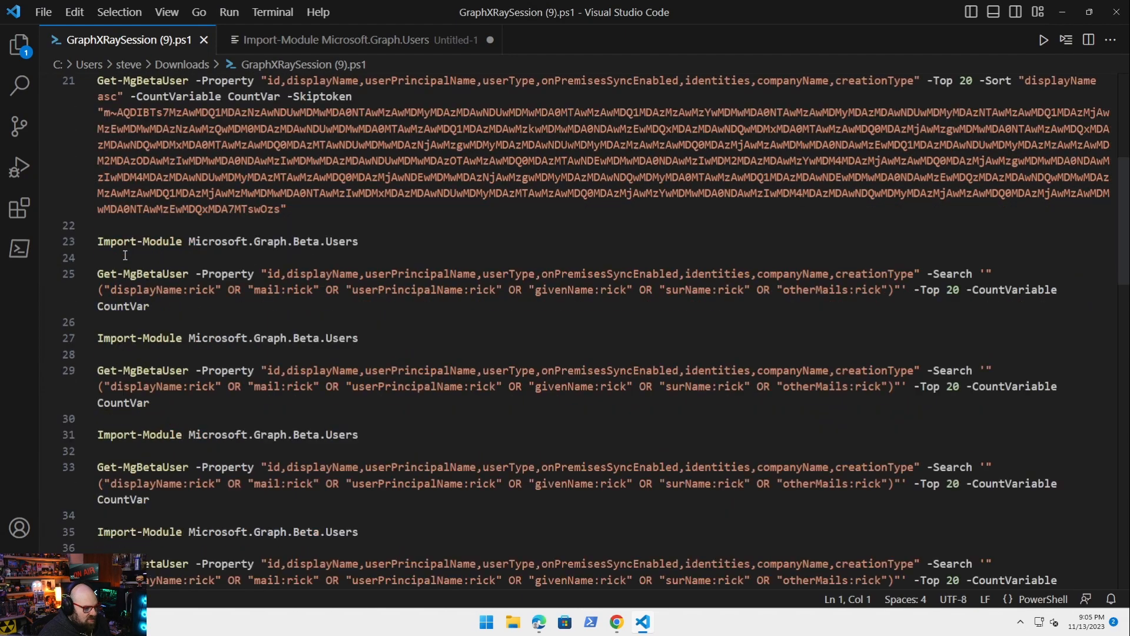
pyautogui.moveTo(913, 272)
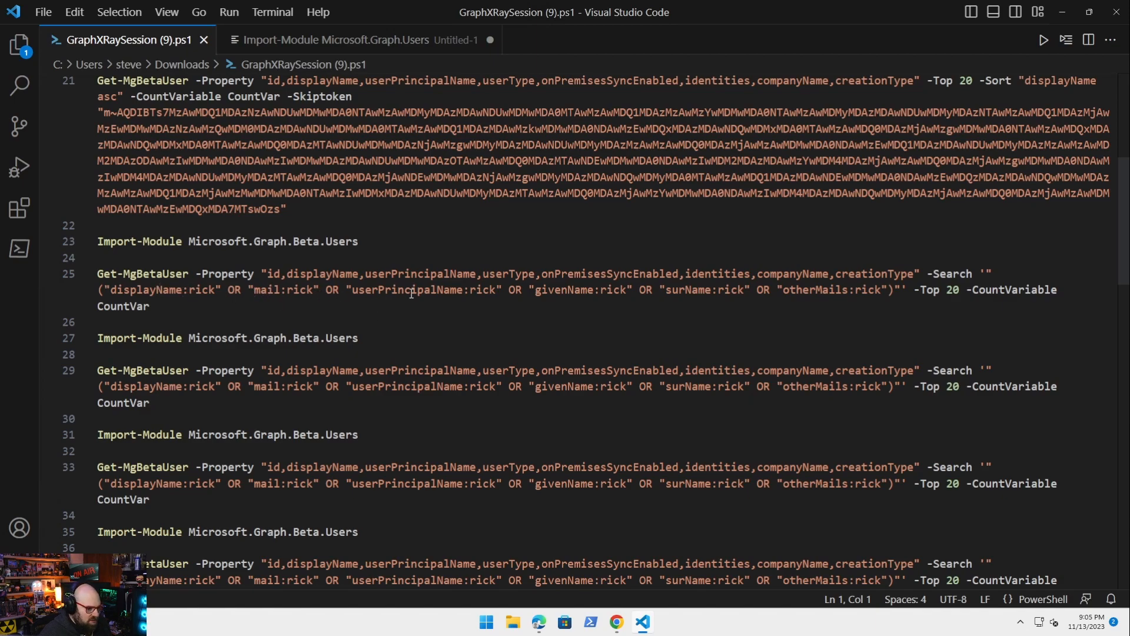
pyautogui.moveTo(712, 301)
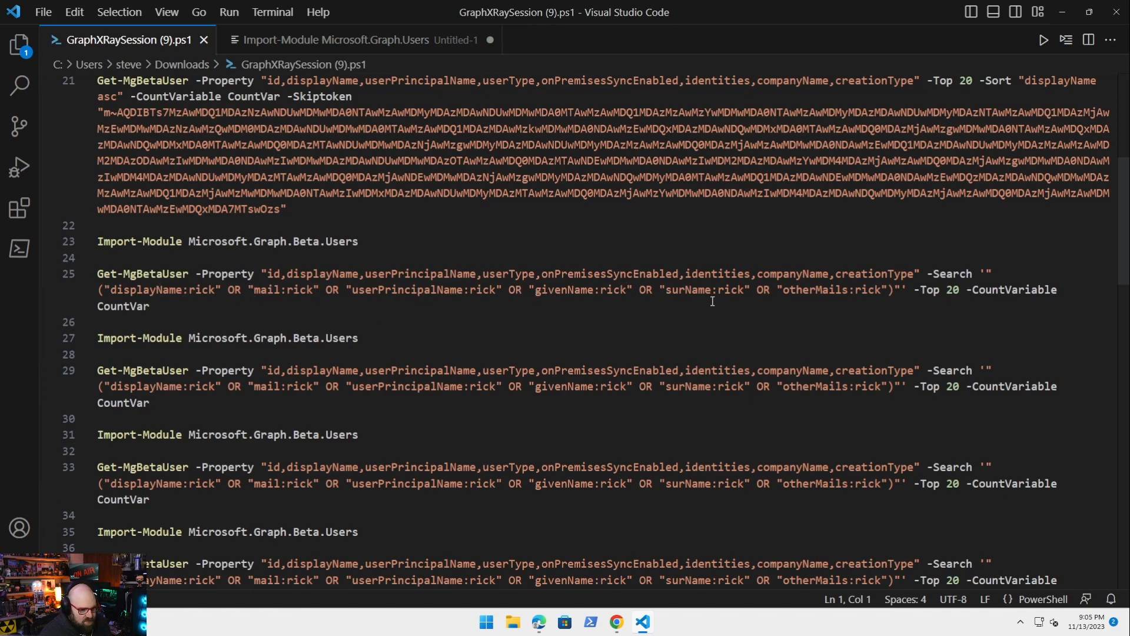
pyautogui.moveTo(502, 248)
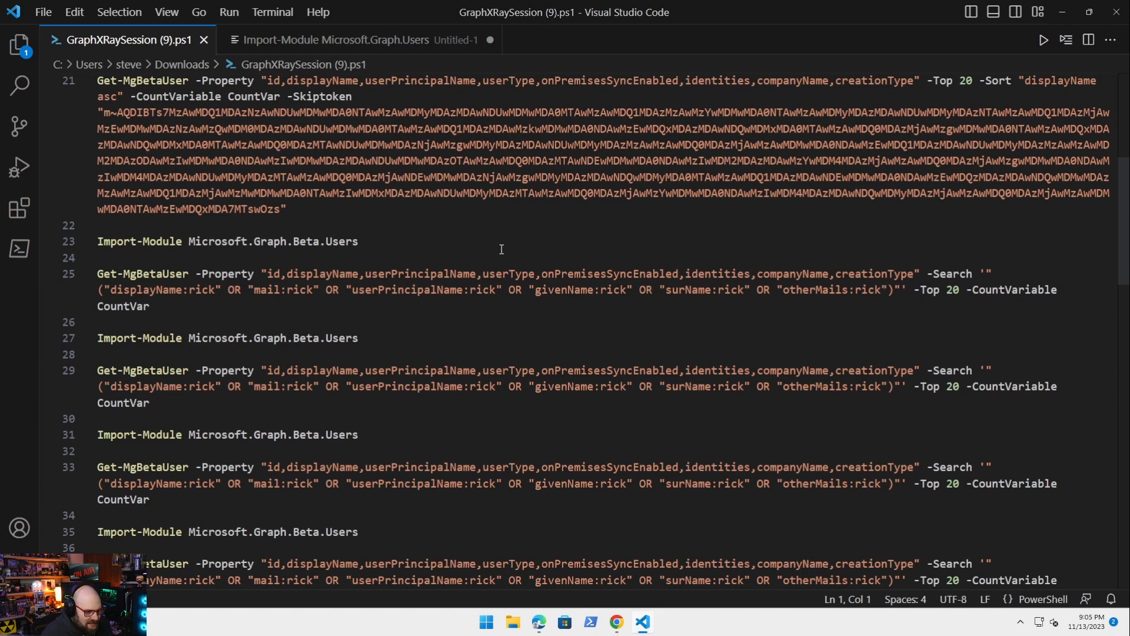
pyautogui.moveTo(342, 333)
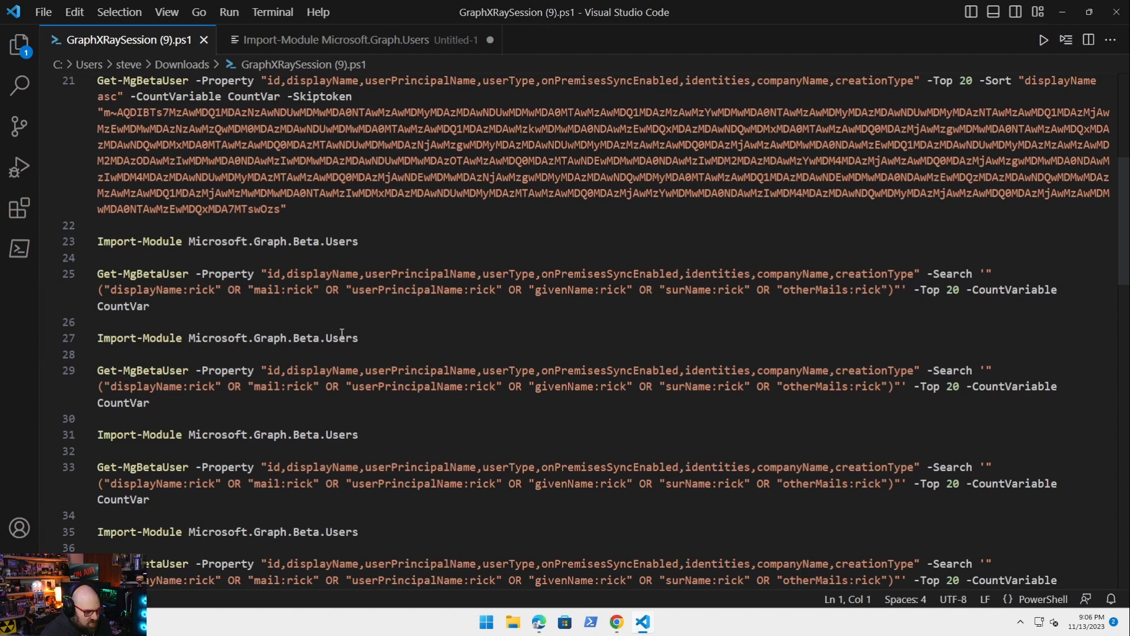
pyautogui.scroll(-3)
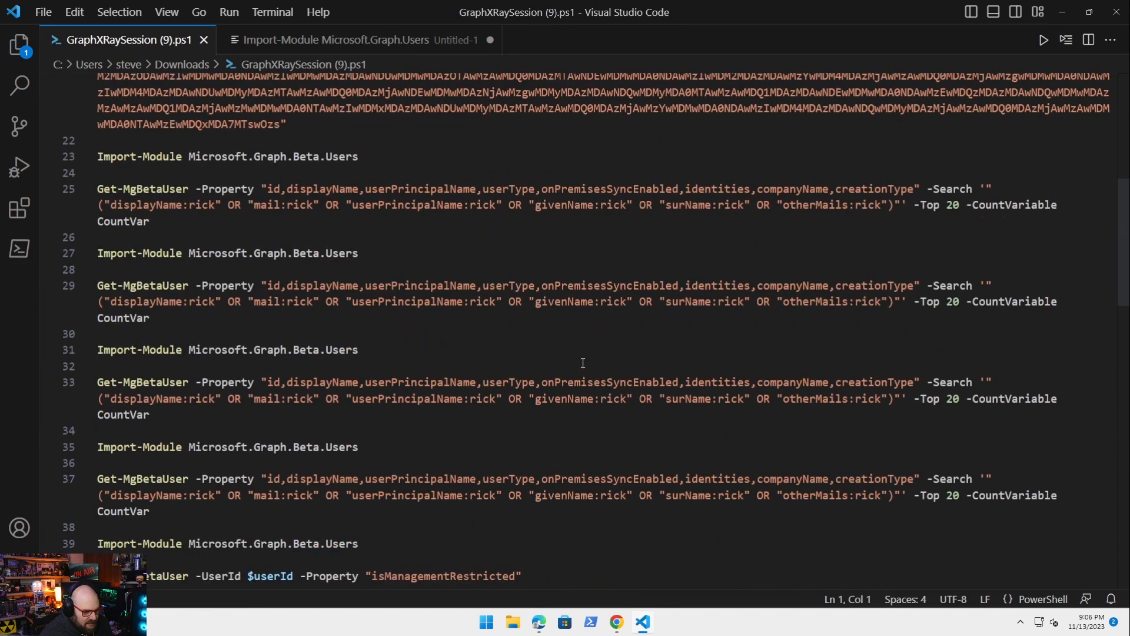
pyautogui.scroll(-3)
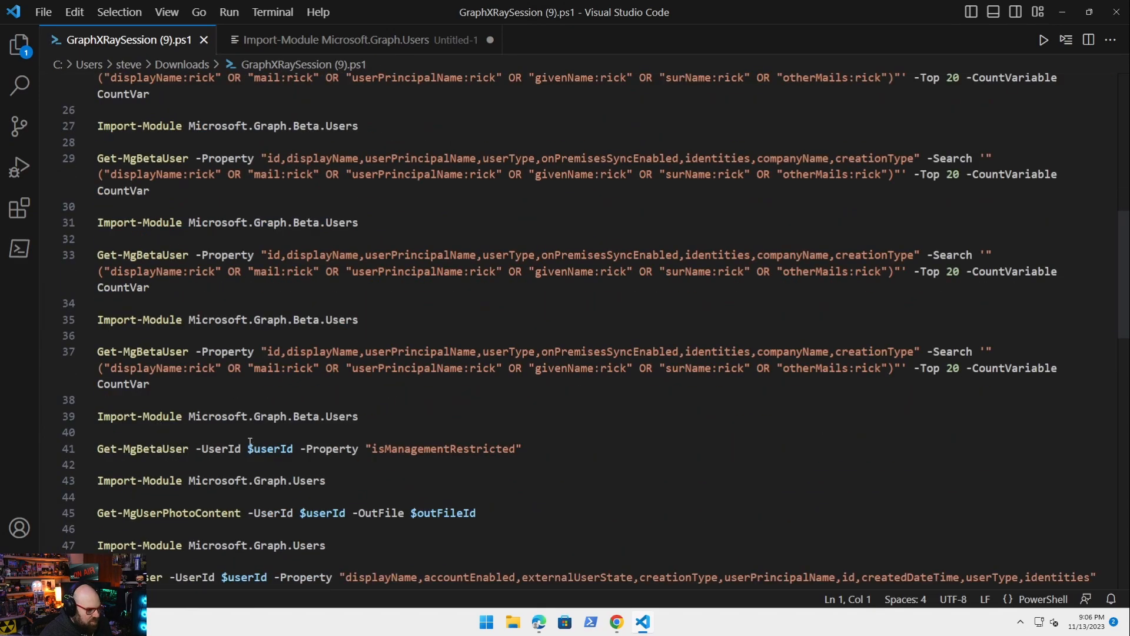
# Highlight the $userId variable's uses, then return to the admin center in Chrome
pyautogui.doubleClick(268, 449)
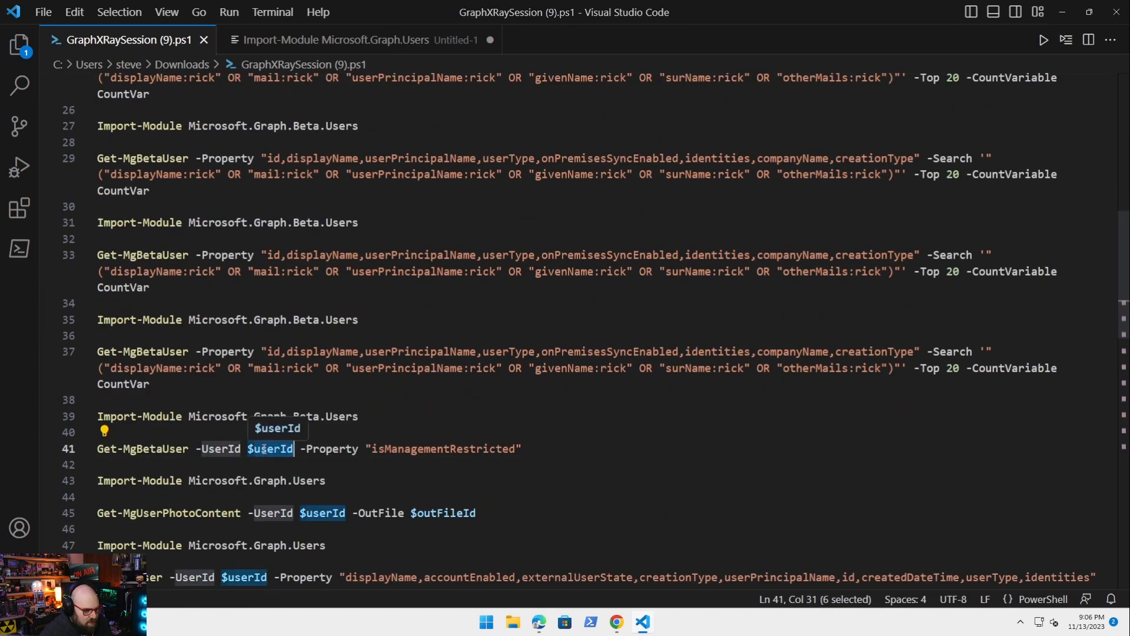
pyautogui.click(97, 464)
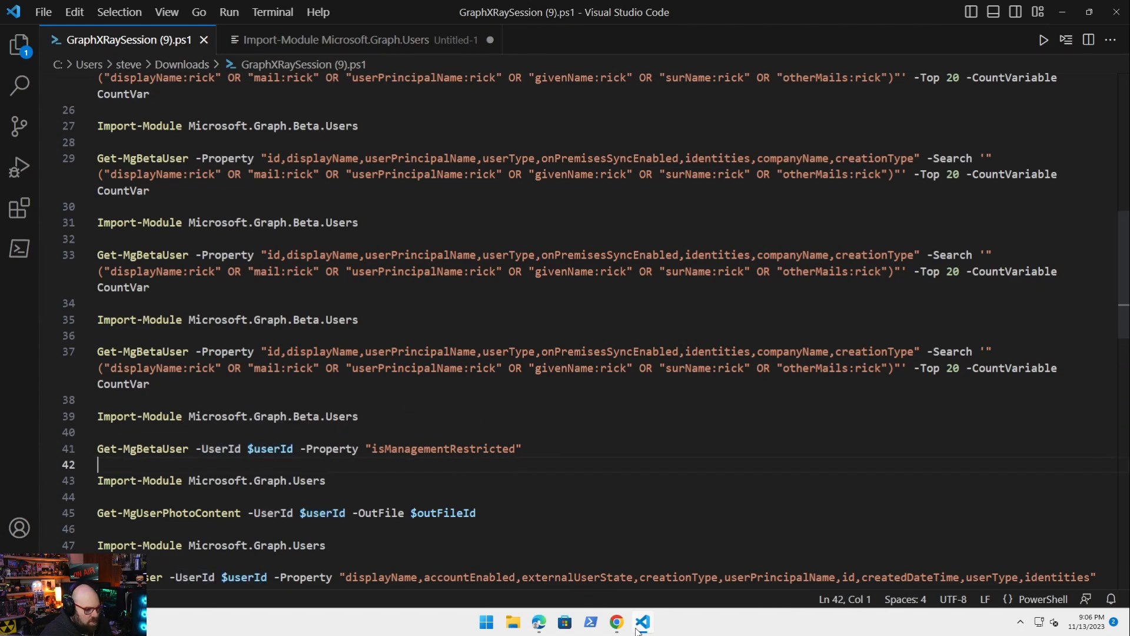
pyautogui.click(615, 622)
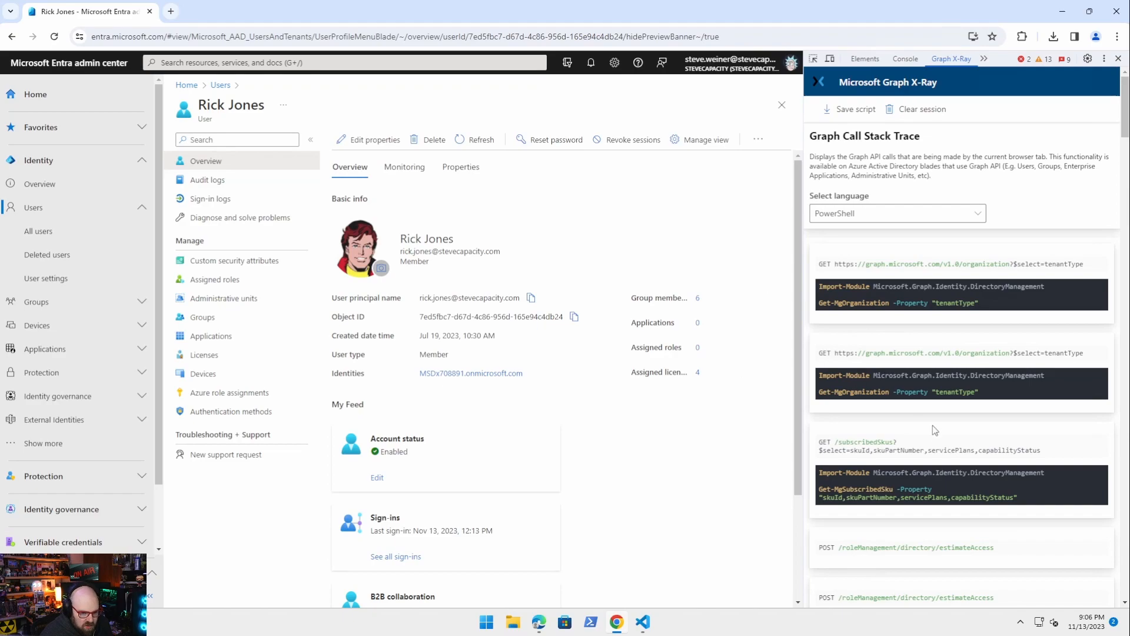
# Match the user id in the logged GET request against the page address bar
pyautogui.scroll(-3)
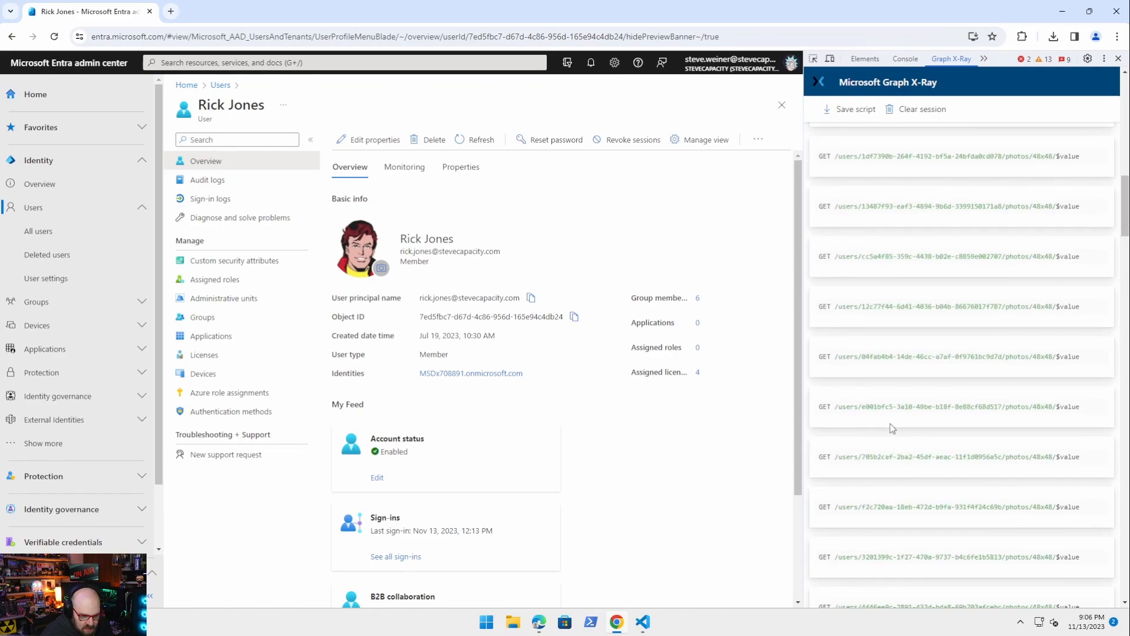
pyautogui.scroll(-3)
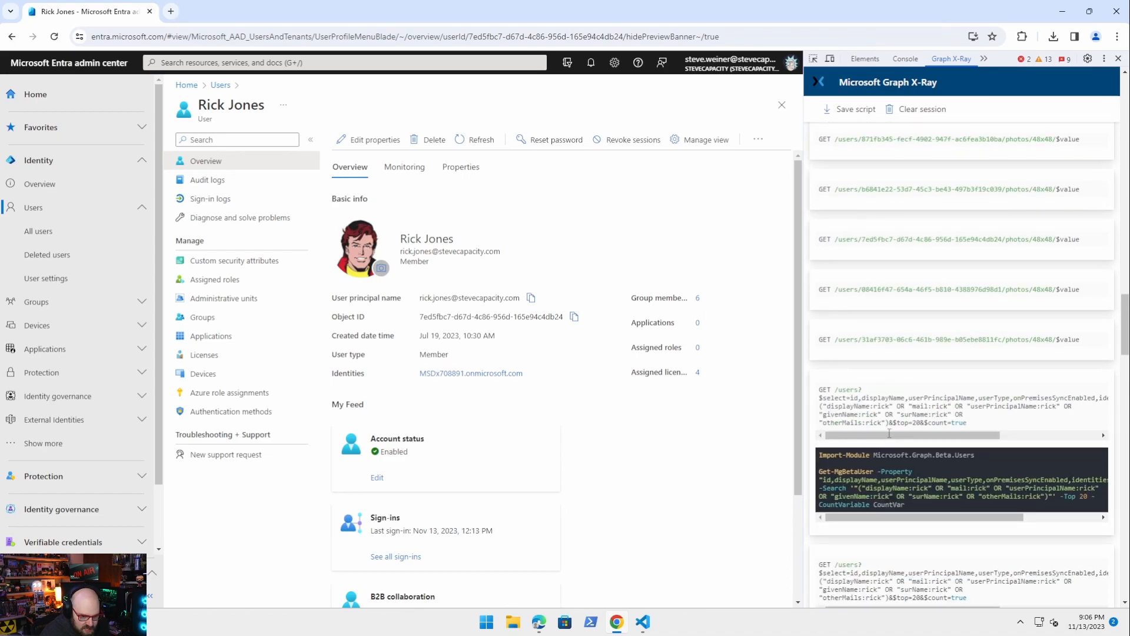
pyautogui.scroll(-3)
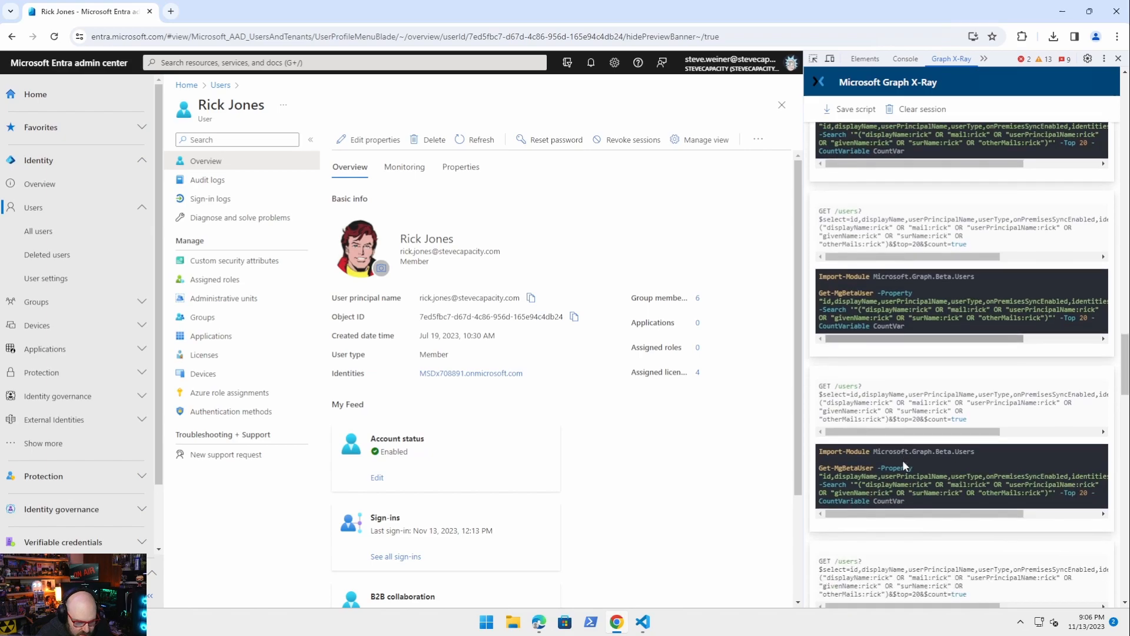
pyautogui.scroll(-3)
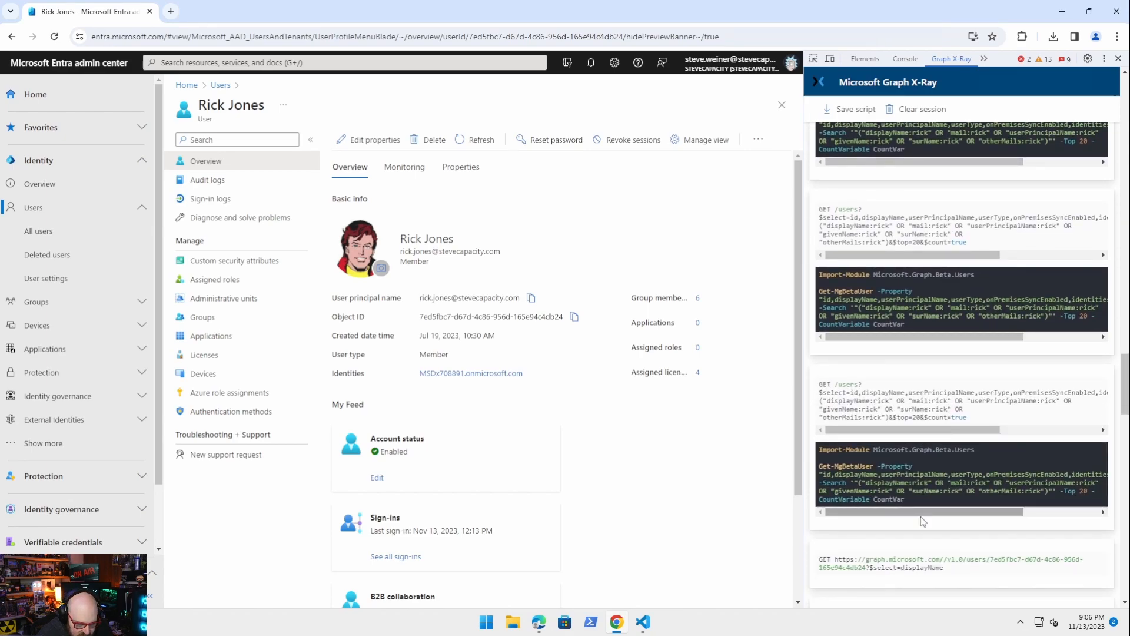
pyautogui.scroll(-3)
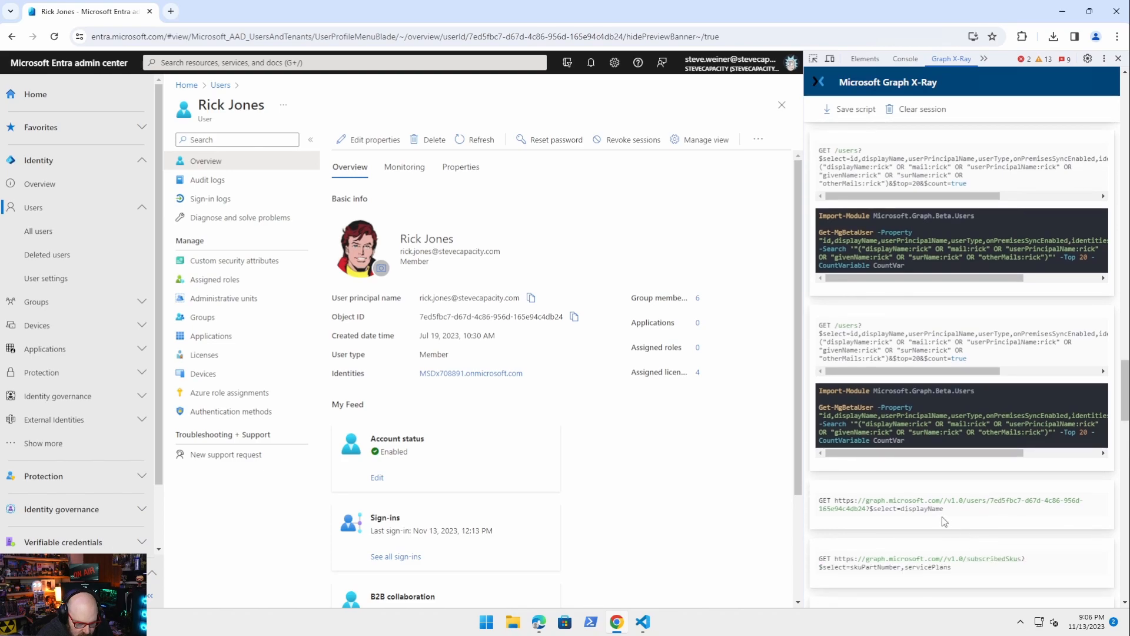
pyautogui.moveTo(999, 510)
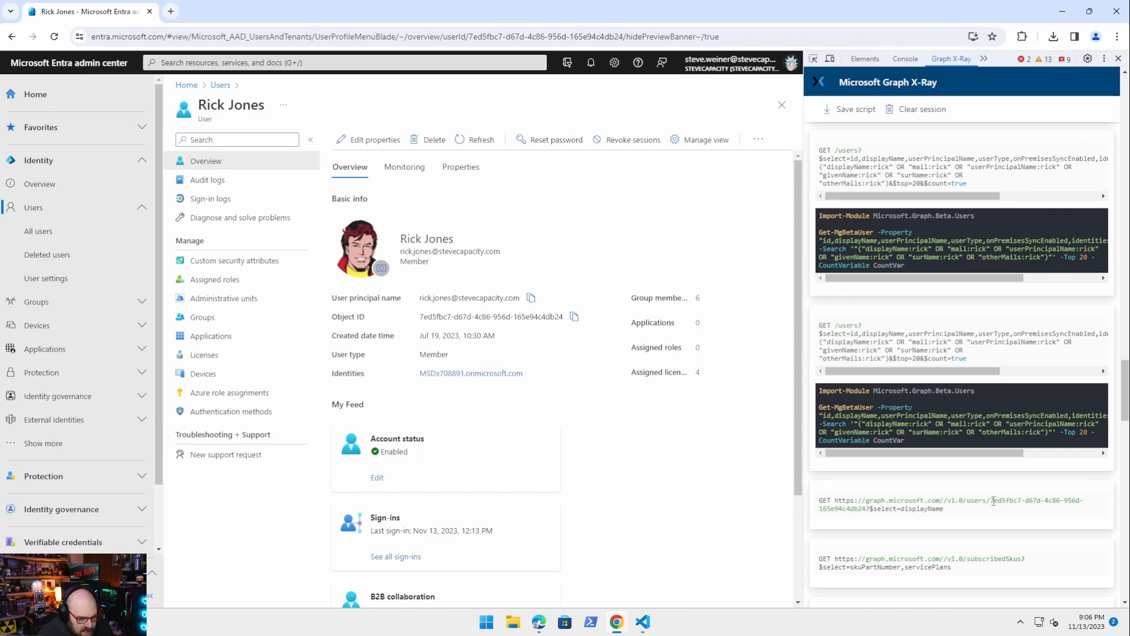
pyautogui.doubleClick(1002, 500)
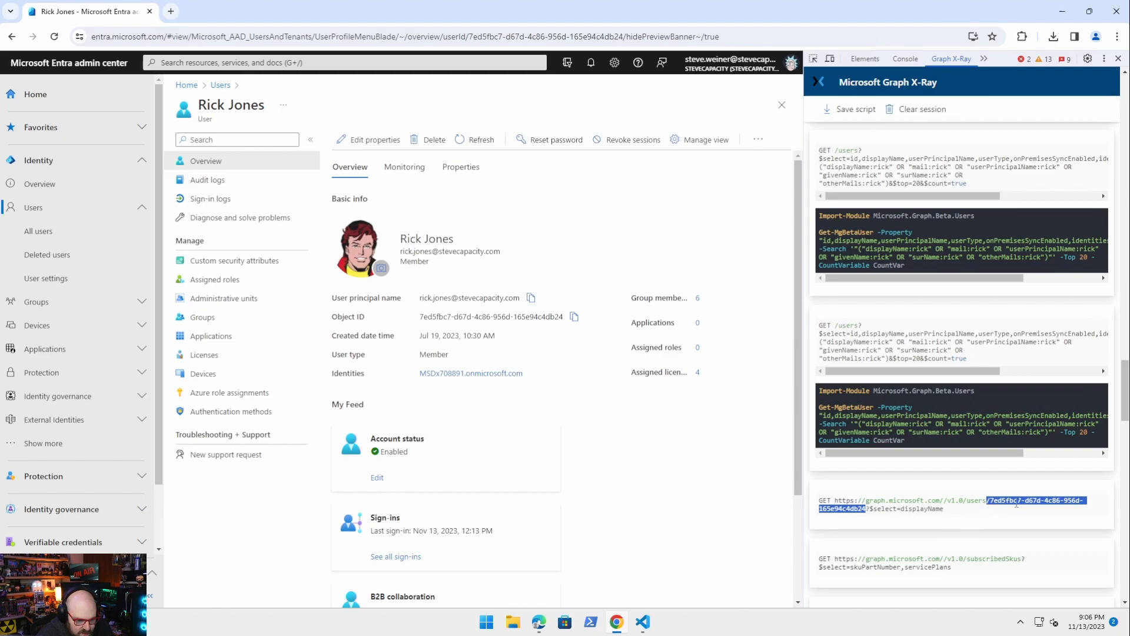
pyautogui.click(411, 37)
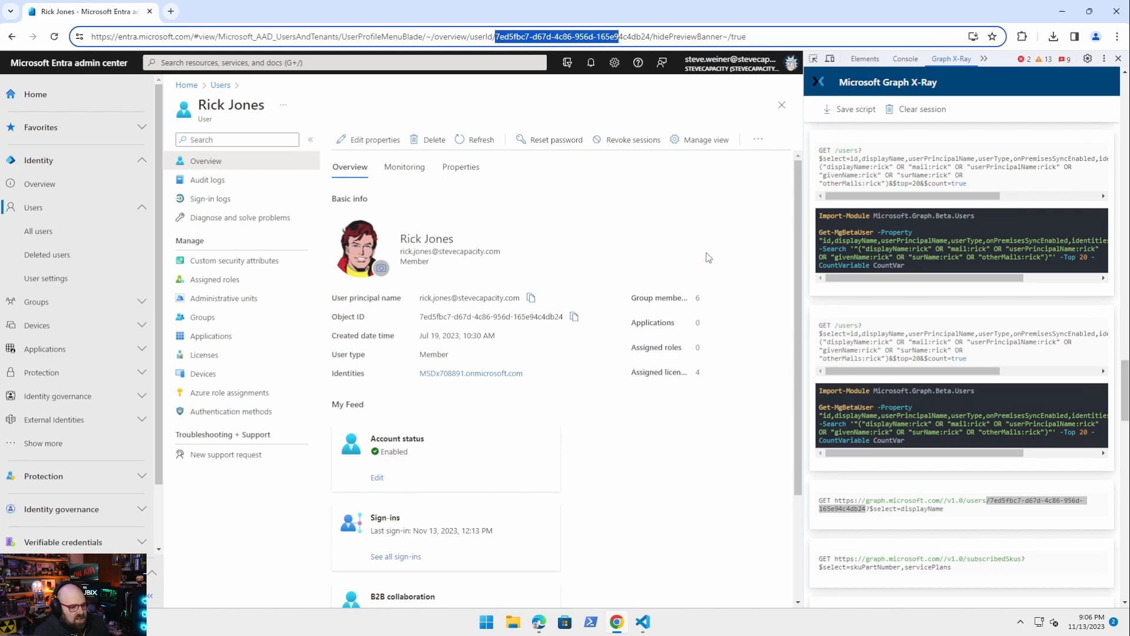
# Clear the Graph X-Ray session and return to the admin center home page
pyautogui.scroll(-3)
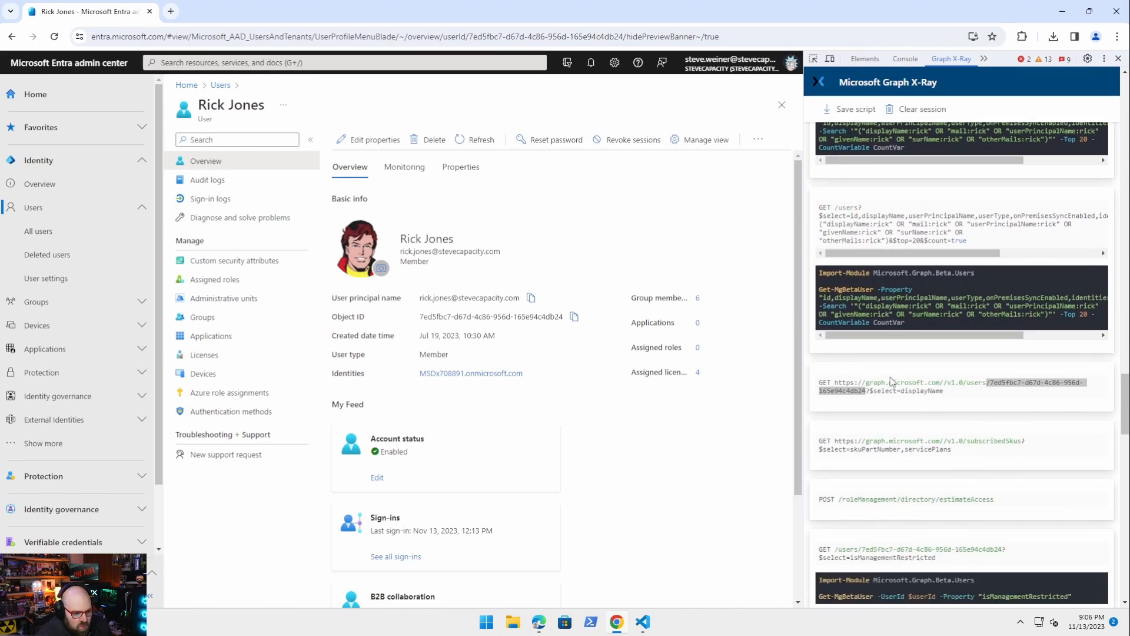
pyautogui.scroll(-3)
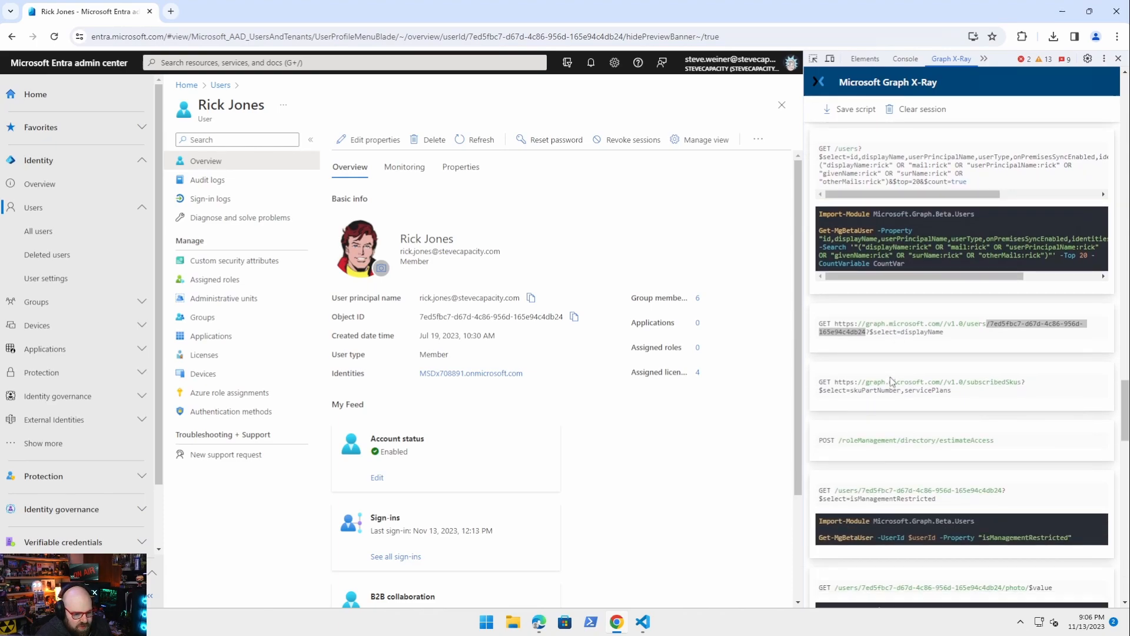
pyautogui.moveTo(636, 579)
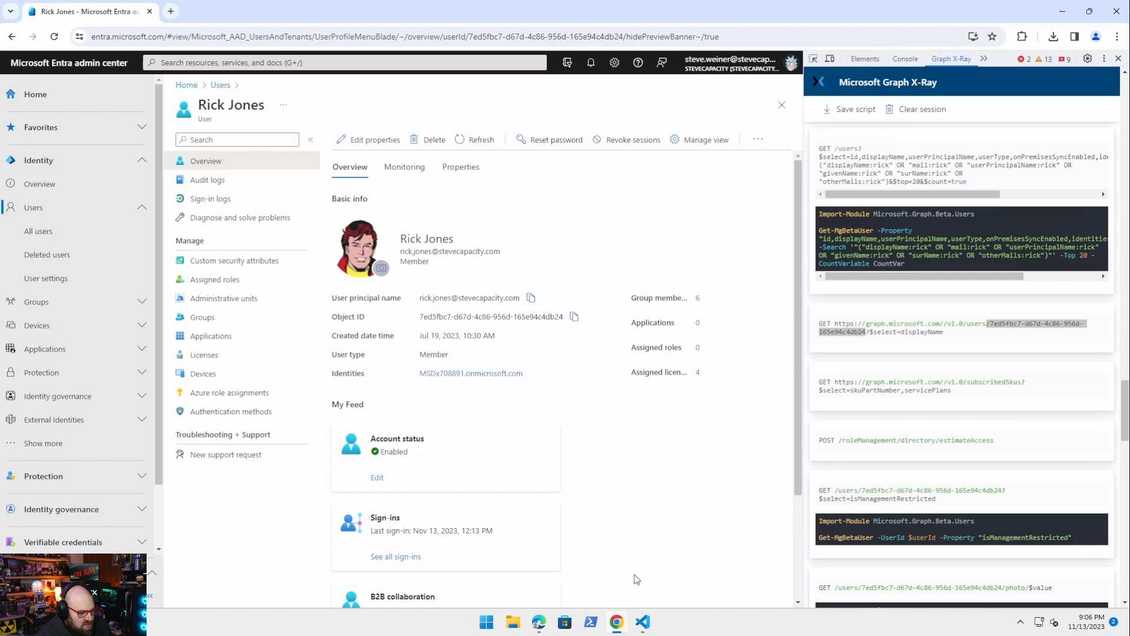
pyautogui.click(642, 622)
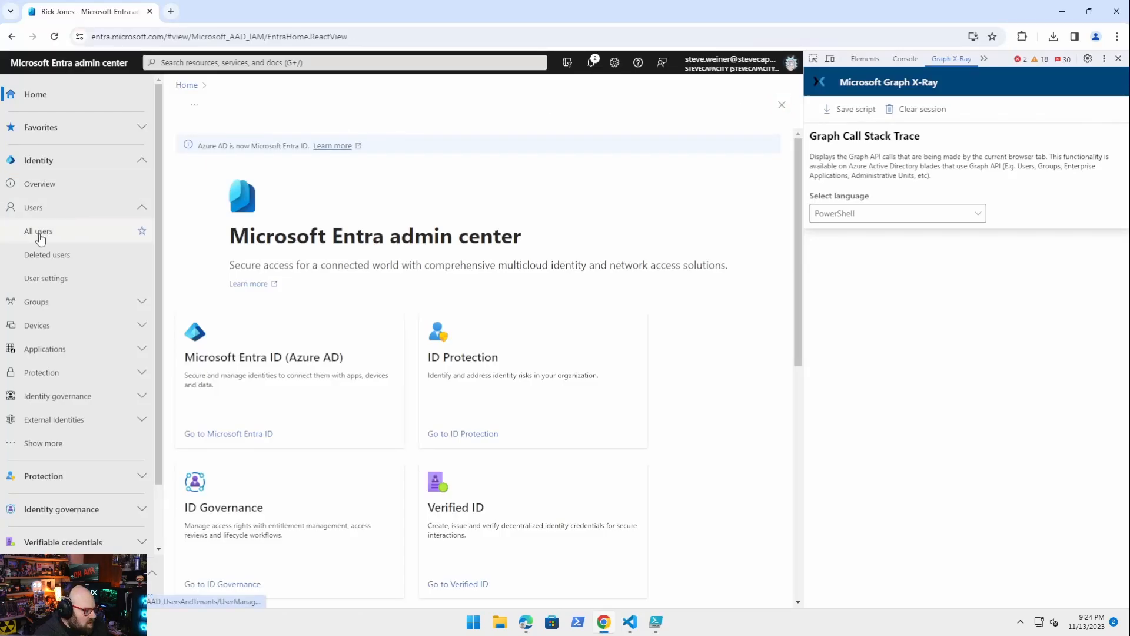
pyautogui.click(38, 231)
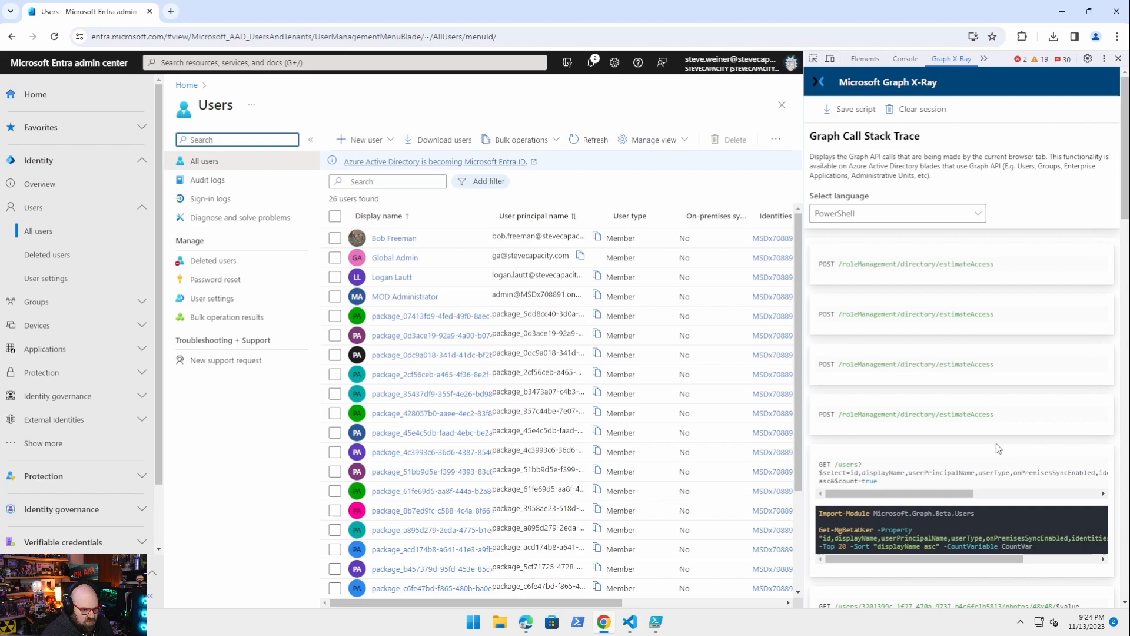
pyautogui.moveTo(390, 277)
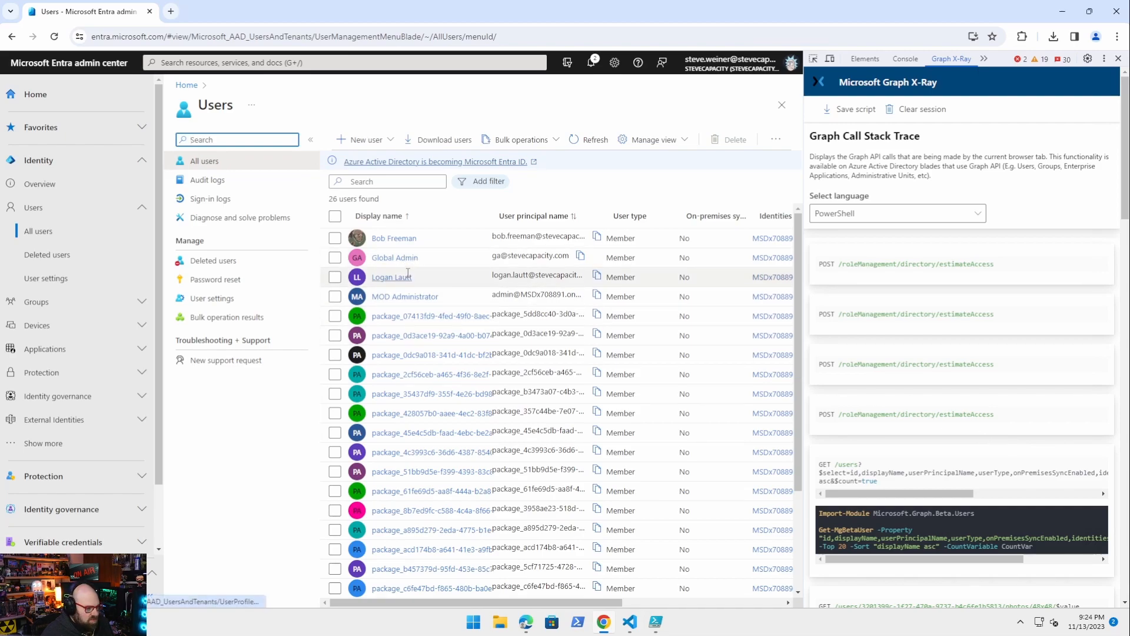
pyautogui.click(335, 568)
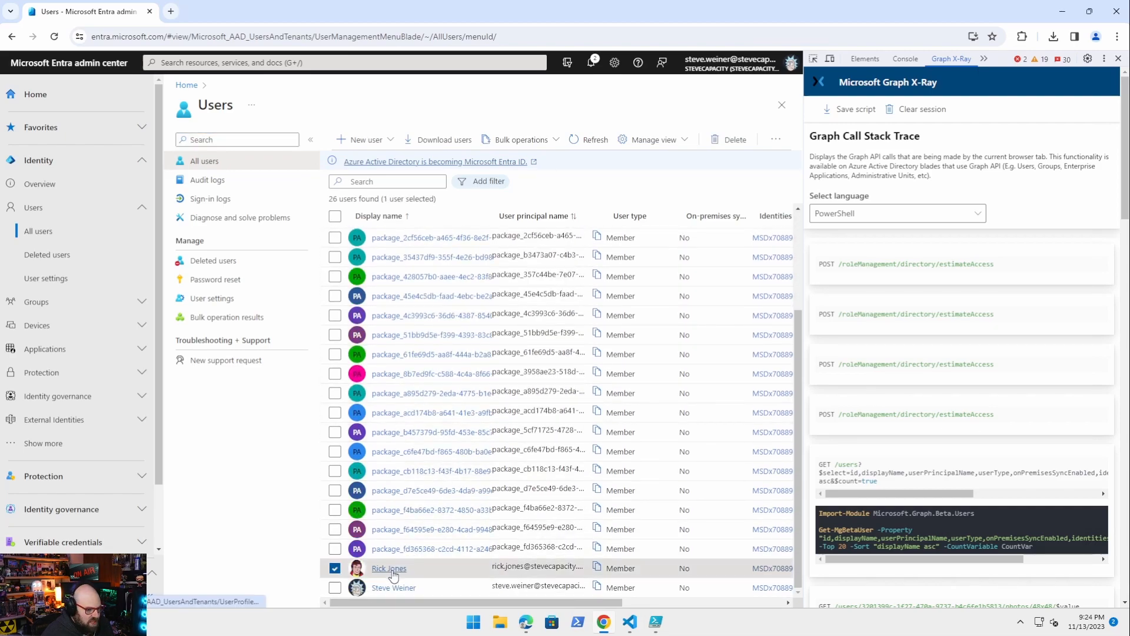
pyautogui.click(388, 567)
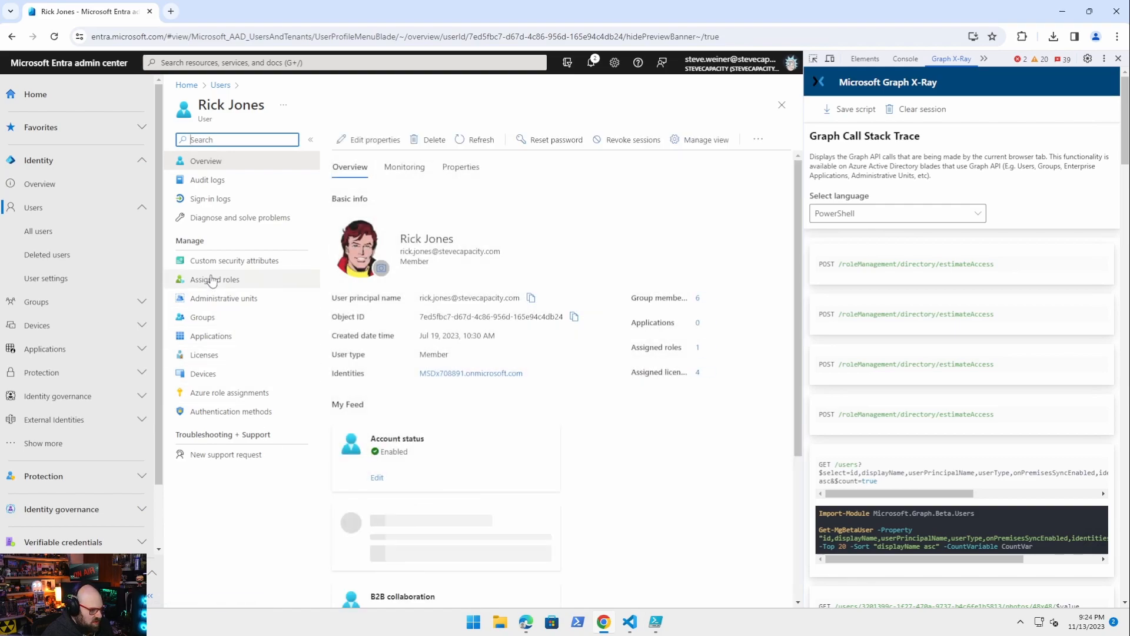
pyautogui.click(214, 279)
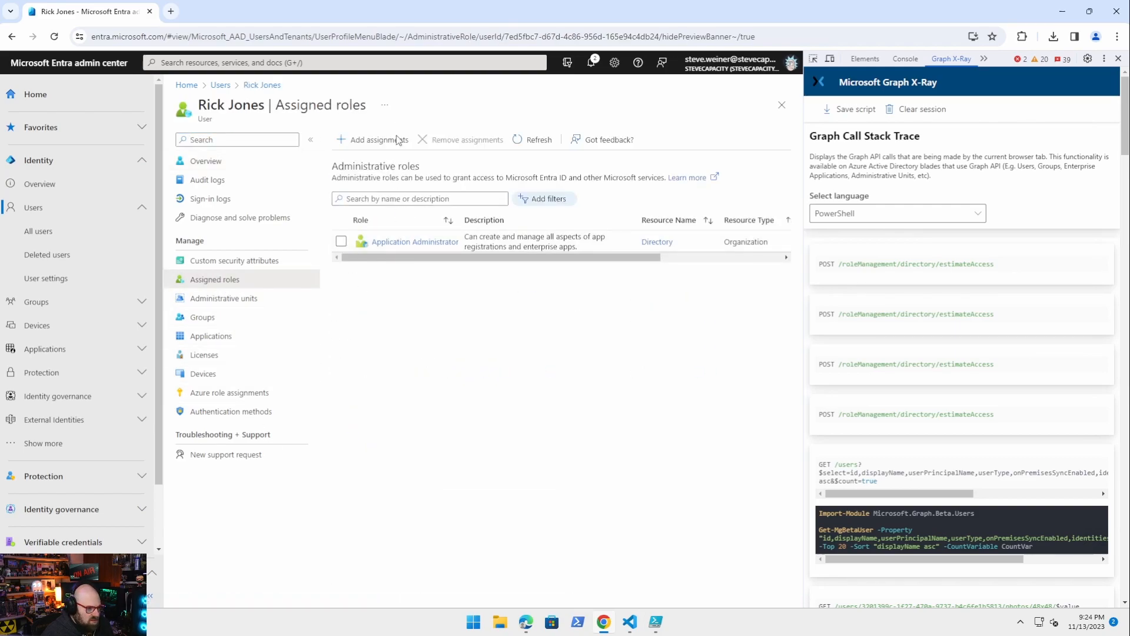
pyautogui.click(378, 139)
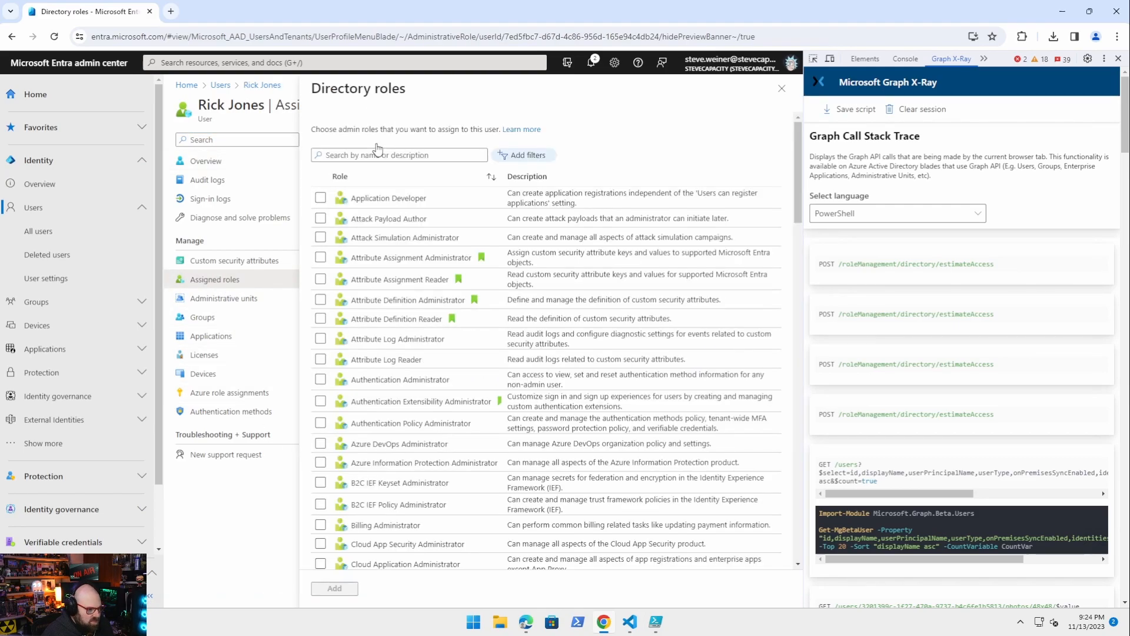
pyautogui.click(320, 280)
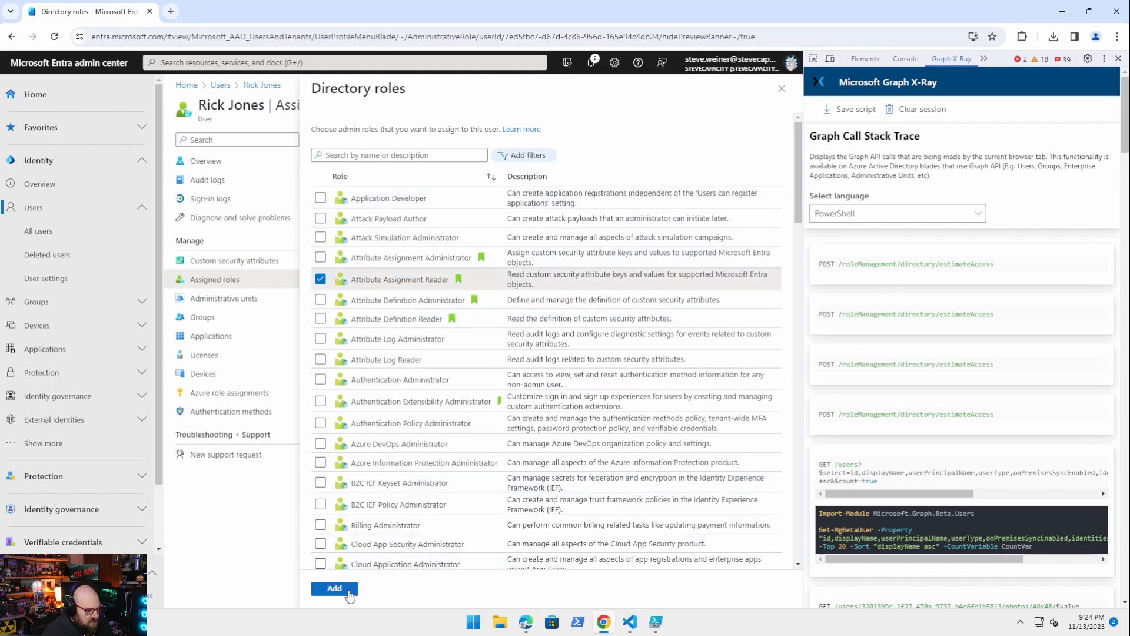
pyautogui.click(333, 588)
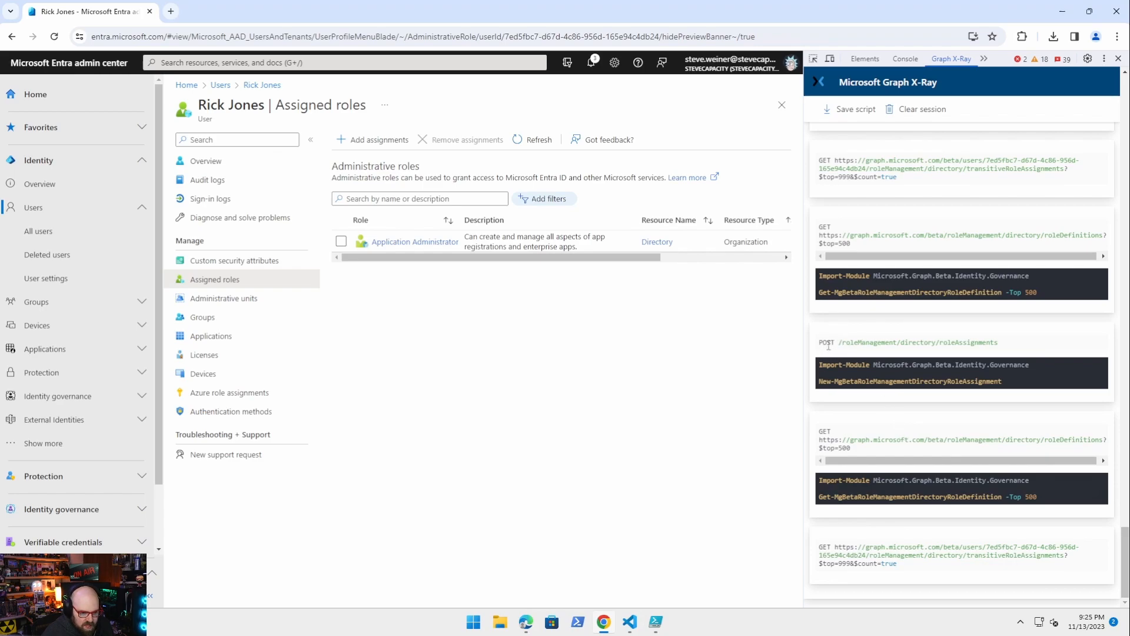
pyautogui.moveTo(982, 355)
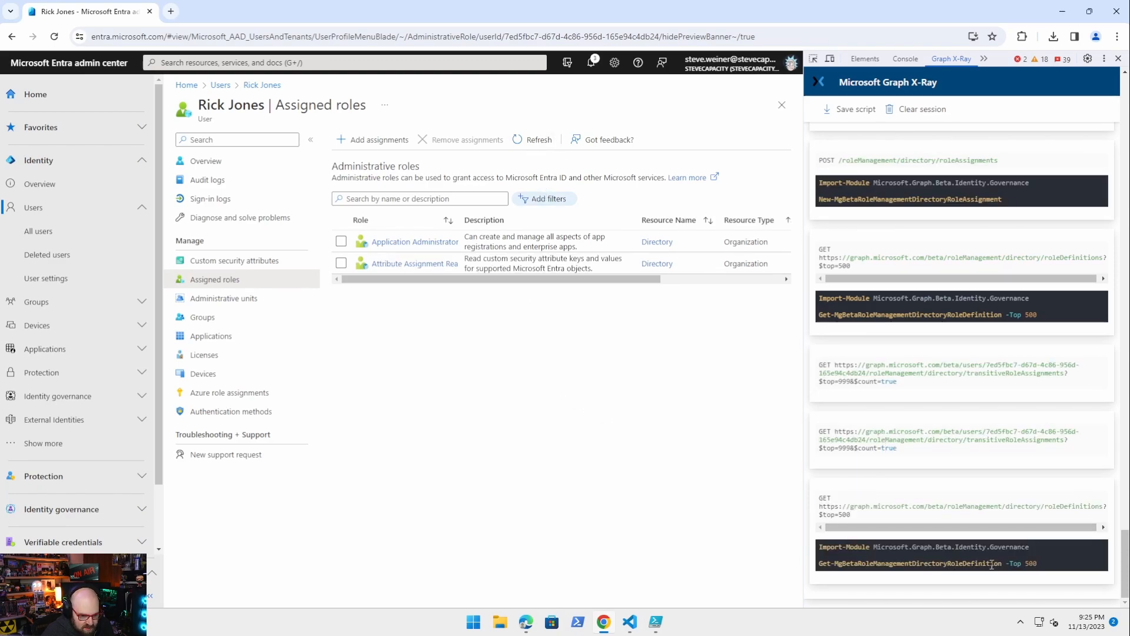
# Scroll the Graph X-Ray log to the POST roleAssignments entry, then start a new browser tab
pyautogui.scroll(3)
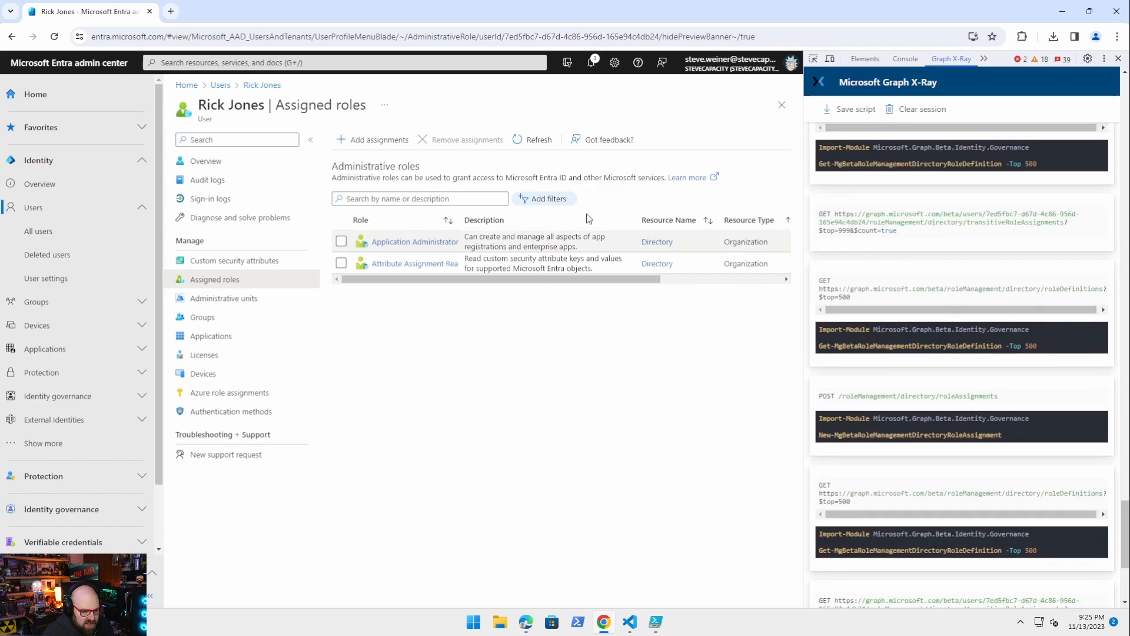
pyautogui.scroll(3)
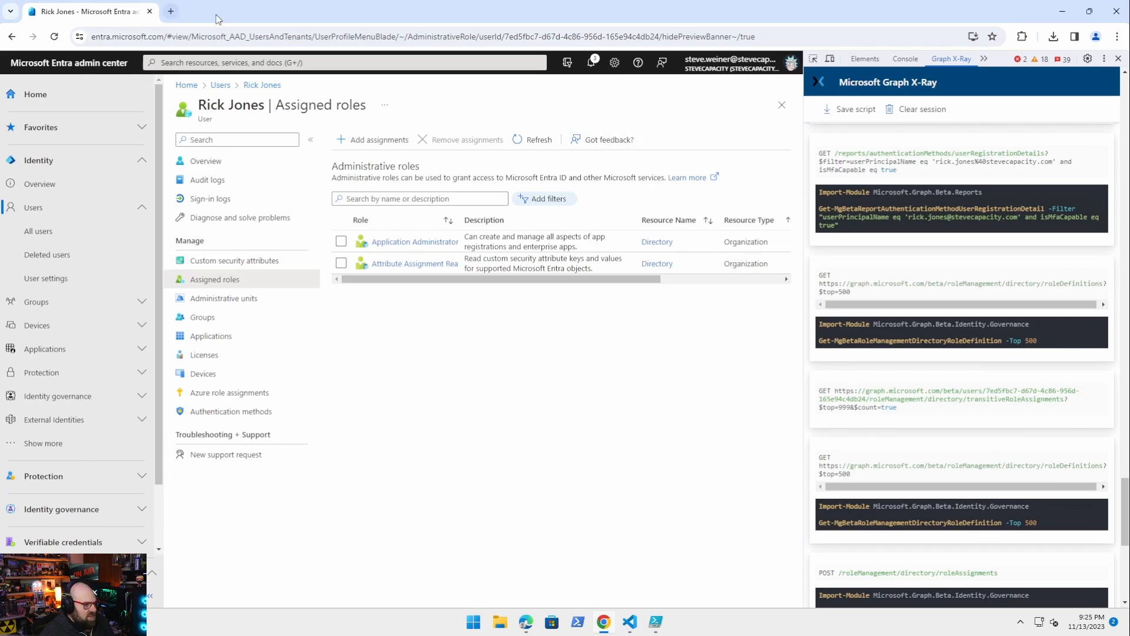
pyautogui.click(171, 11)
pyautogui.write('i')
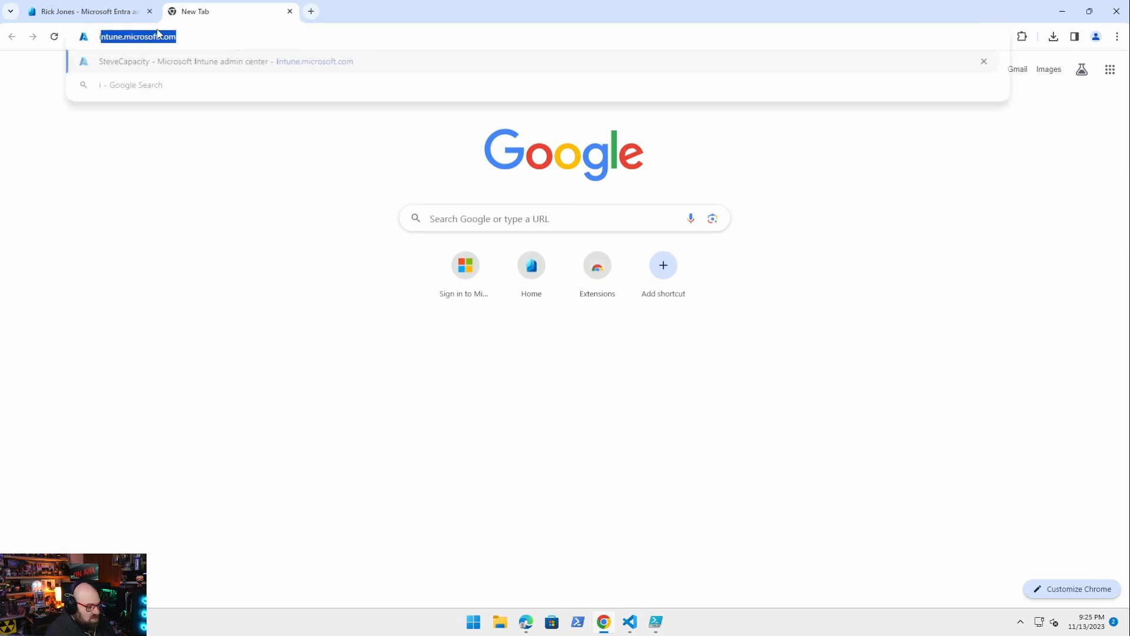
# Load intune.microsoft.com with Graph X-Ray showing in DevTools and go to the Devices overview
pyautogui.click(226, 60)
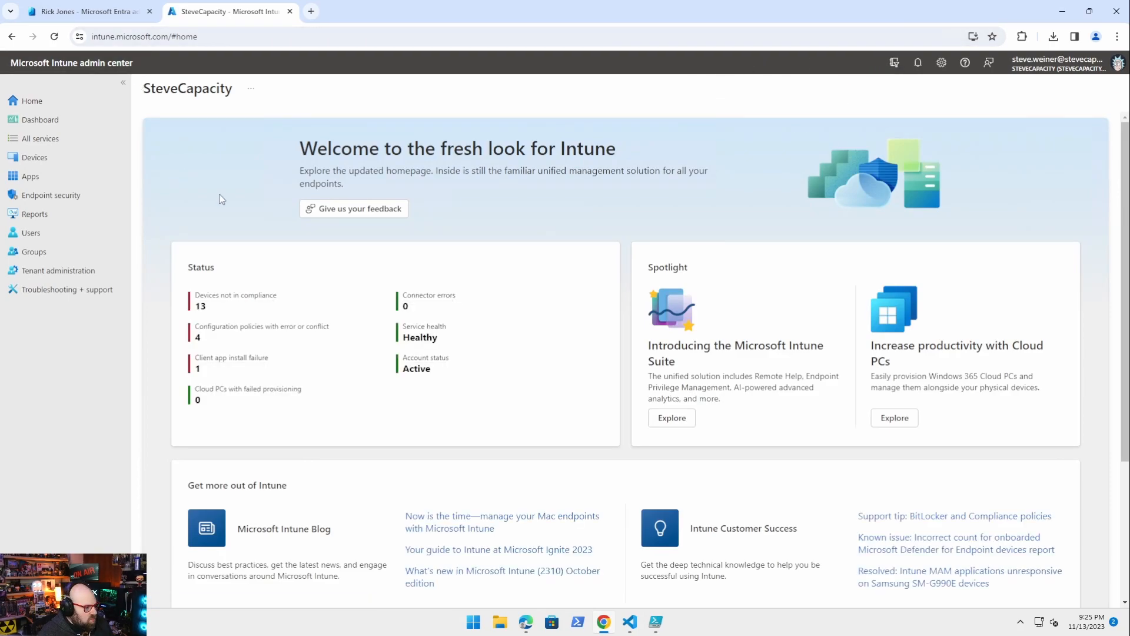
pyautogui.click(1116, 37)
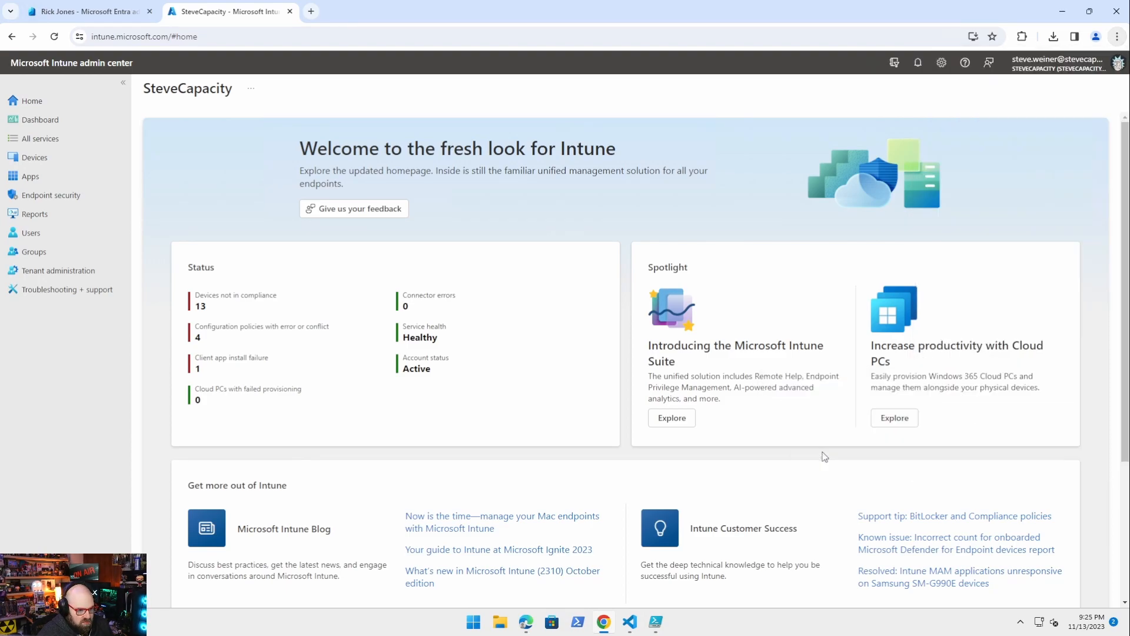
pyautogui.press('F12')
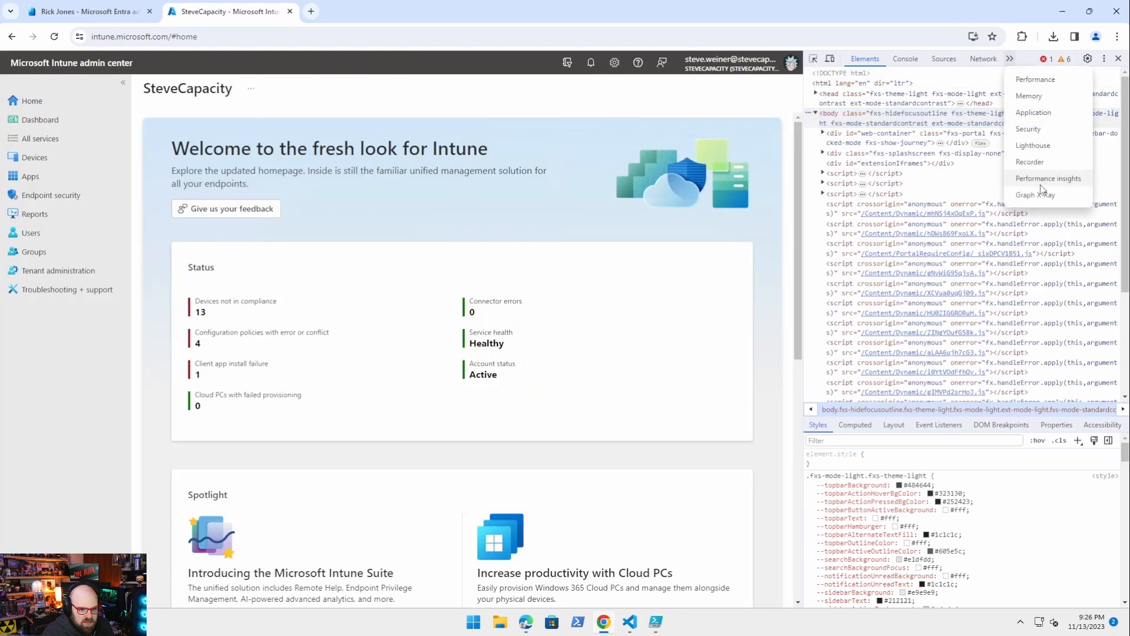
pyautogui.click(1035, 194)
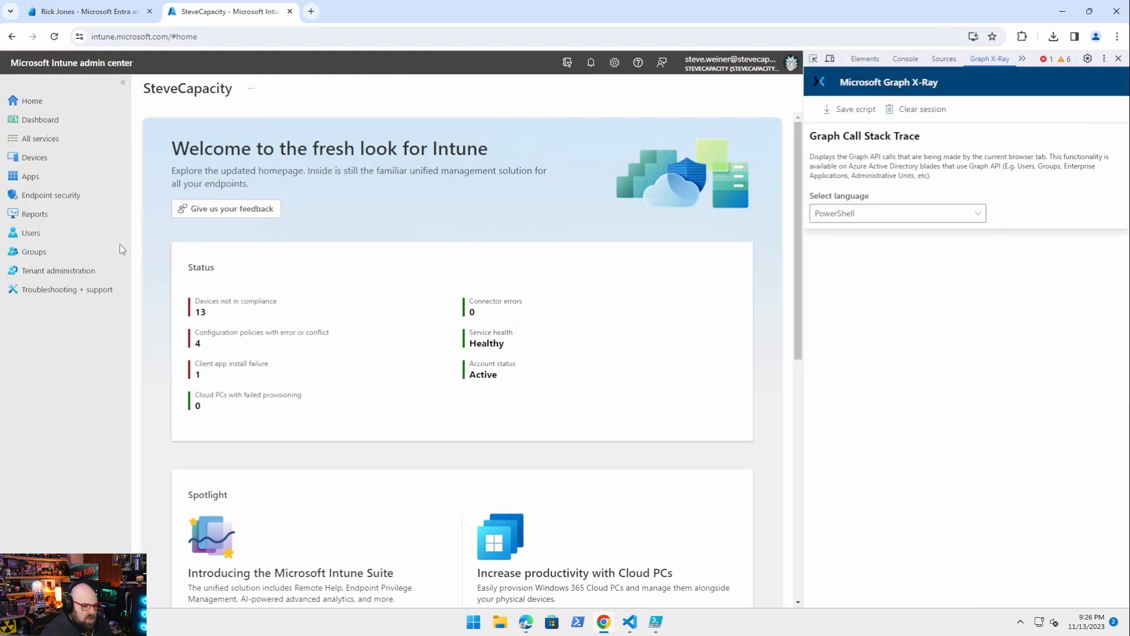
pyautogui.moveTo(21, 343)
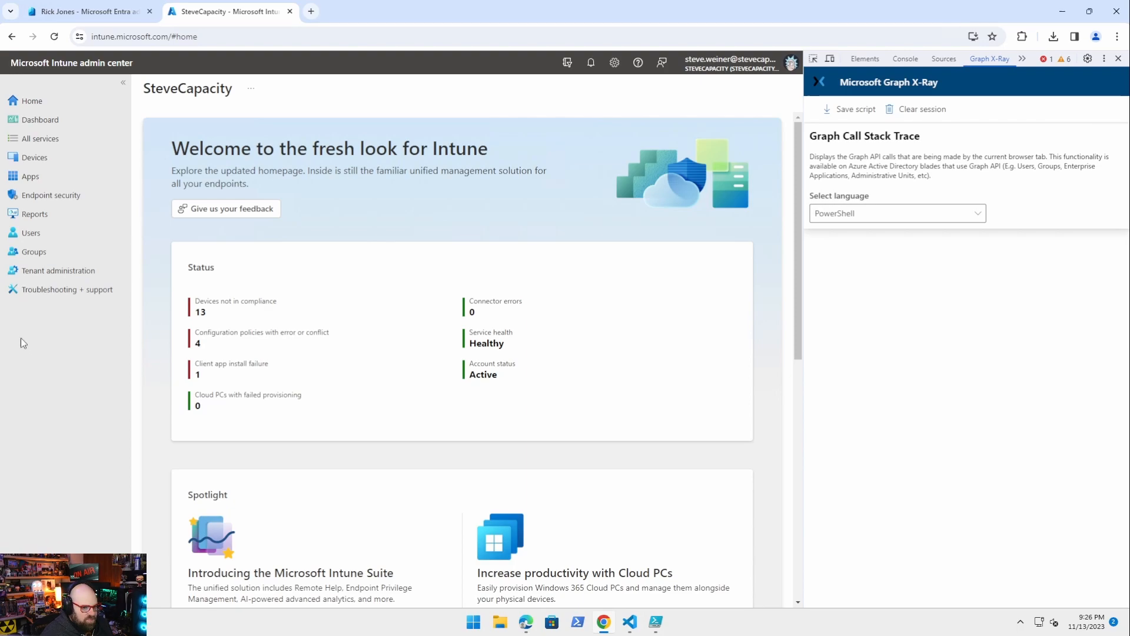
pyautogui.moveTo(33, 157)
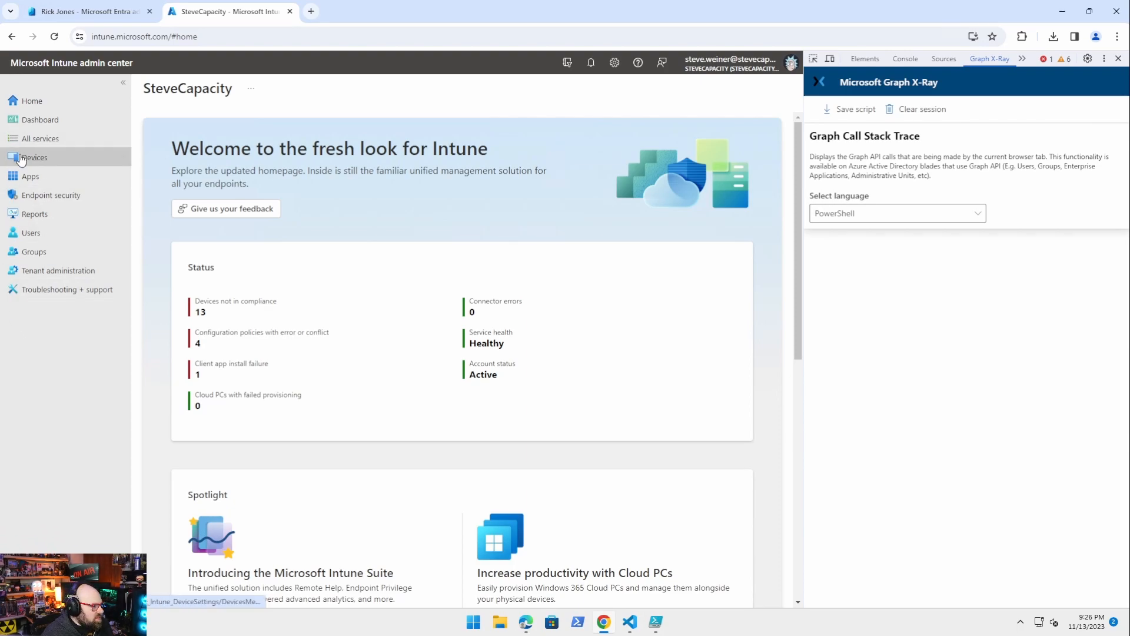
pyautogui.click(34, 157)
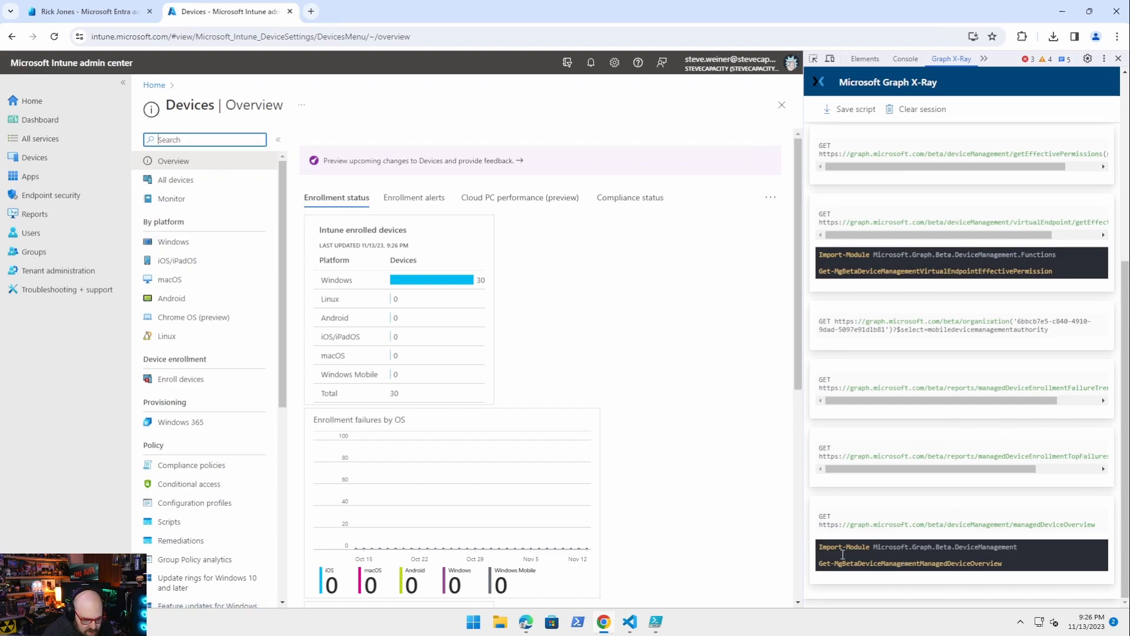
pyautogui.moveTo(890, 492)
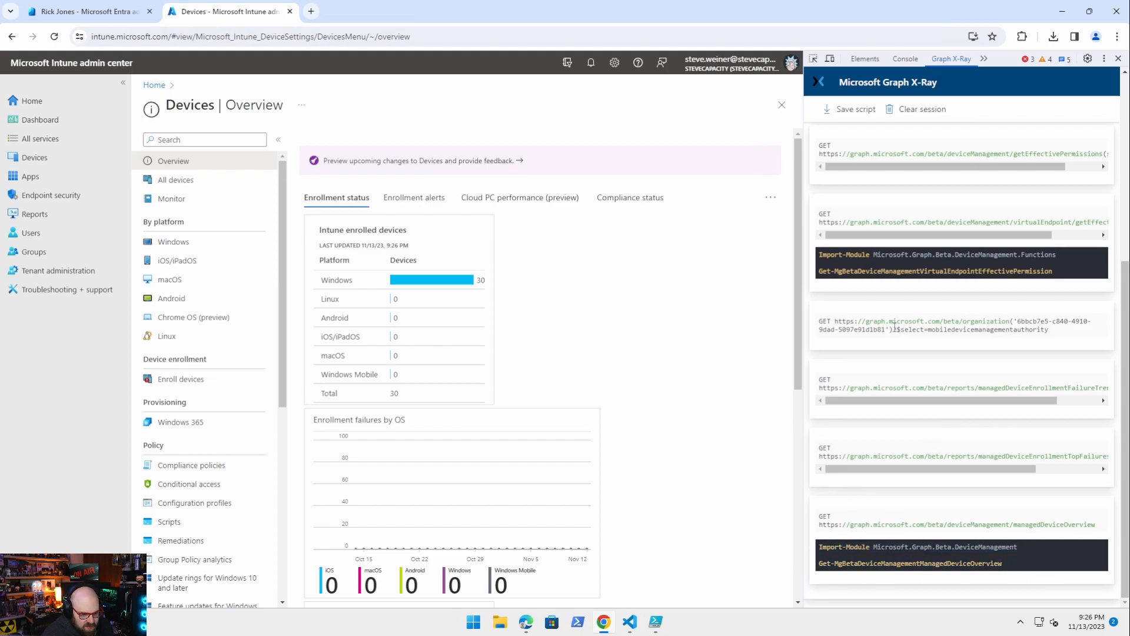
pyautogui.moveTo(934, 350)
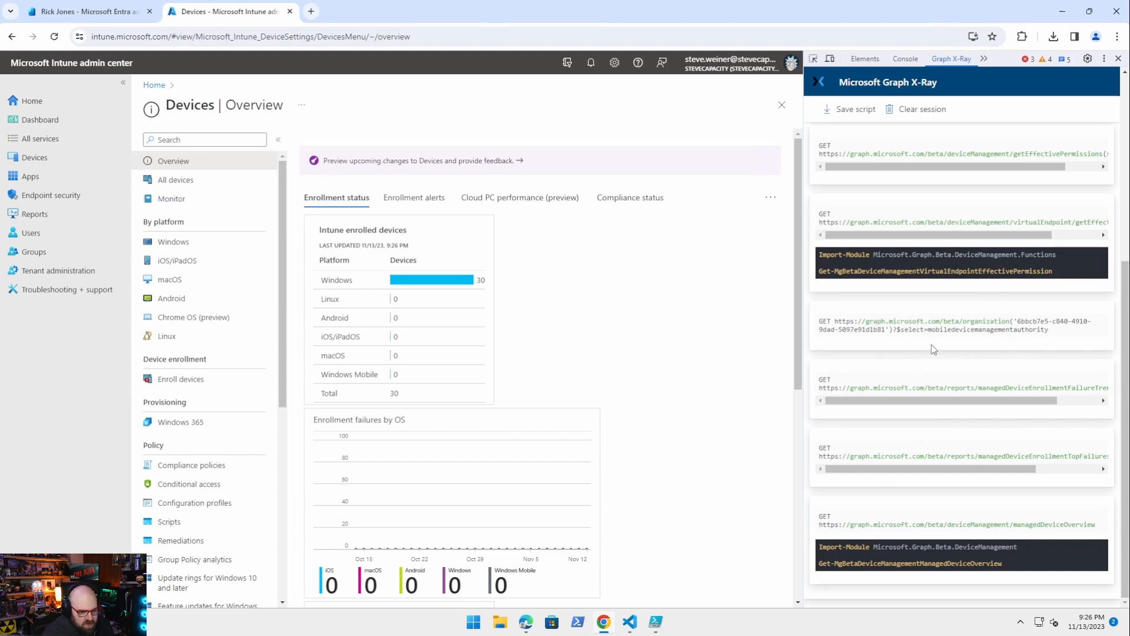
pyautogui.moveTo(977, 355)
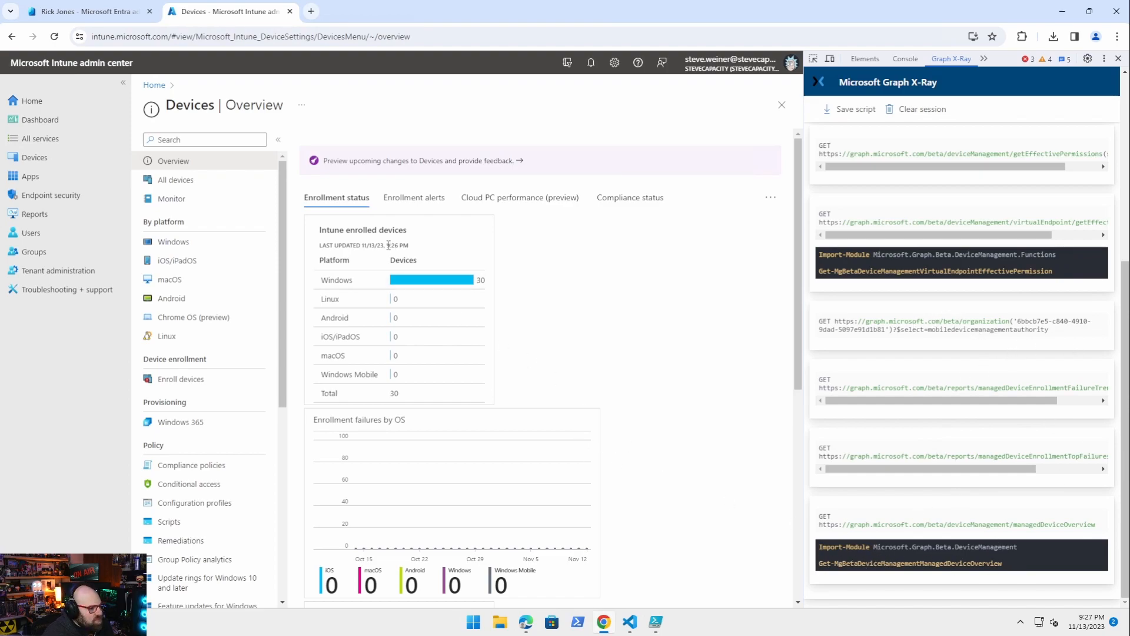
pyautogui.moveTo(173, 241)
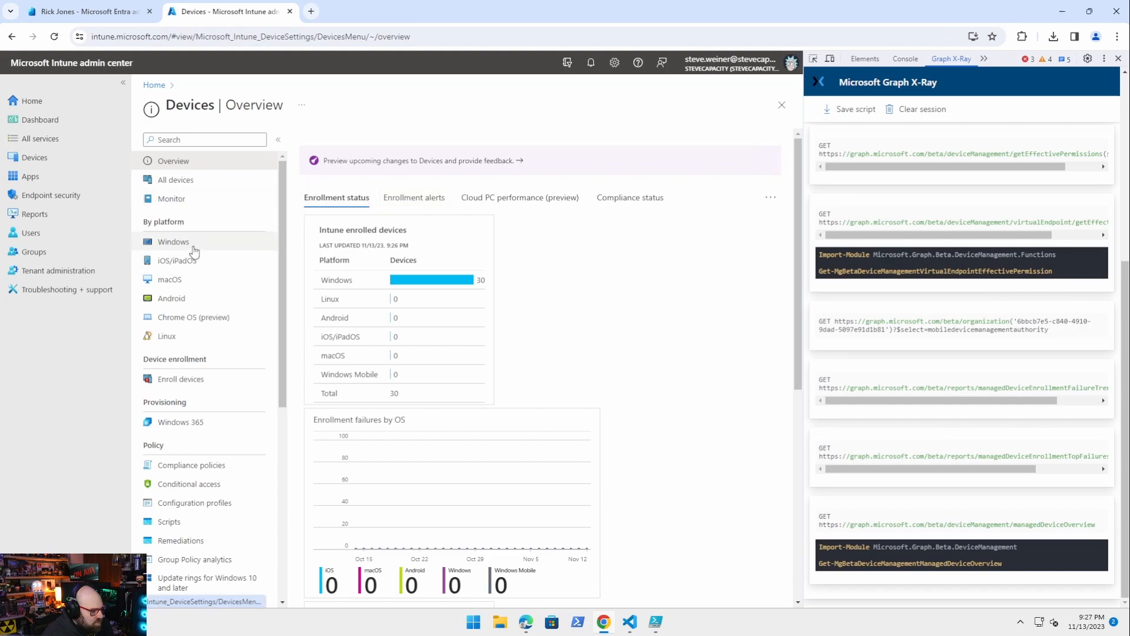
# Show the Windows Configuration profiles list and begin creating a new profile
pyautogui.click(173, 241)
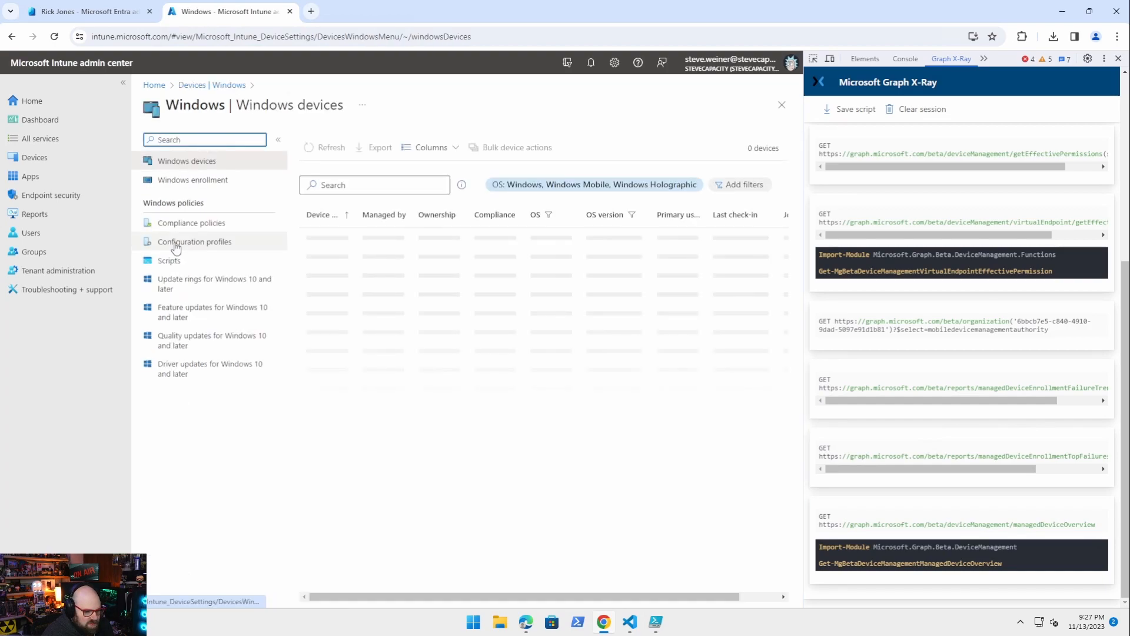
pyautogui.click(194, 241)
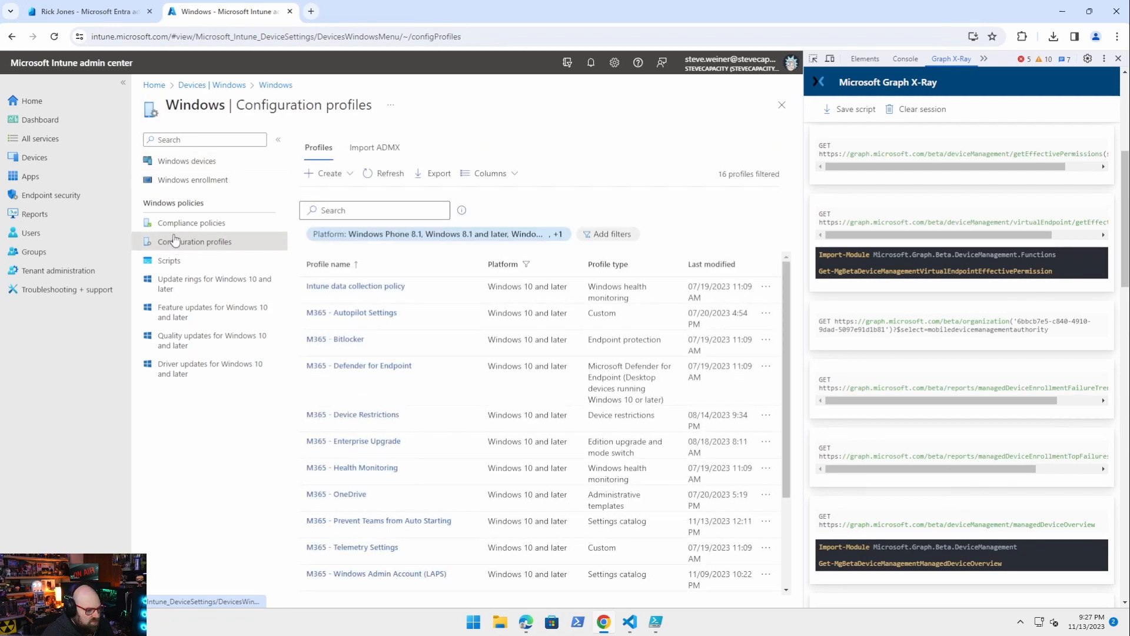
pyautogui.scroll(-3)
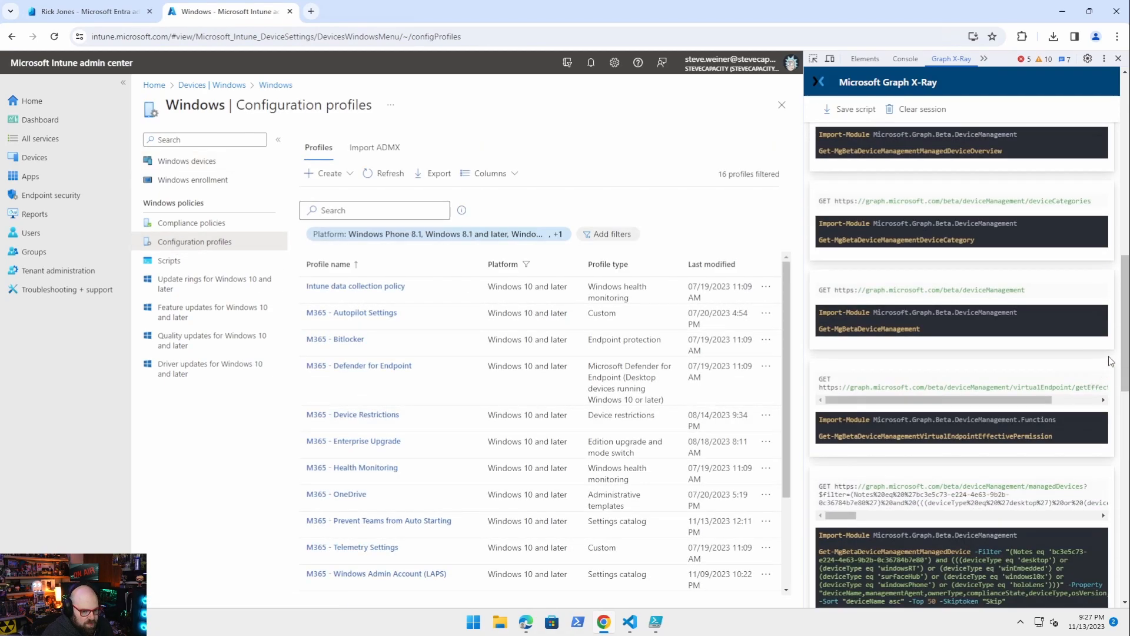
pyautogui.scroll(-3)
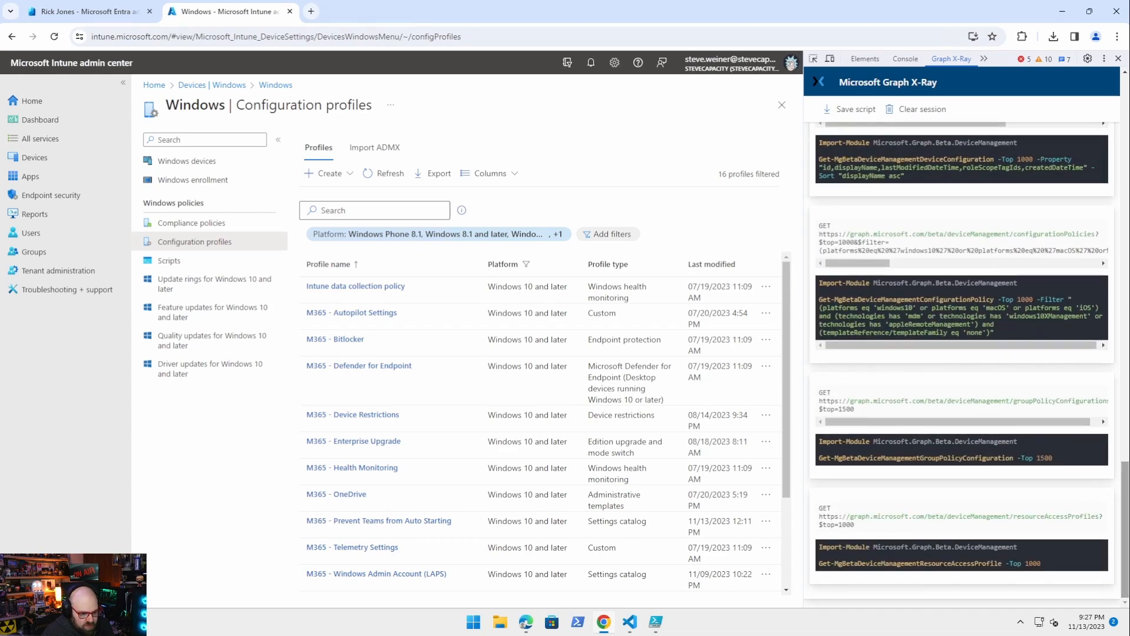
pyautogui.moveTo(1032, 573)
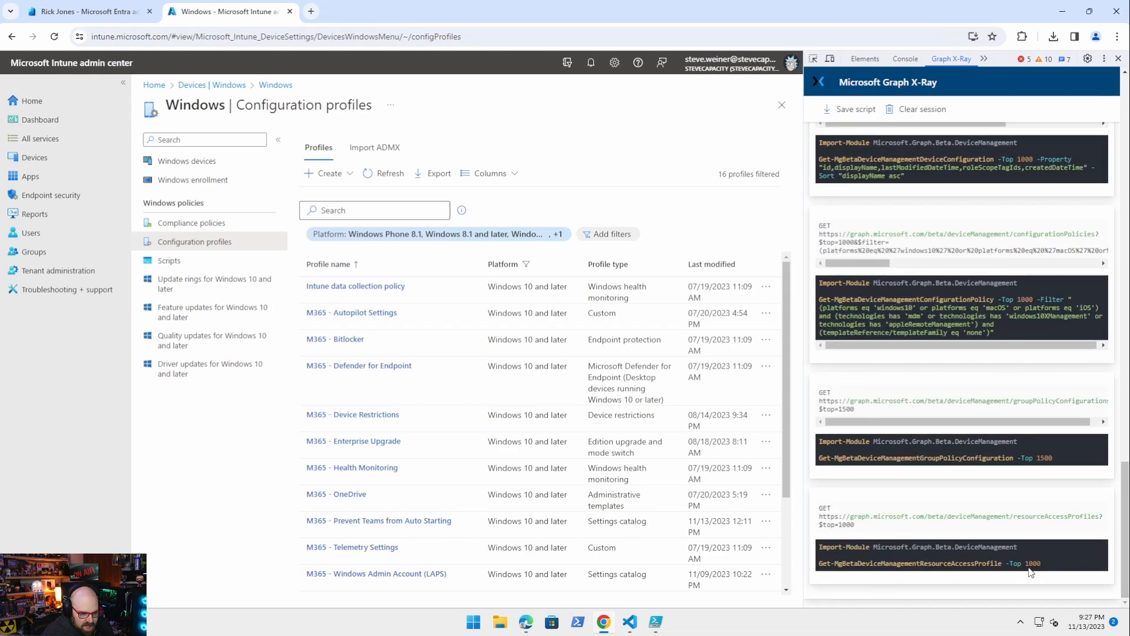
pyautogui.moveTo(1004, 520)
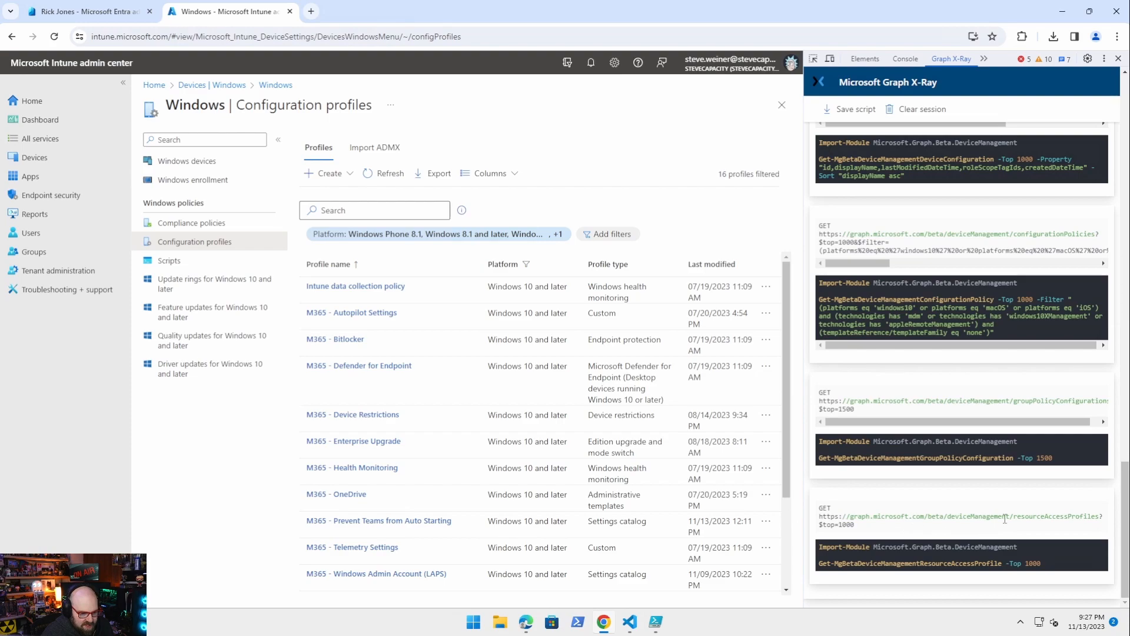
pyautogui.moveTo(360, 207)
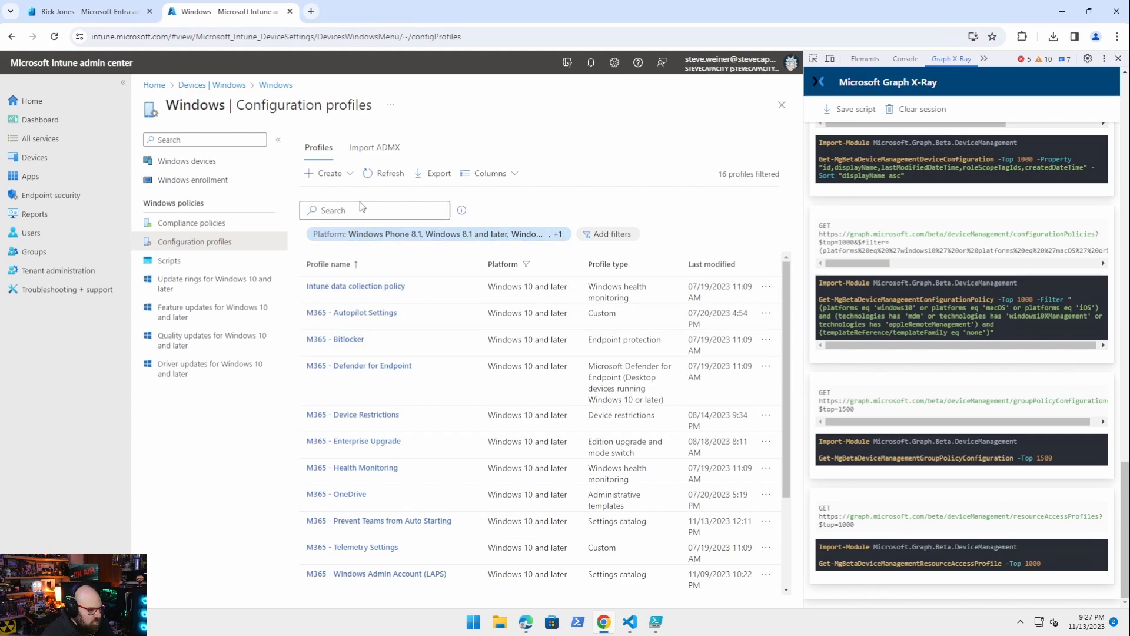
pyautogui.click(328, 173)
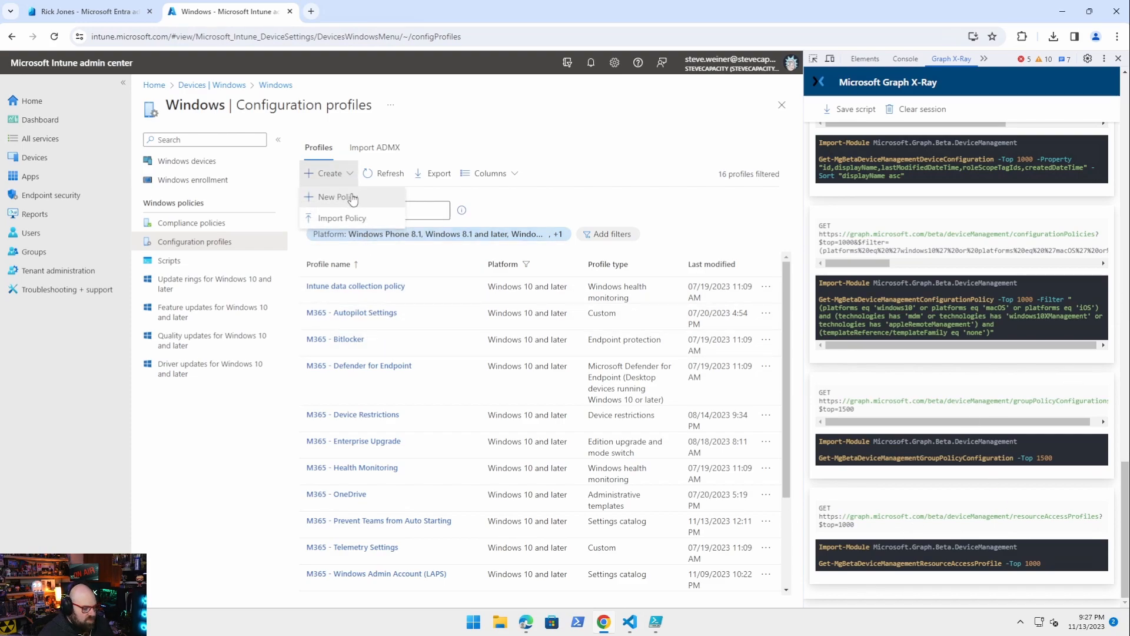
# Create a New Policy for Windows 10 and later from the Identity protection template
pyautogui.click(337, 196)
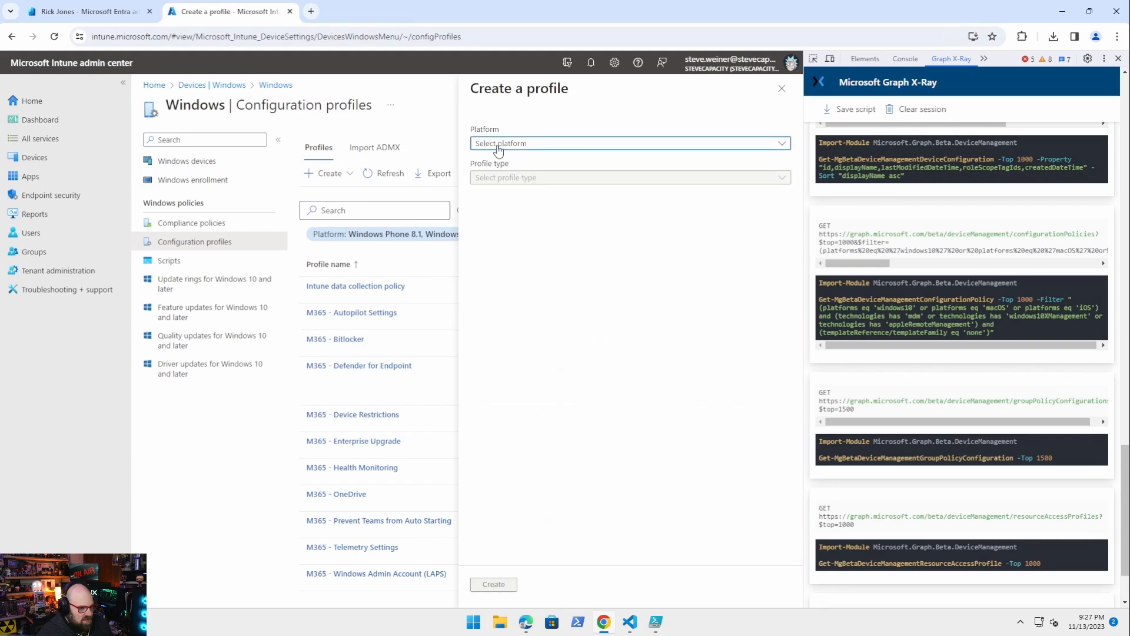
pyautogui.click(628, 178)
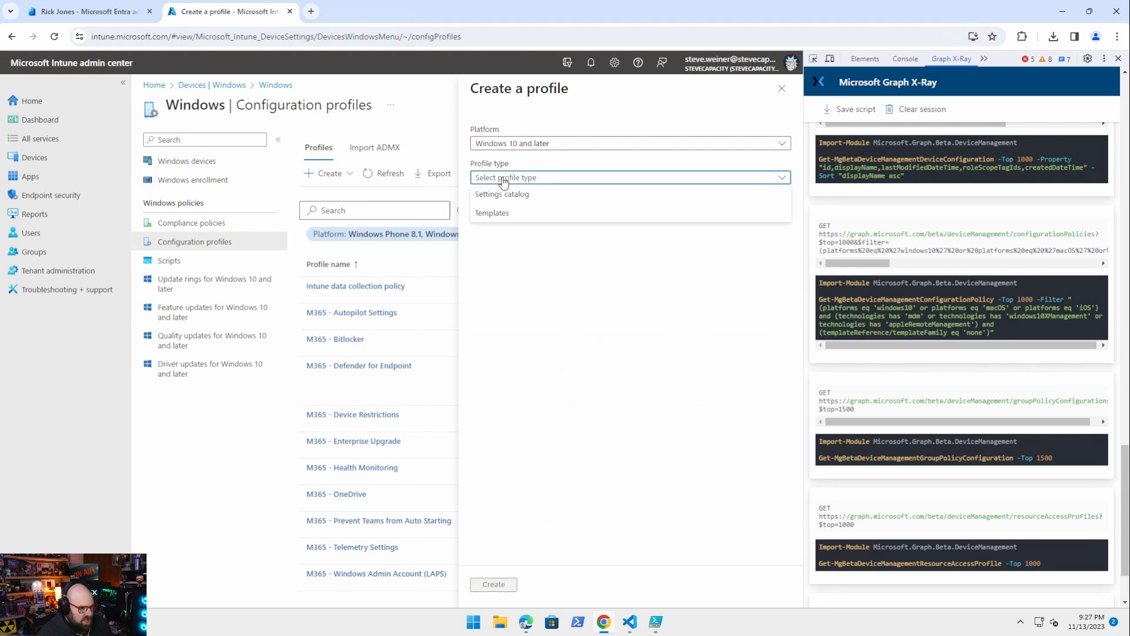
pyautogui.click(492, 212)
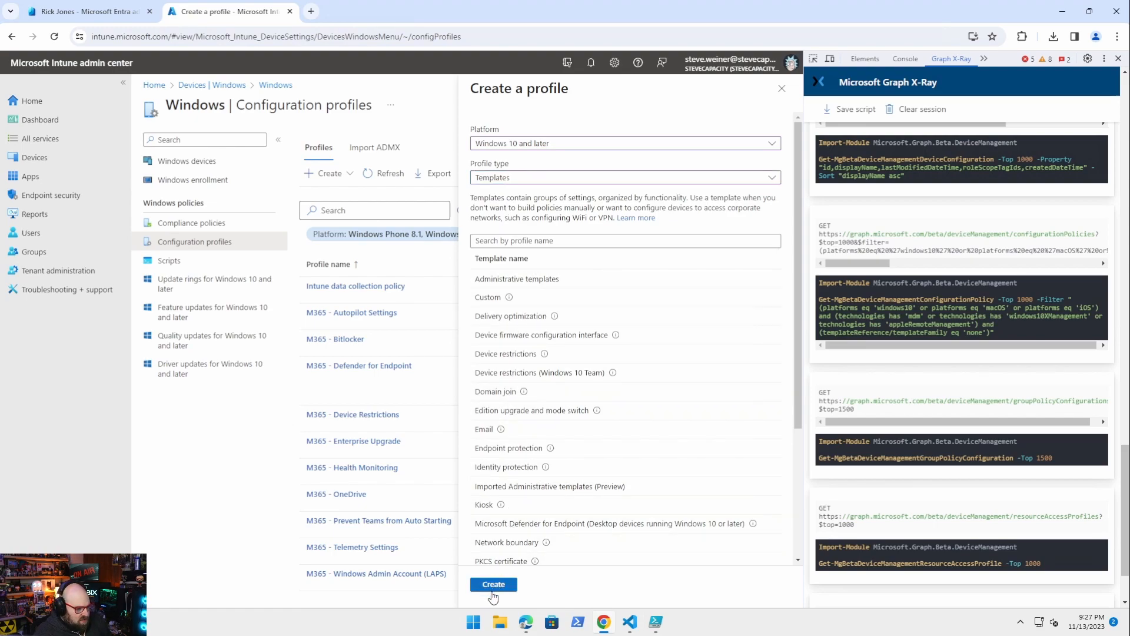
pyautogui.click(493, 584)
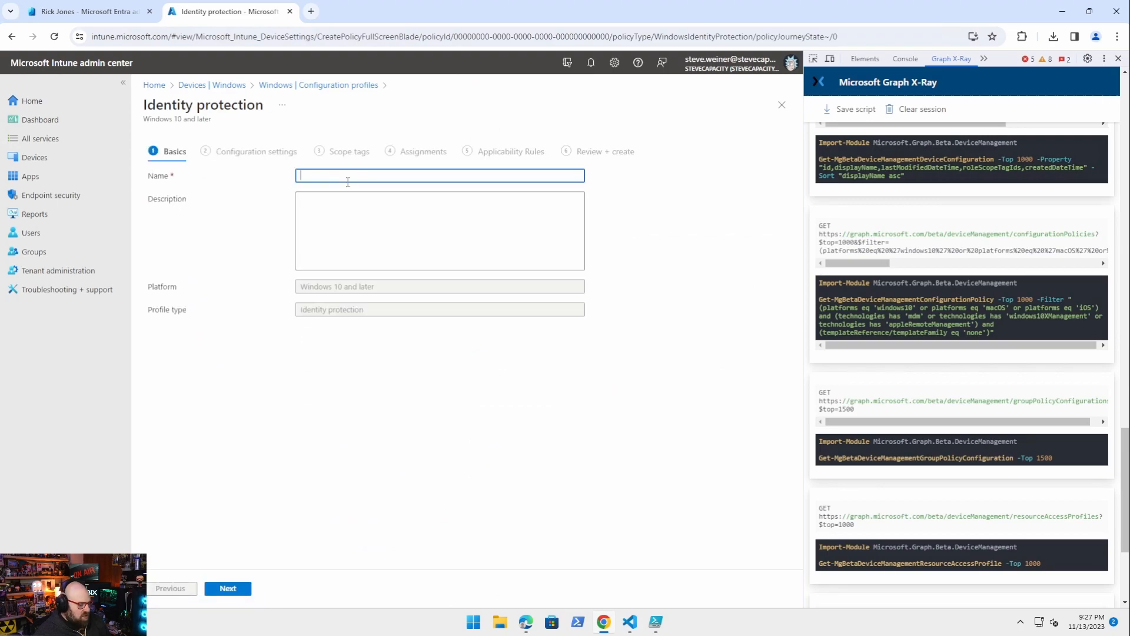
# Name the profile 'Graph Identity TEST POLICY' and continue to Configuration settings
pyautogui.write('Graph Ide')
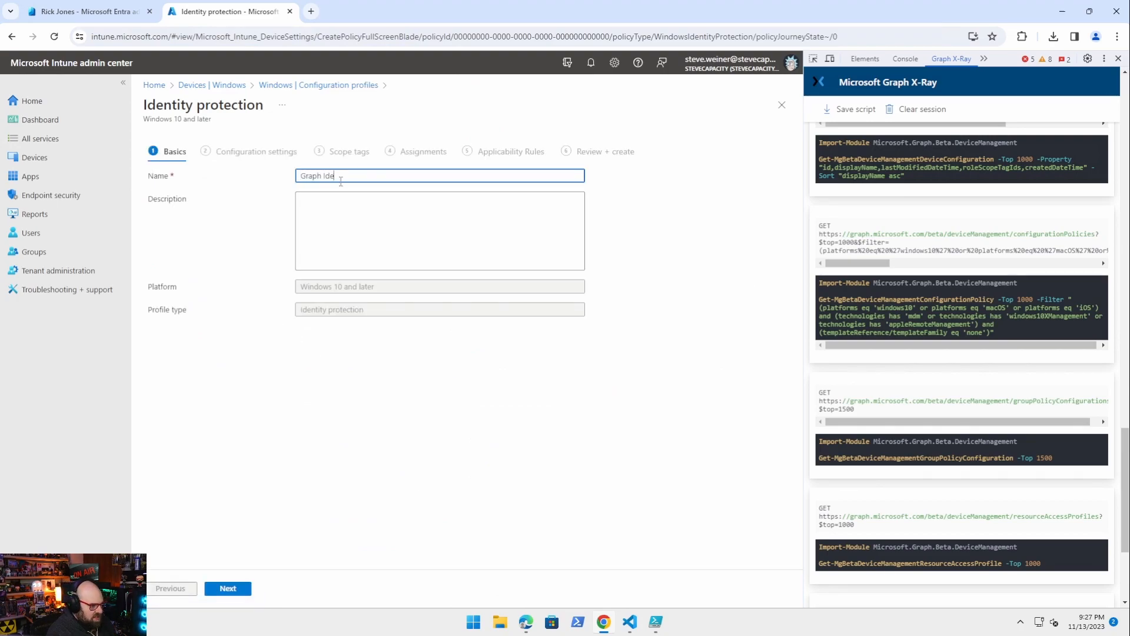
pyautogui.write('ntity')
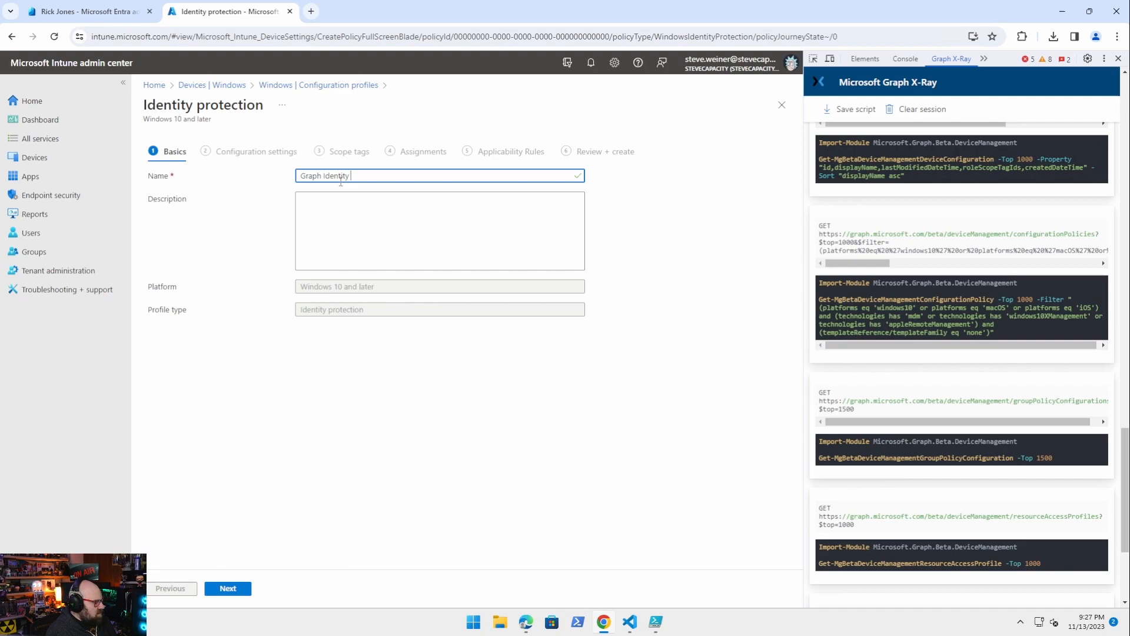
pyautogui.write('TEST POLICY')
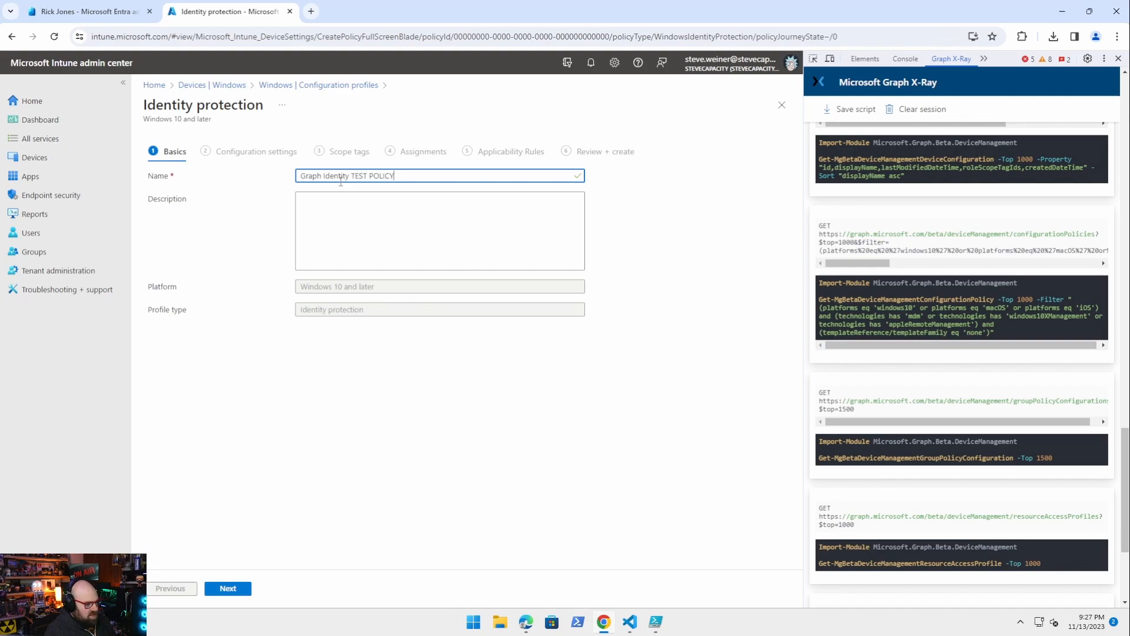
pyautogui.click(228, 588)
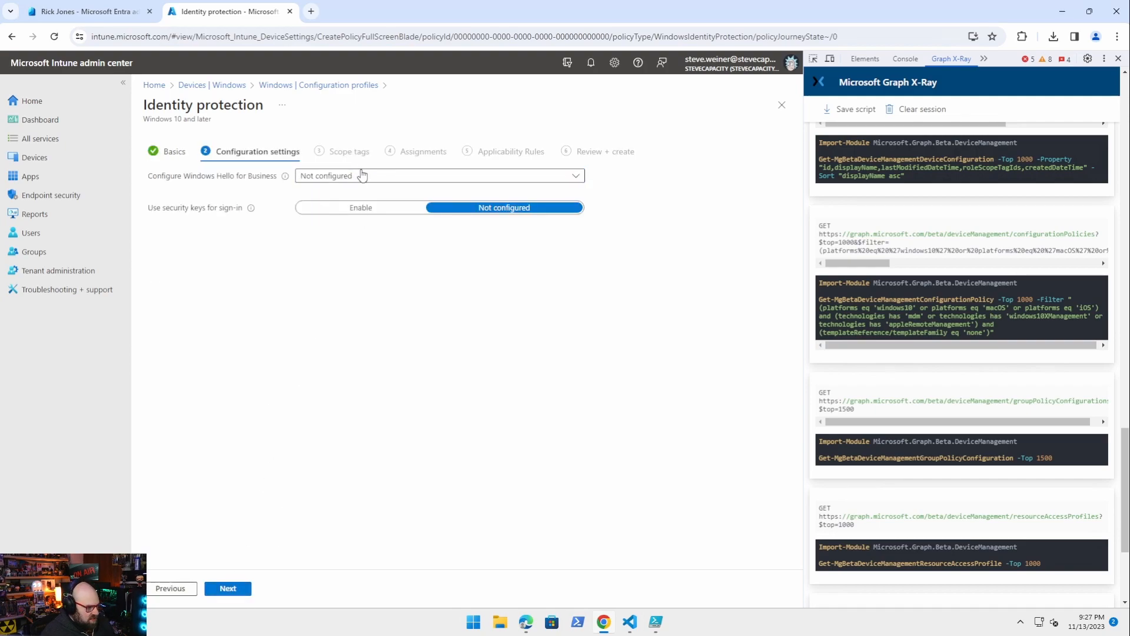
# Enable Windows Hello for Business and allow lowercase letters in the PIN
pyautogui.click(438, 175)
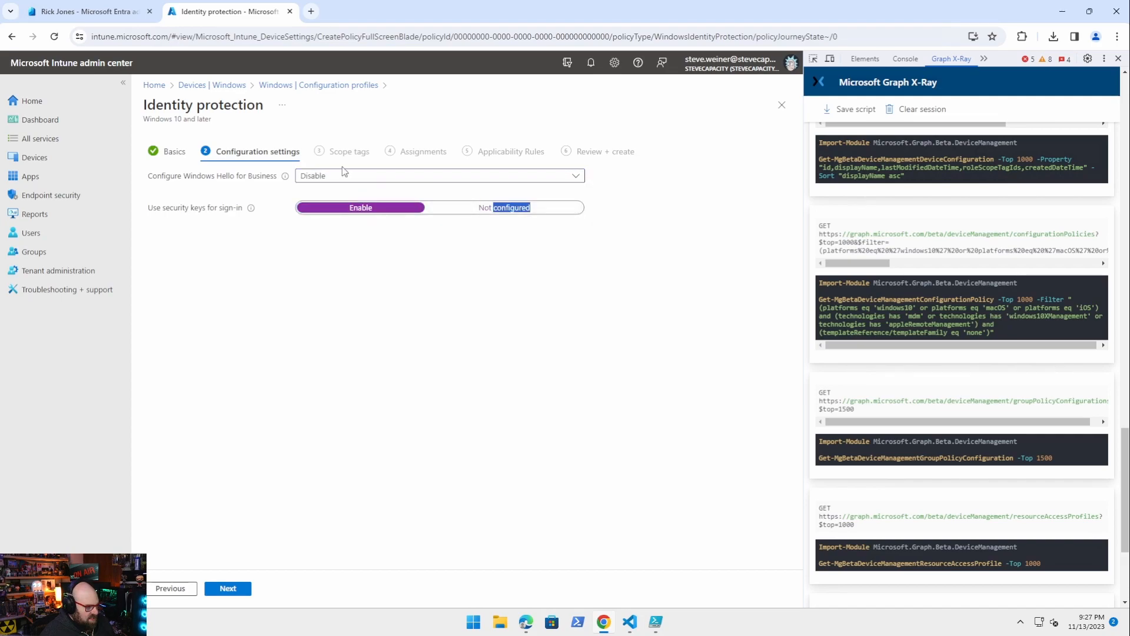
pyautogui.click(504, 207)
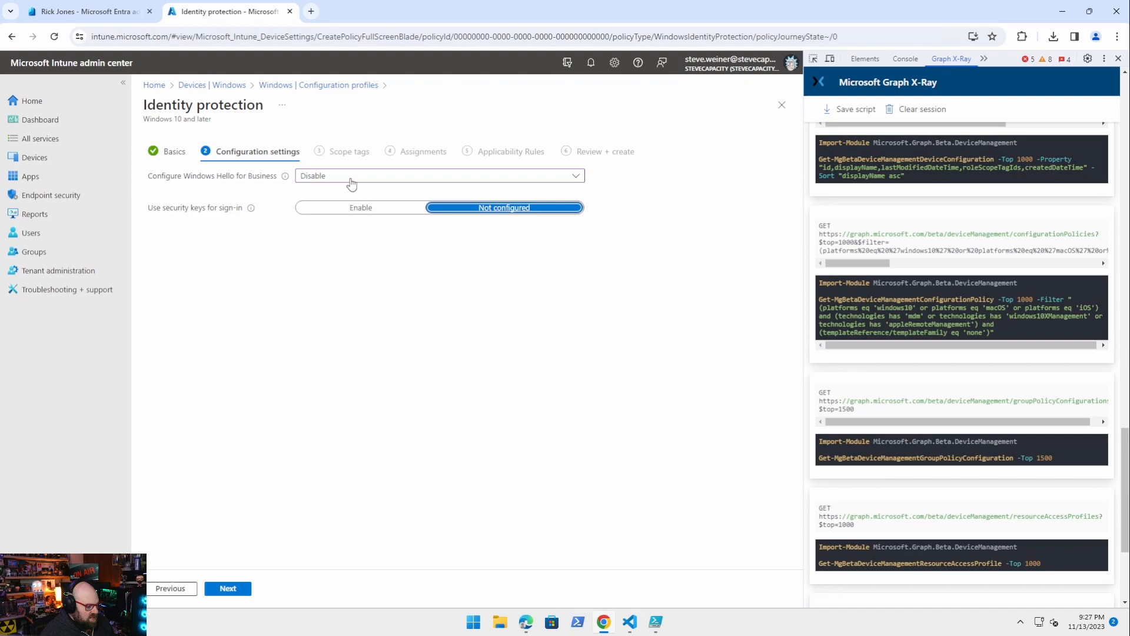
pyautogui.click(439, 175)
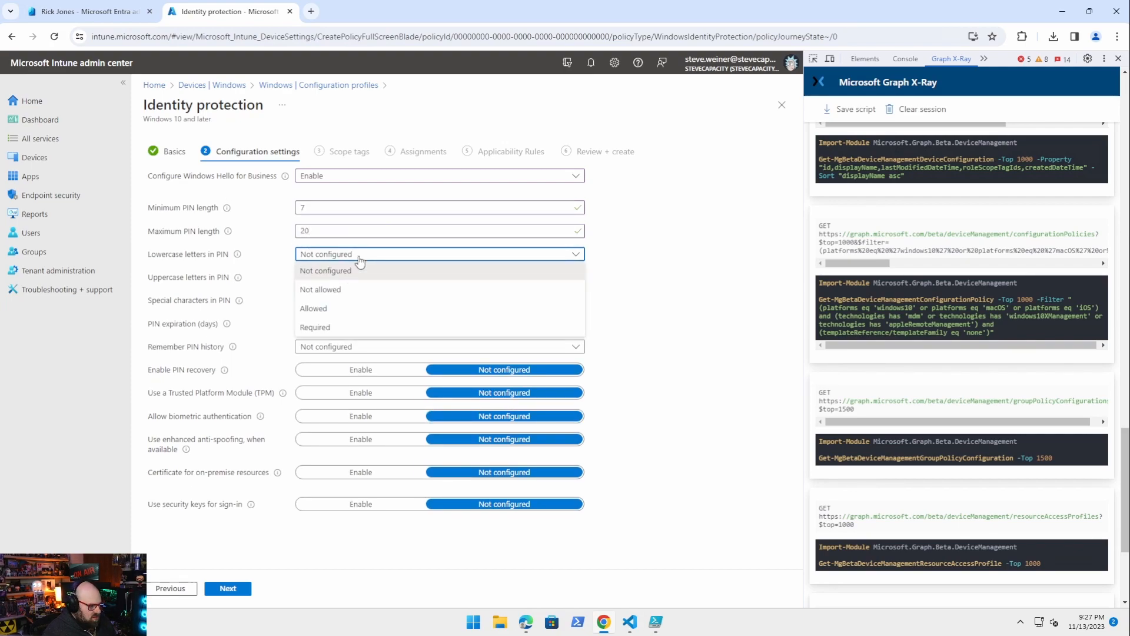
pyautogui.click(314, 308)
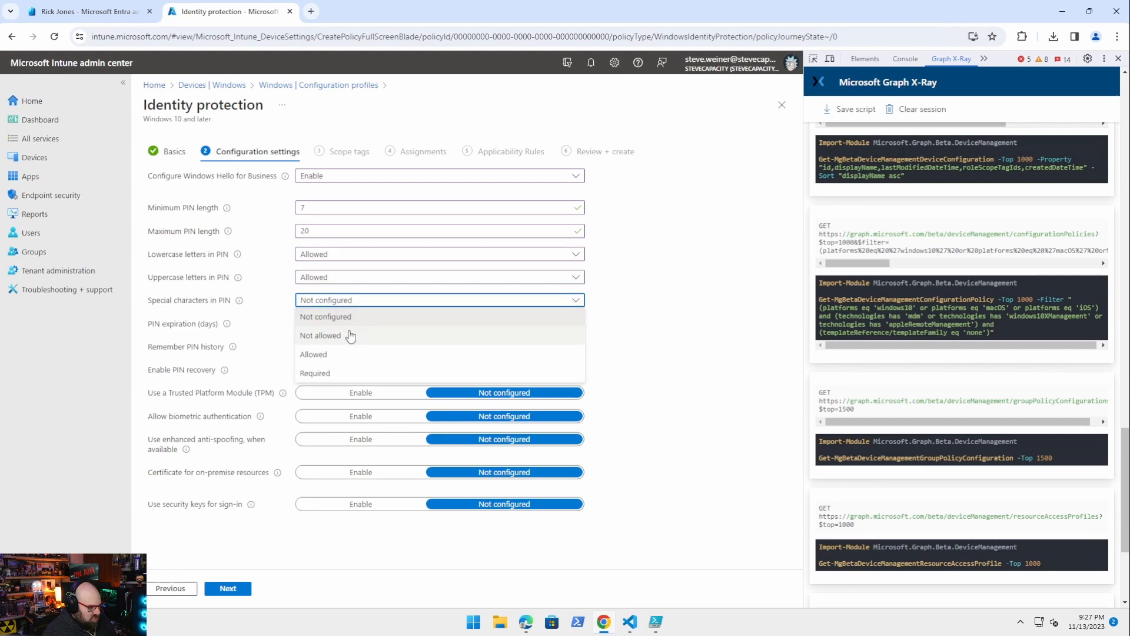
pyautogui.moveTo(344, 355)
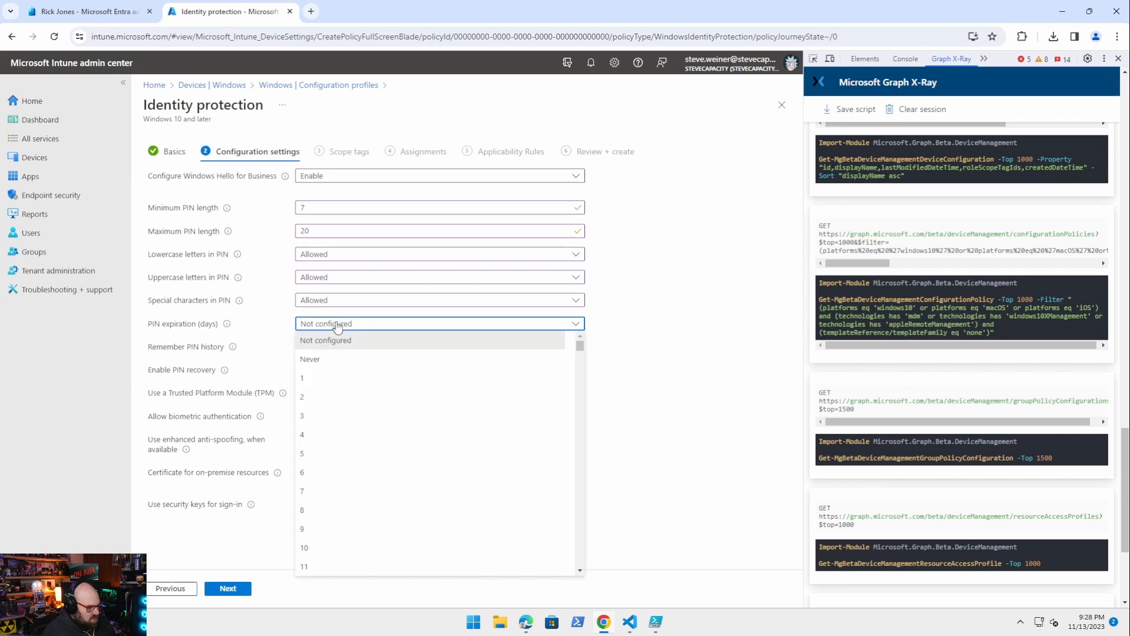
# Set PIN expiration to 30 days and history to 7, enable the remaining toggles, and advance to Applicability Rules
pyautogui.scroll(-3)
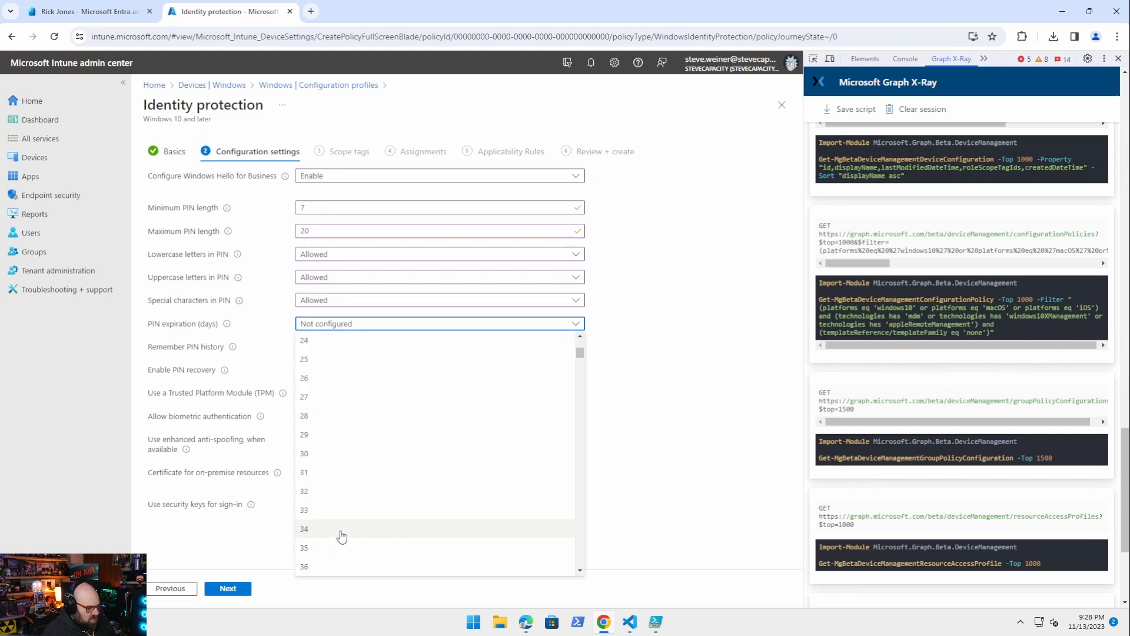
pyautogui.click(304, 452)
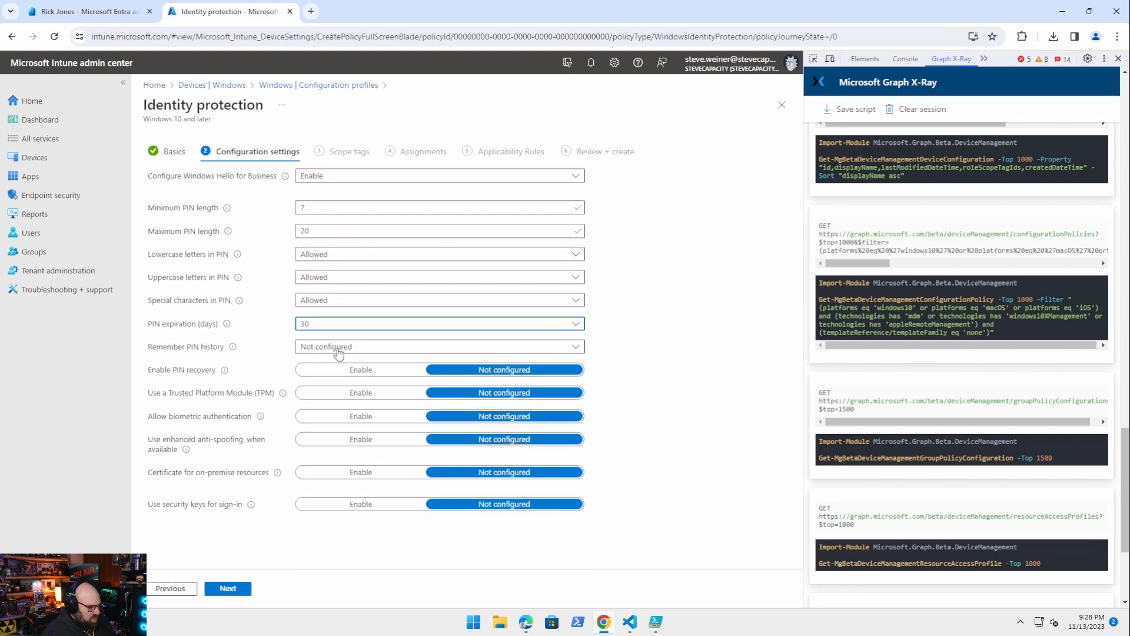
pyautogui.click(438, 346)
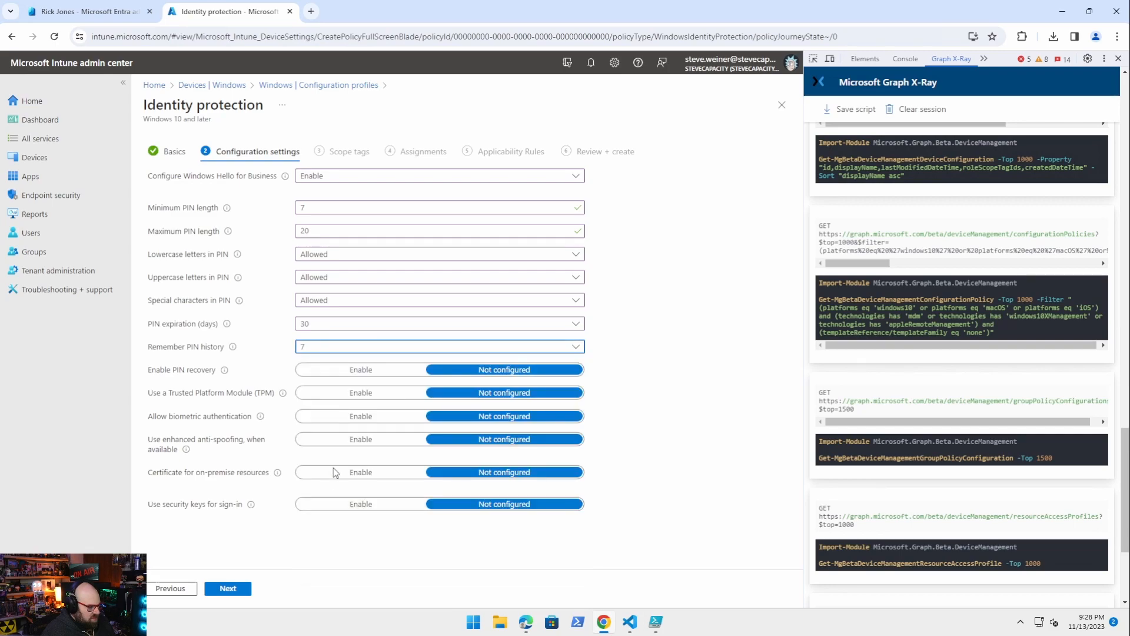
pyautogui.click(360, 369)
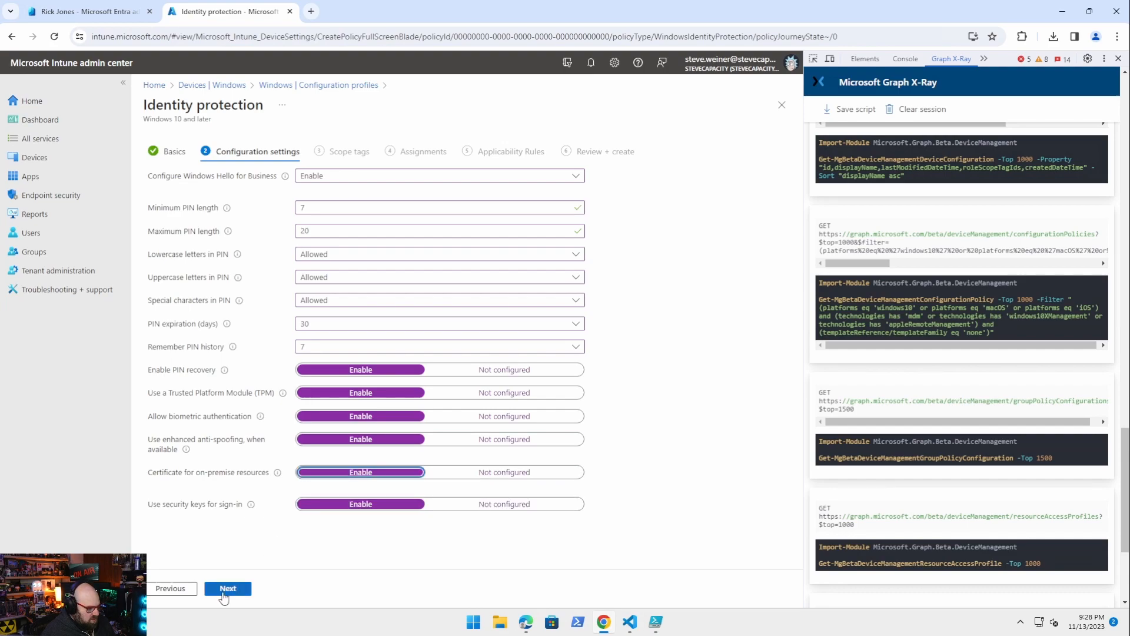
pyautogui.click(228, 589)
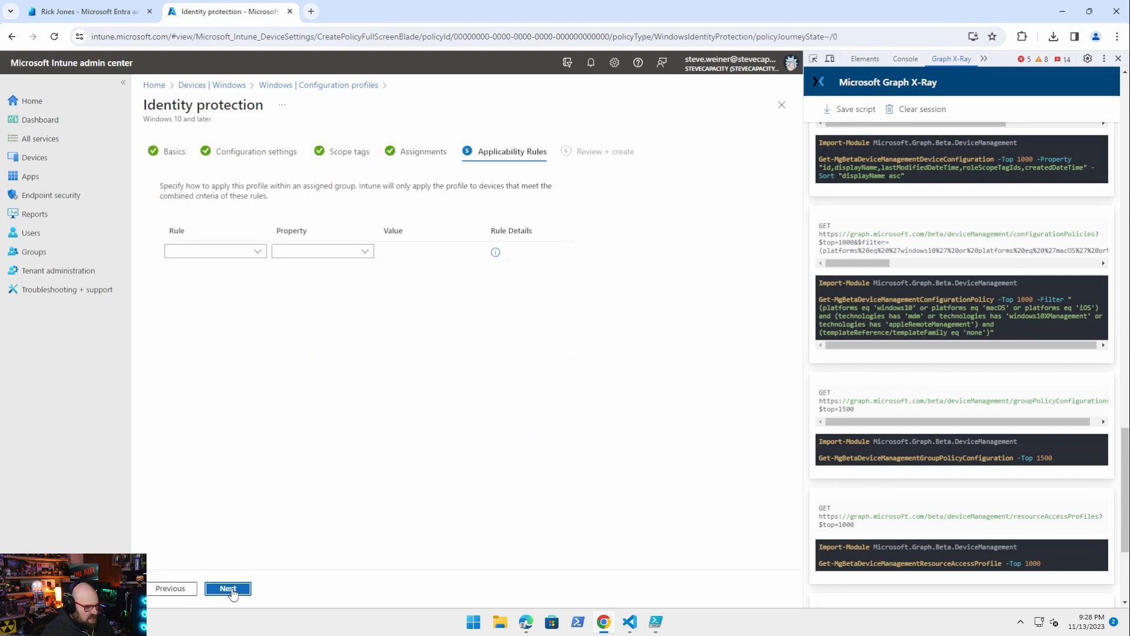
# Finish creating the profile via Review + create and return to the profiles list
pyautogui.click(227, 589)
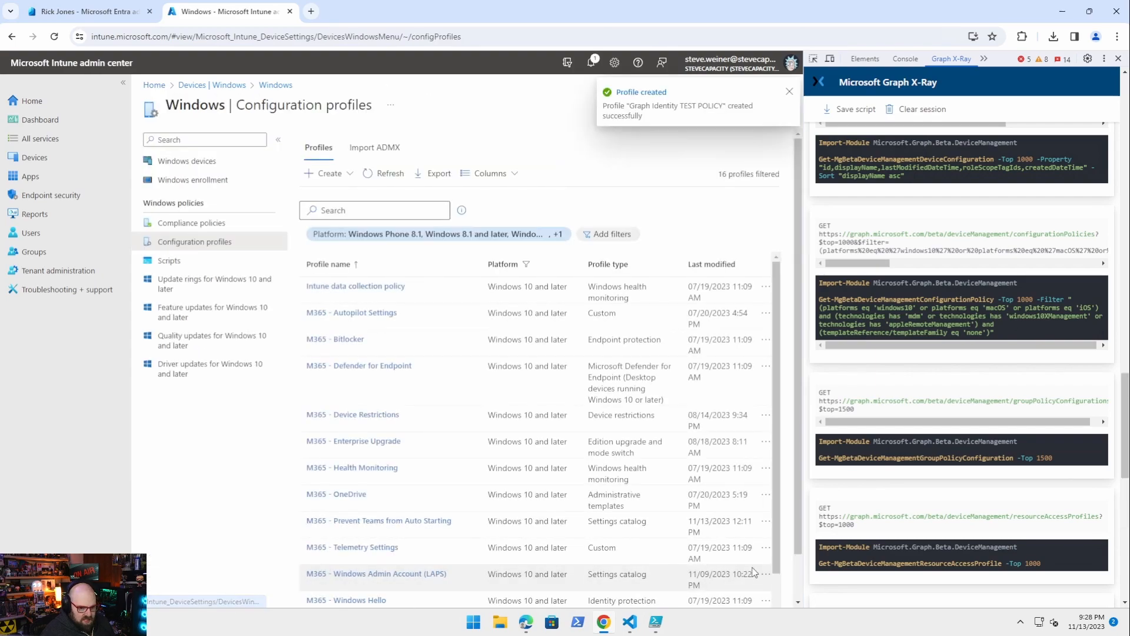
pyautogui.scroll(-3)
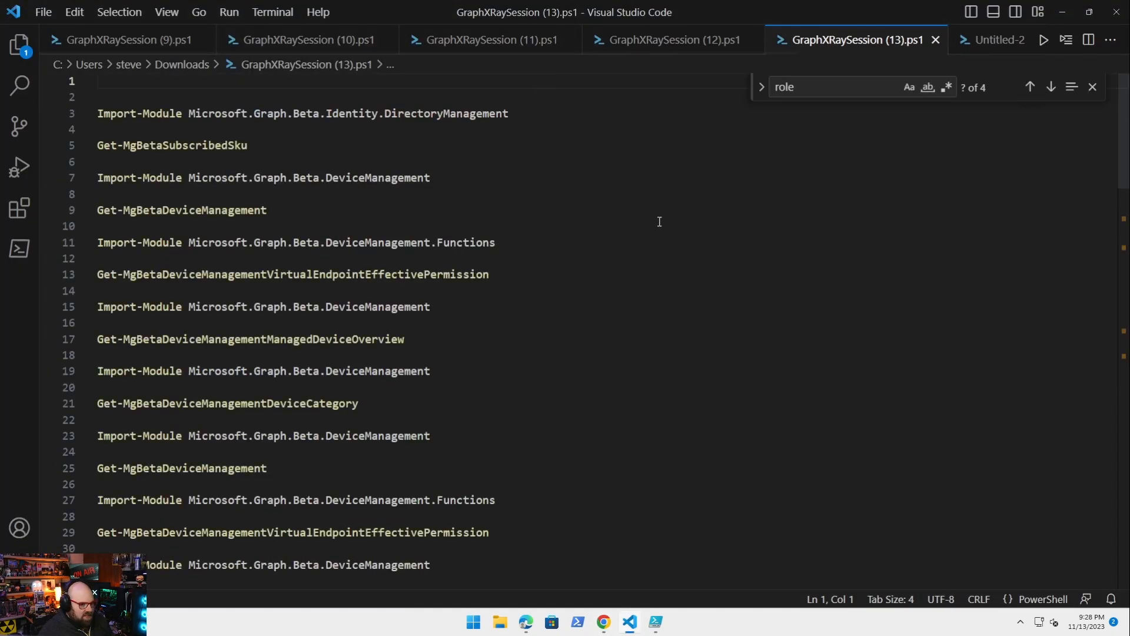
pyautogui.doubleClick(181, 210)
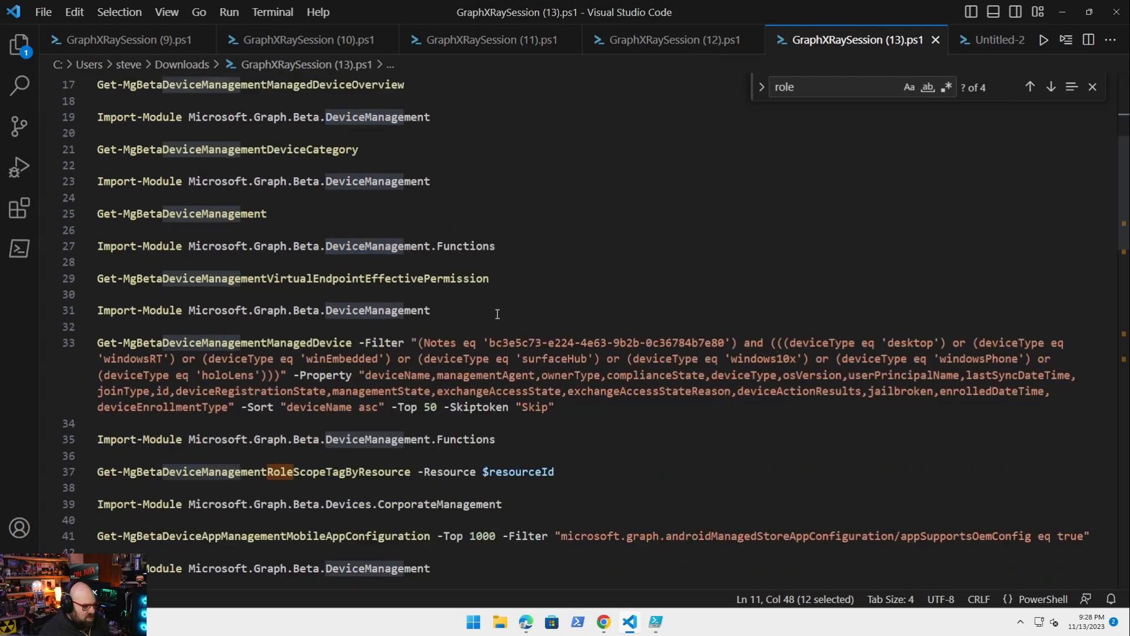
pyautogui.moveTo(466, 353)
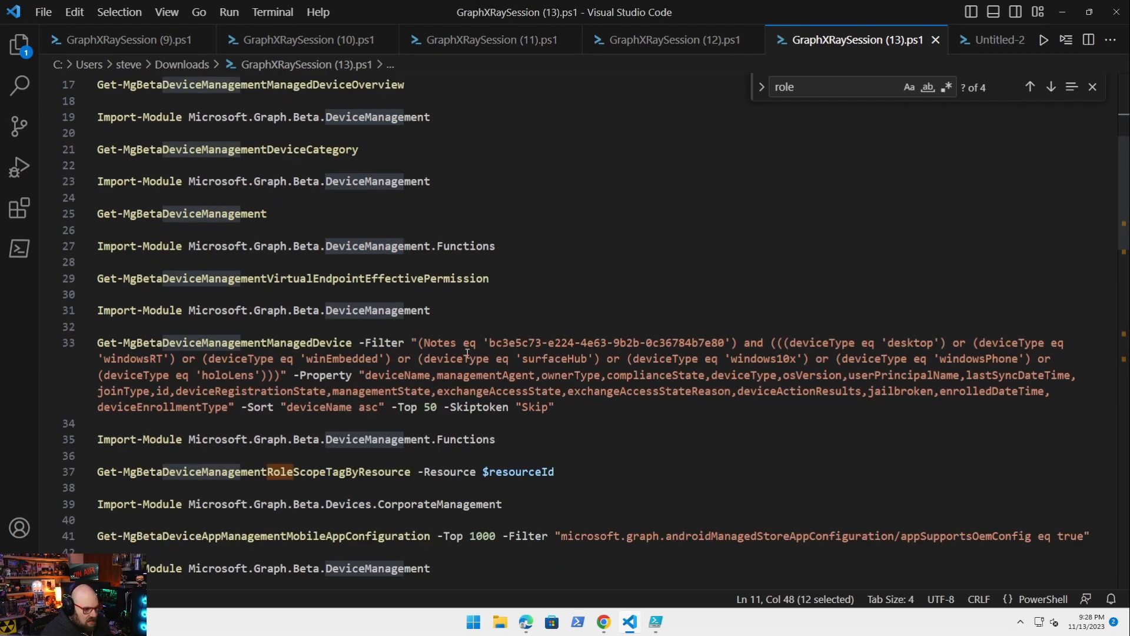
pyautogui.moveTo(408, 473)
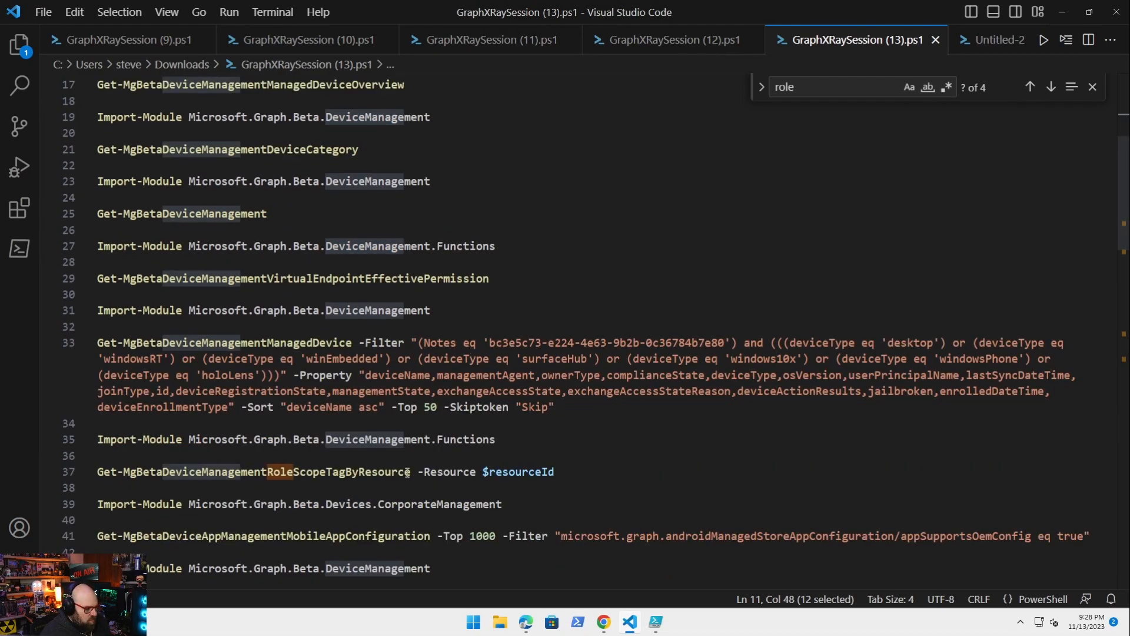
pyautogui.click(1091, 86)
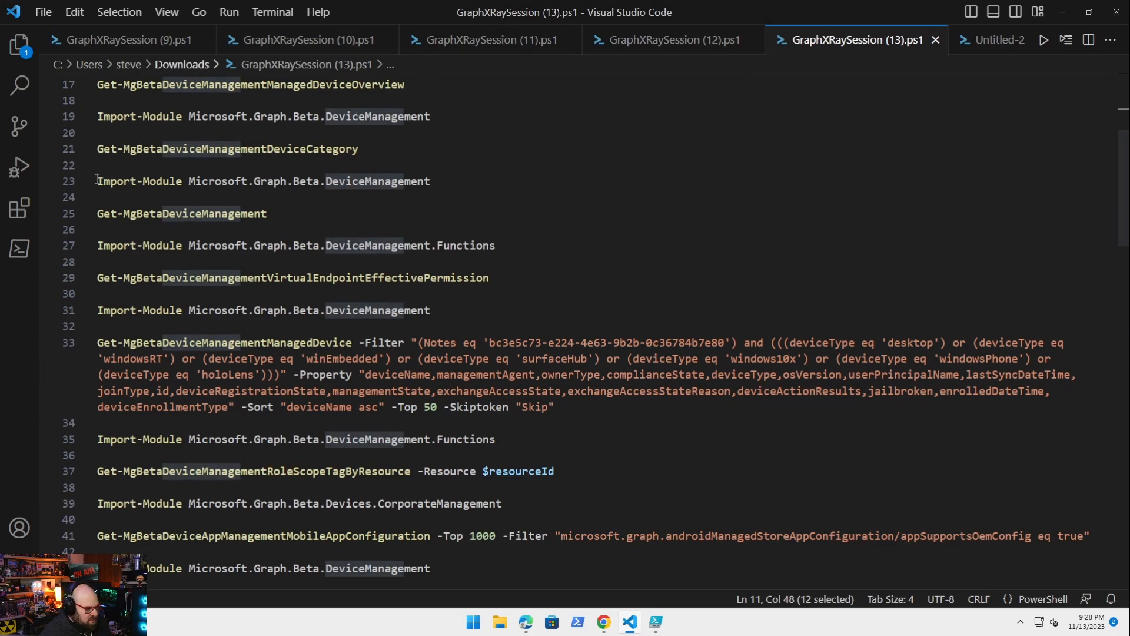
pyautogui.scroll(-3)
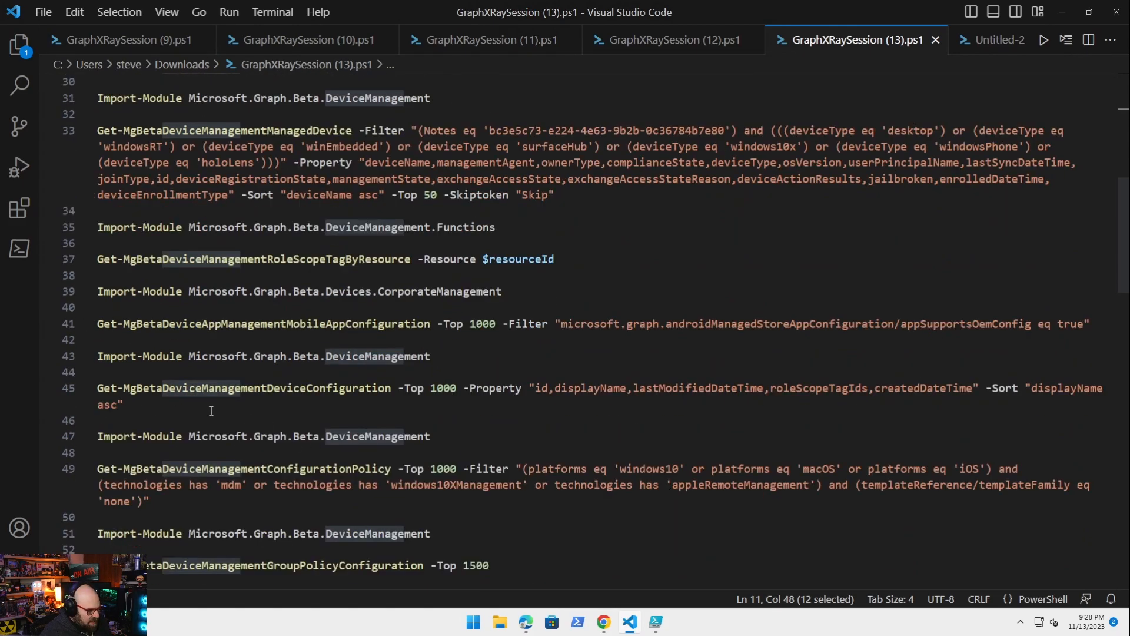
pyautogui.scroll(-3)
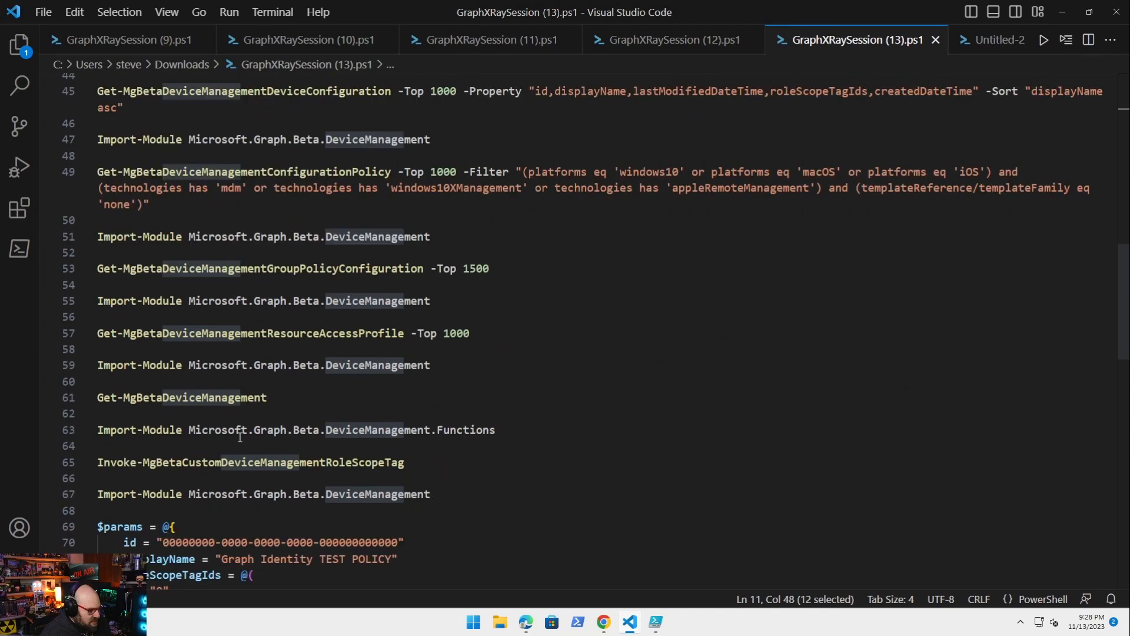
pyautogui.moveTo(122, 435)
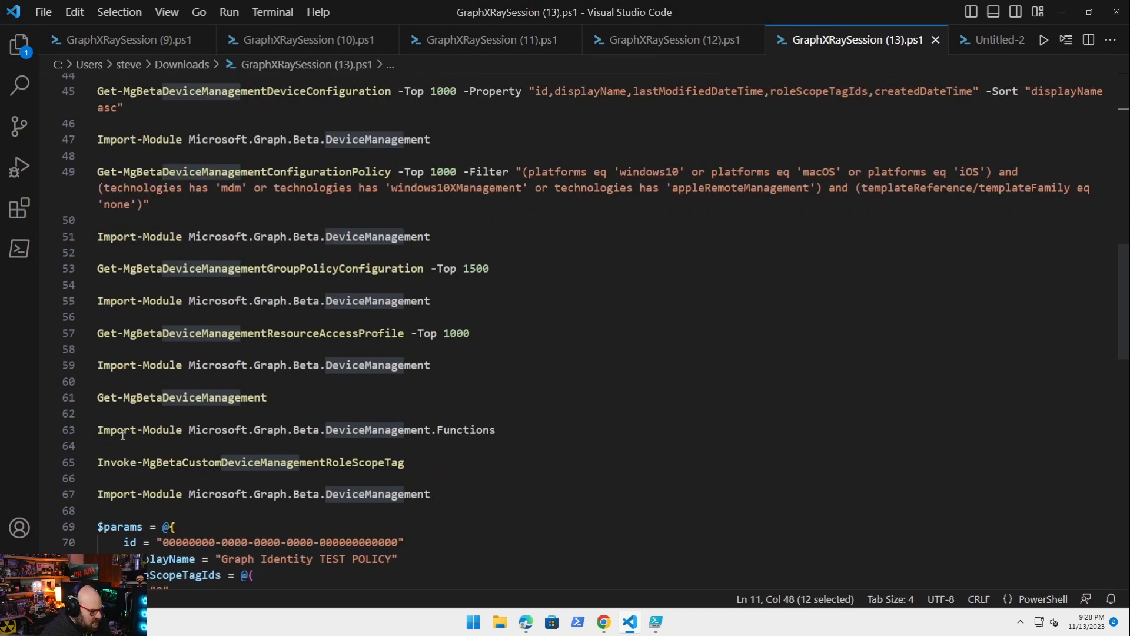
pyautogui.moveTo(247, 256)
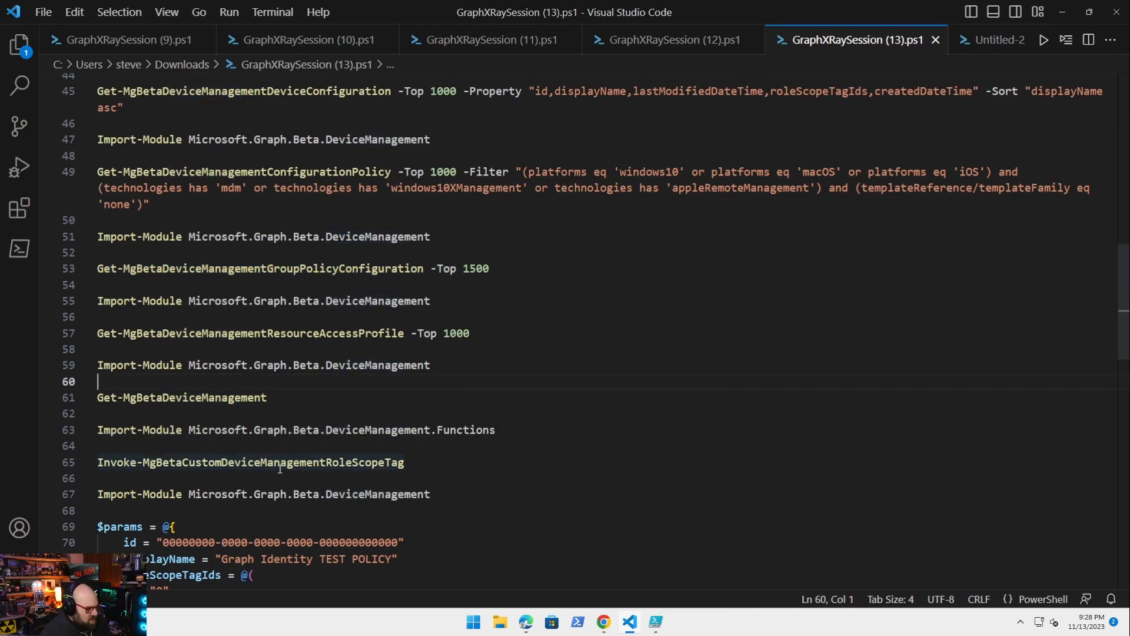
pyautogui.scroll(-3)
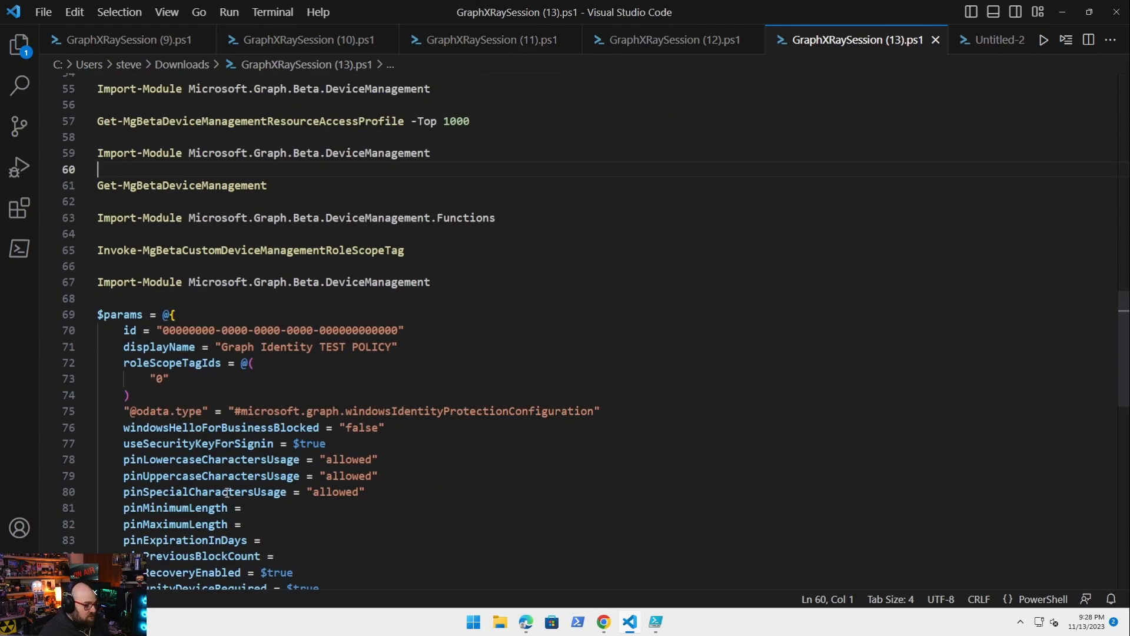
pyautogui.scroll(-3)
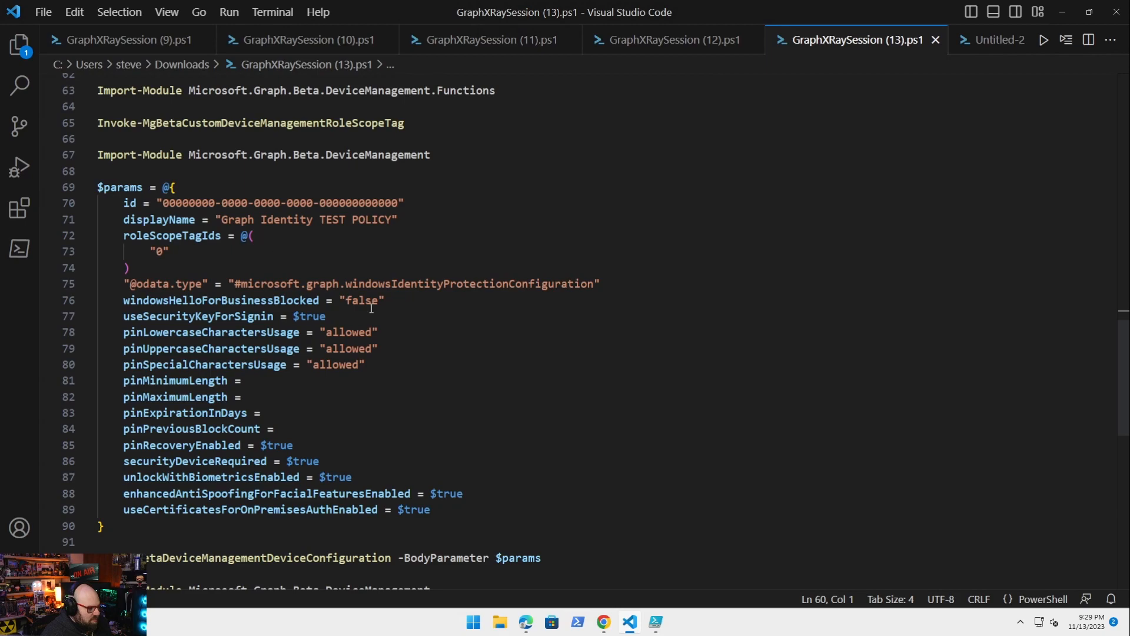
pyautogui.click(464, 493)
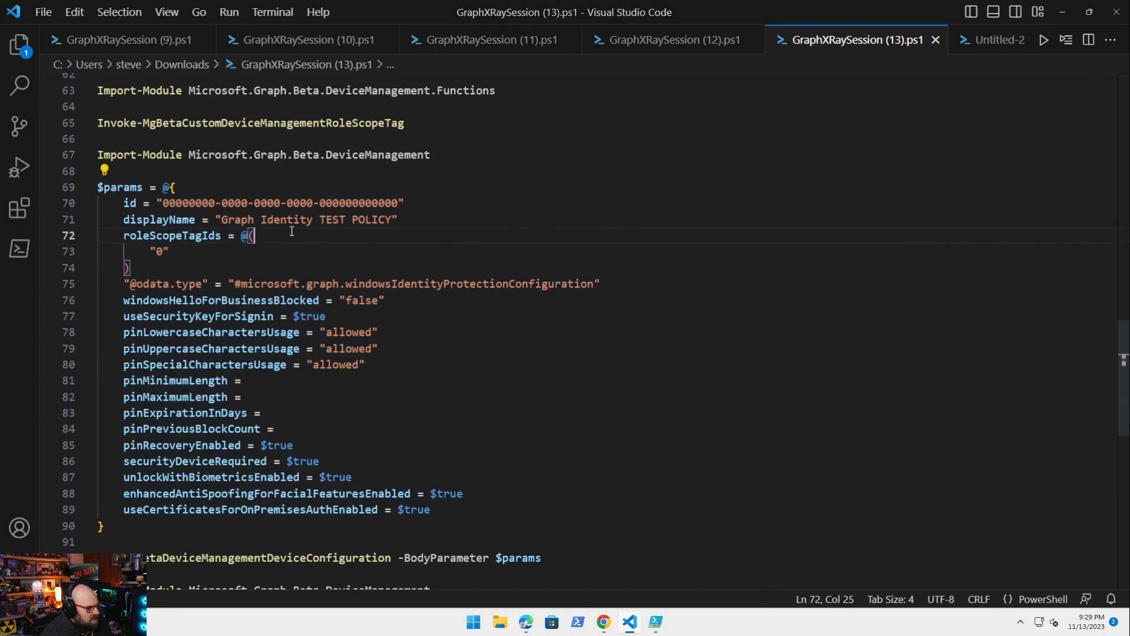
pyautogui.scroll(-3)
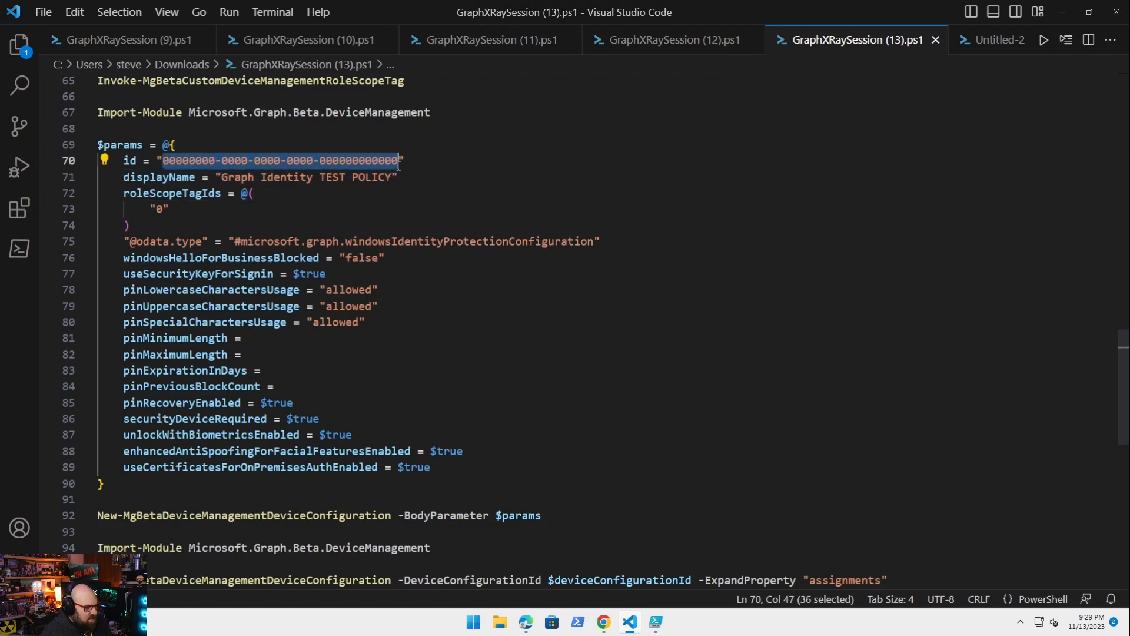
pyautogui.scroll(-3)
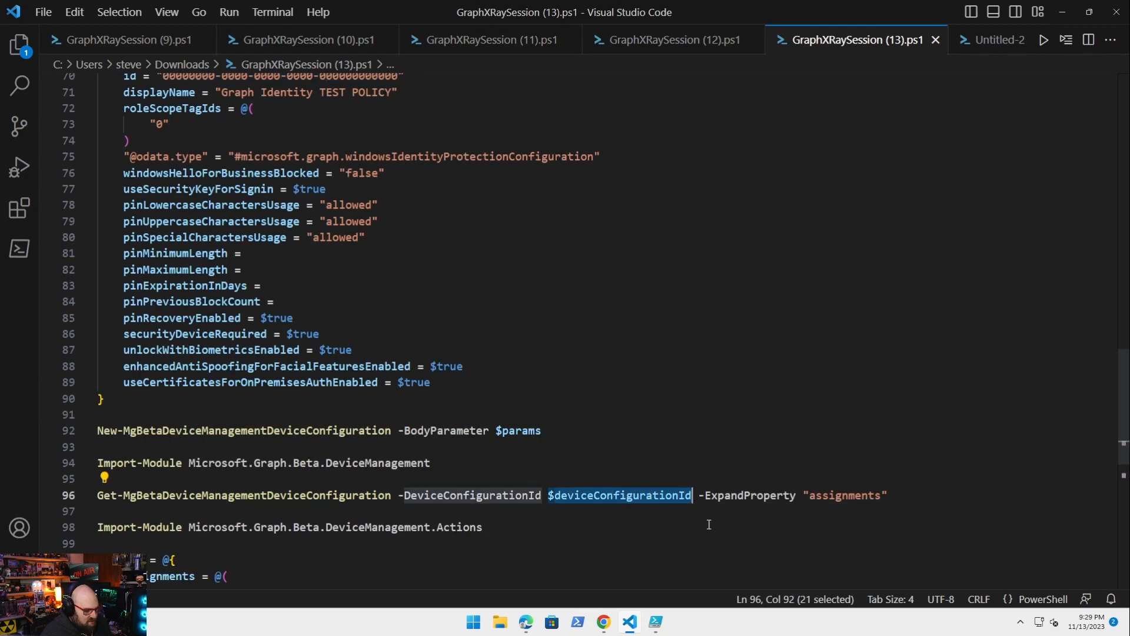
pyautogui.scroll(-3)
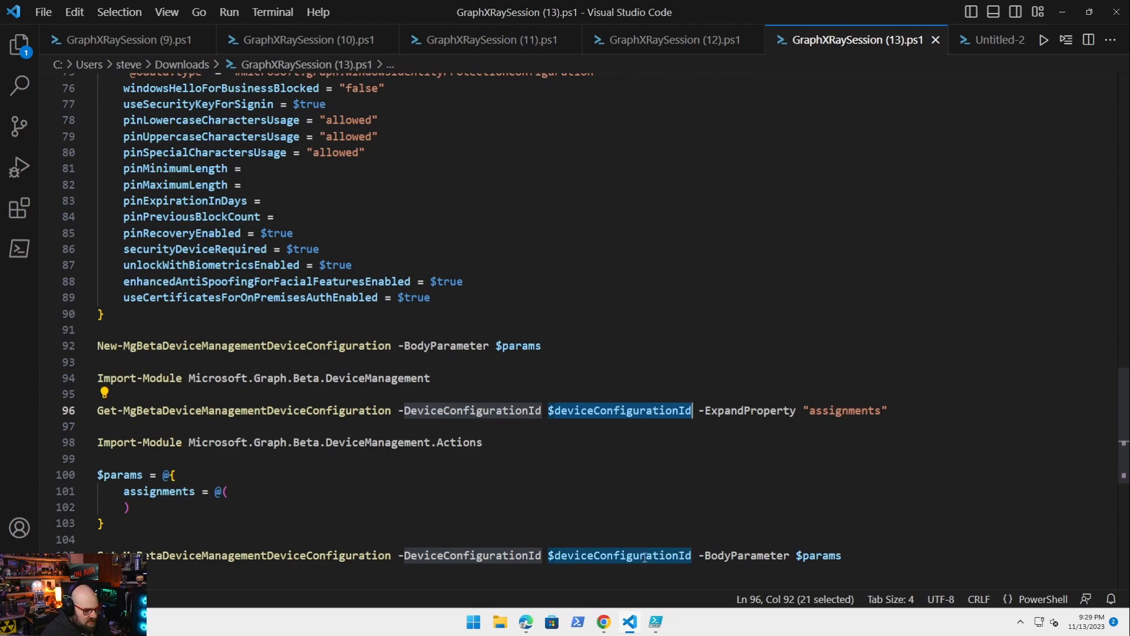
pyautogui.scroll(3)
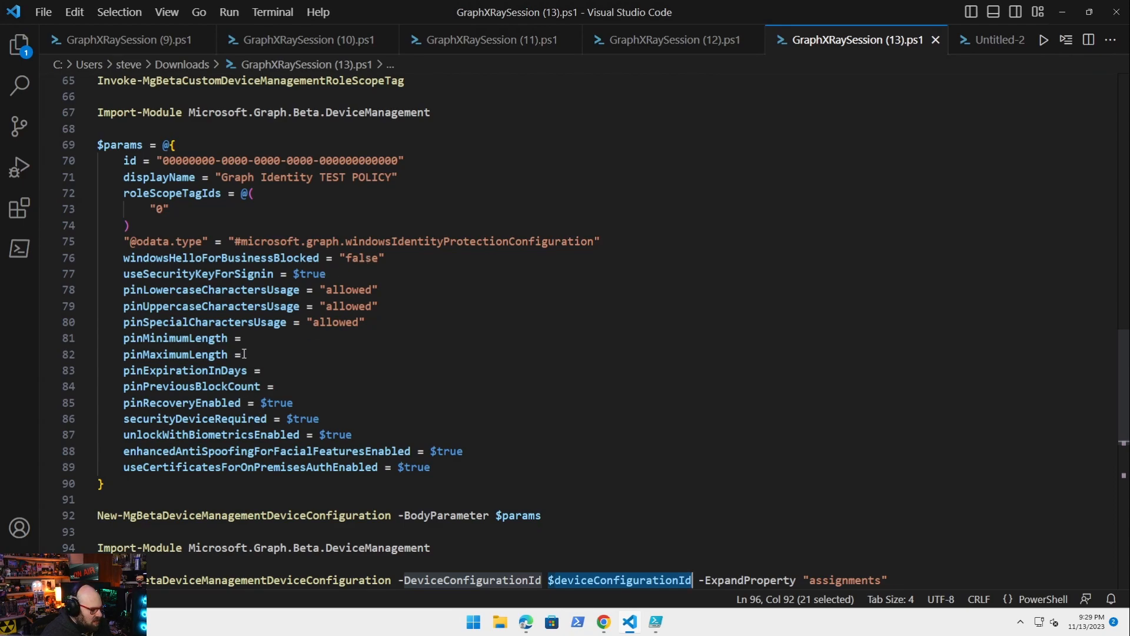
pyautogui.click(248, 354)
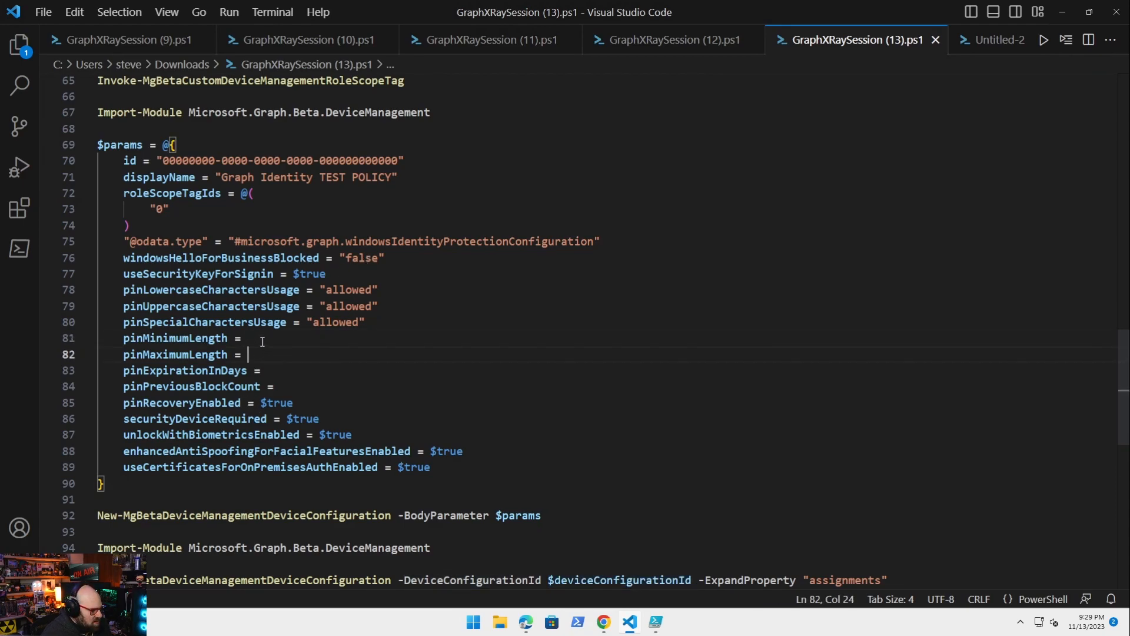
pyautogui.click(249, 338)
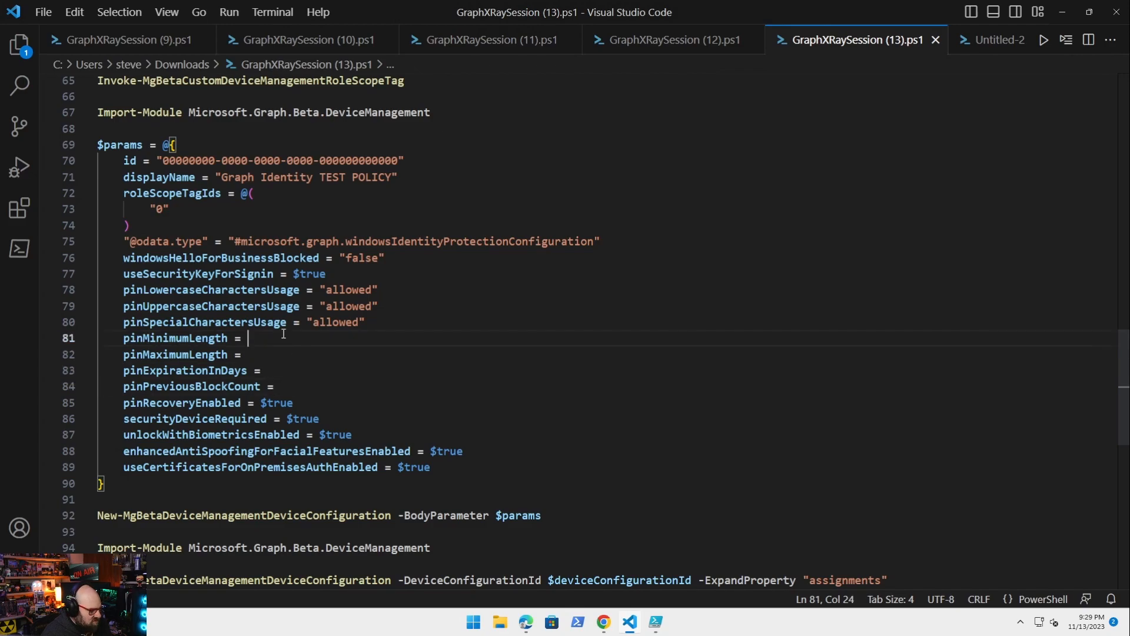
pyautogui.click(551, 451)
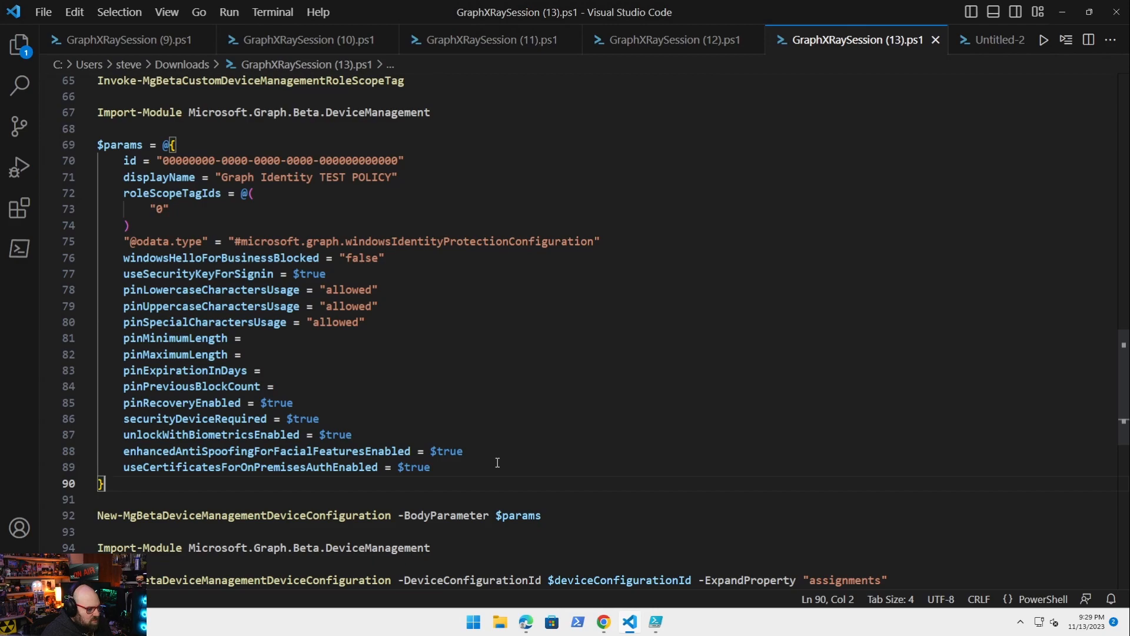
pyautogui.moveTo(615, 348)
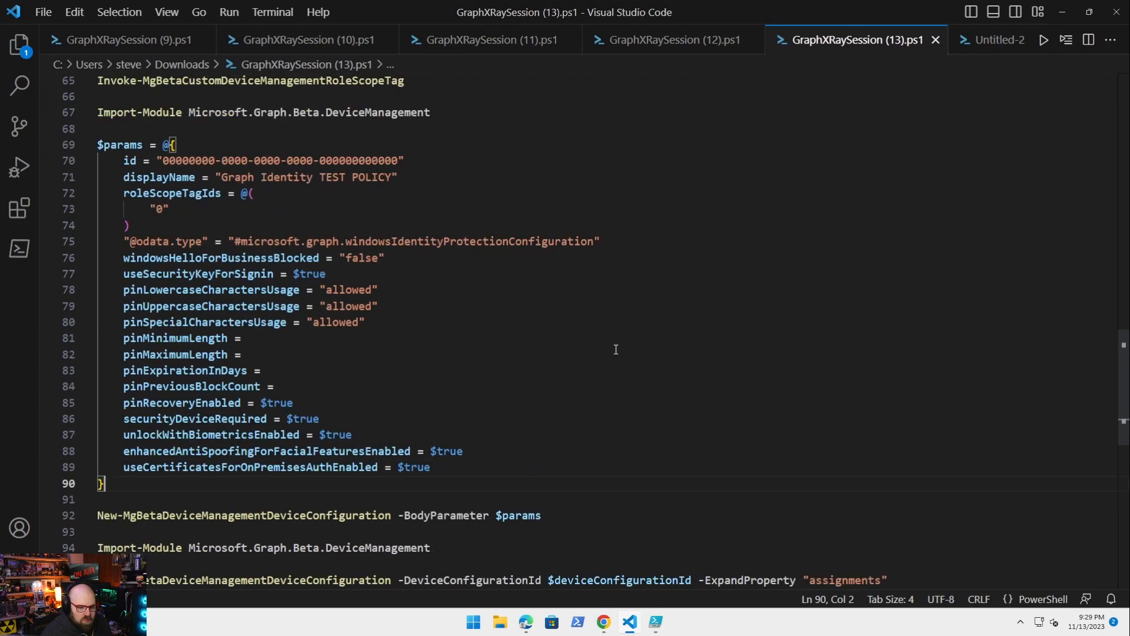